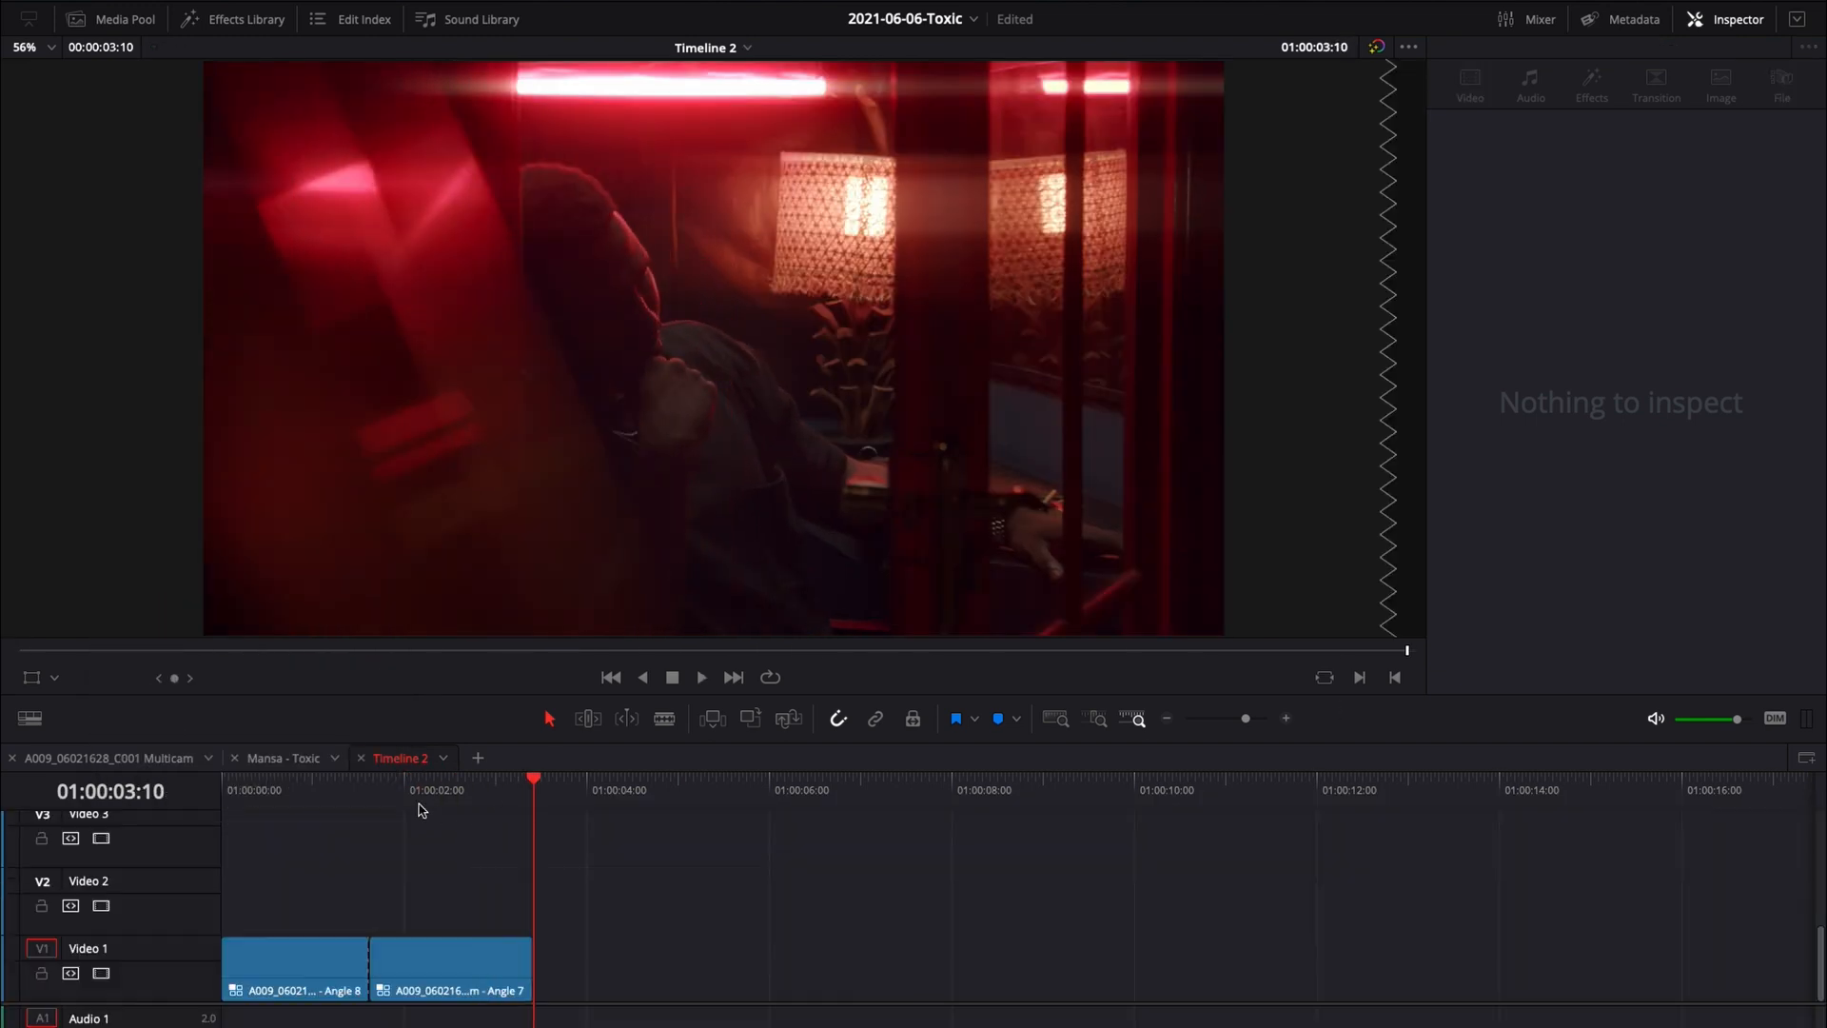
Place a Burn Away video transition on the cut between the Angle 8 and Angle 7 clips
{"action": "left_click", "coordinate": [346, 814]}
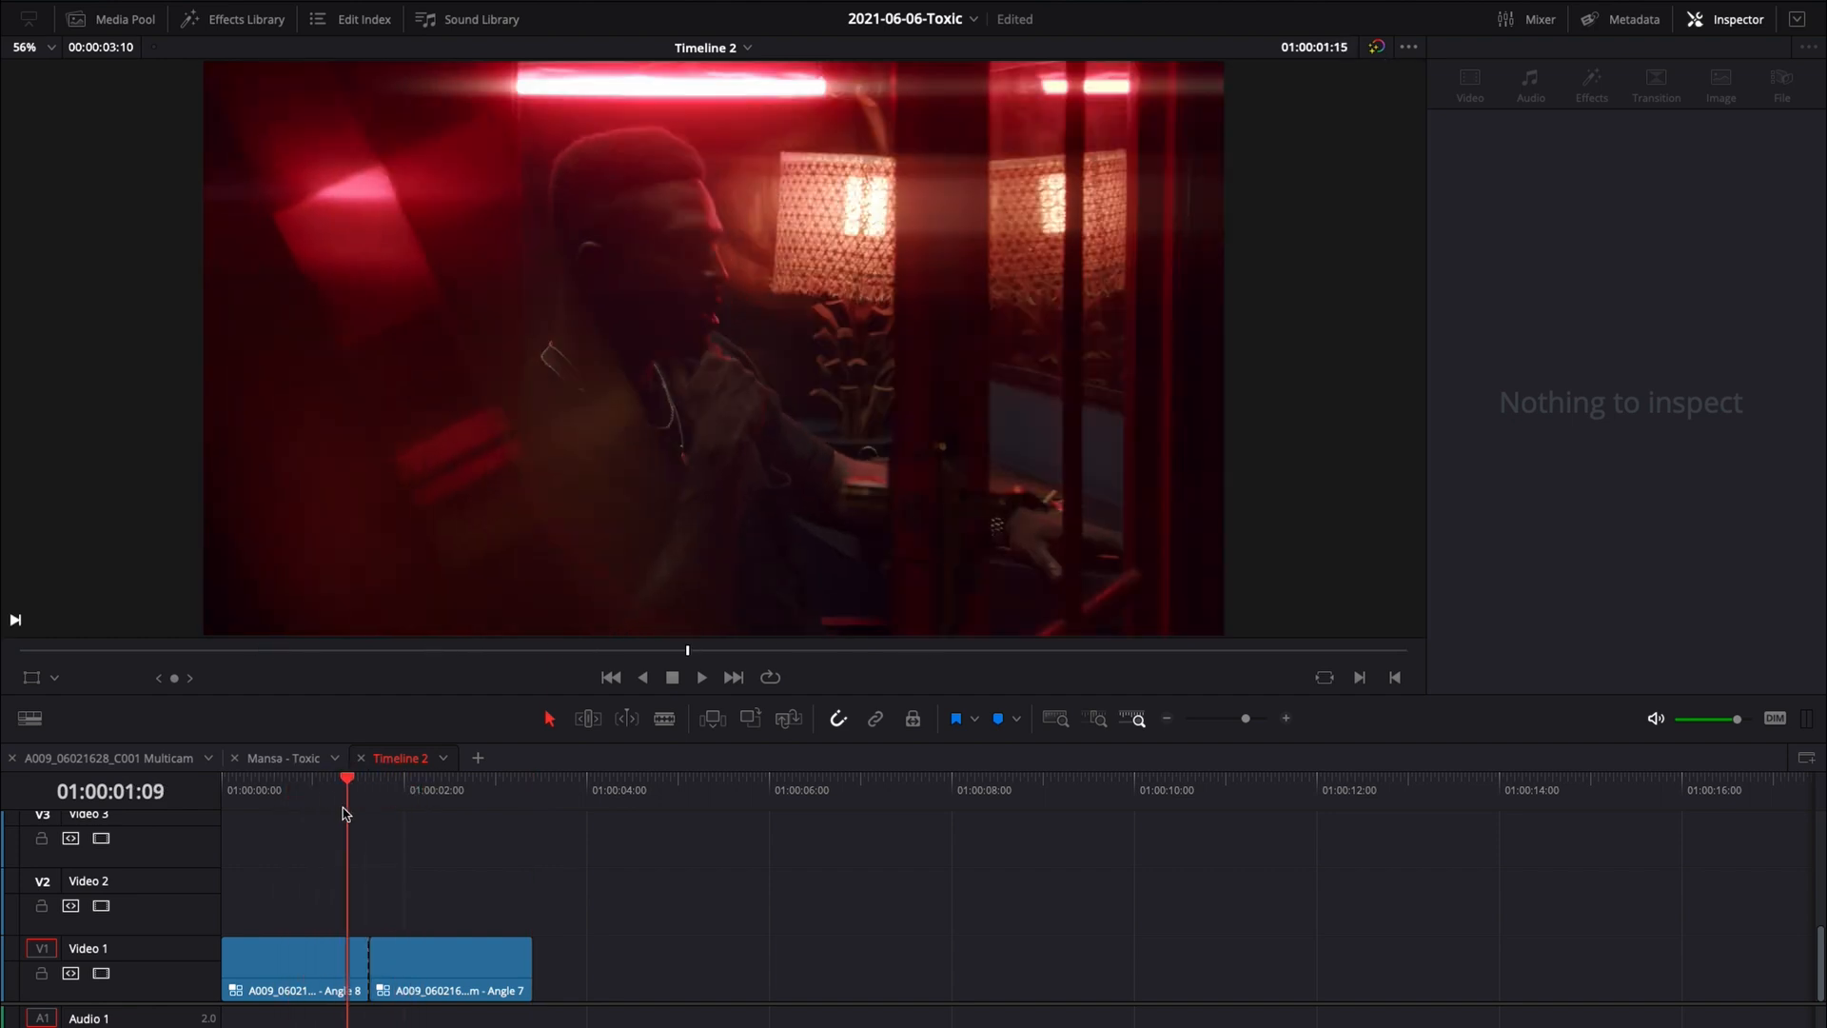
{"action": "left_click", "coordinate": [331, 969]}
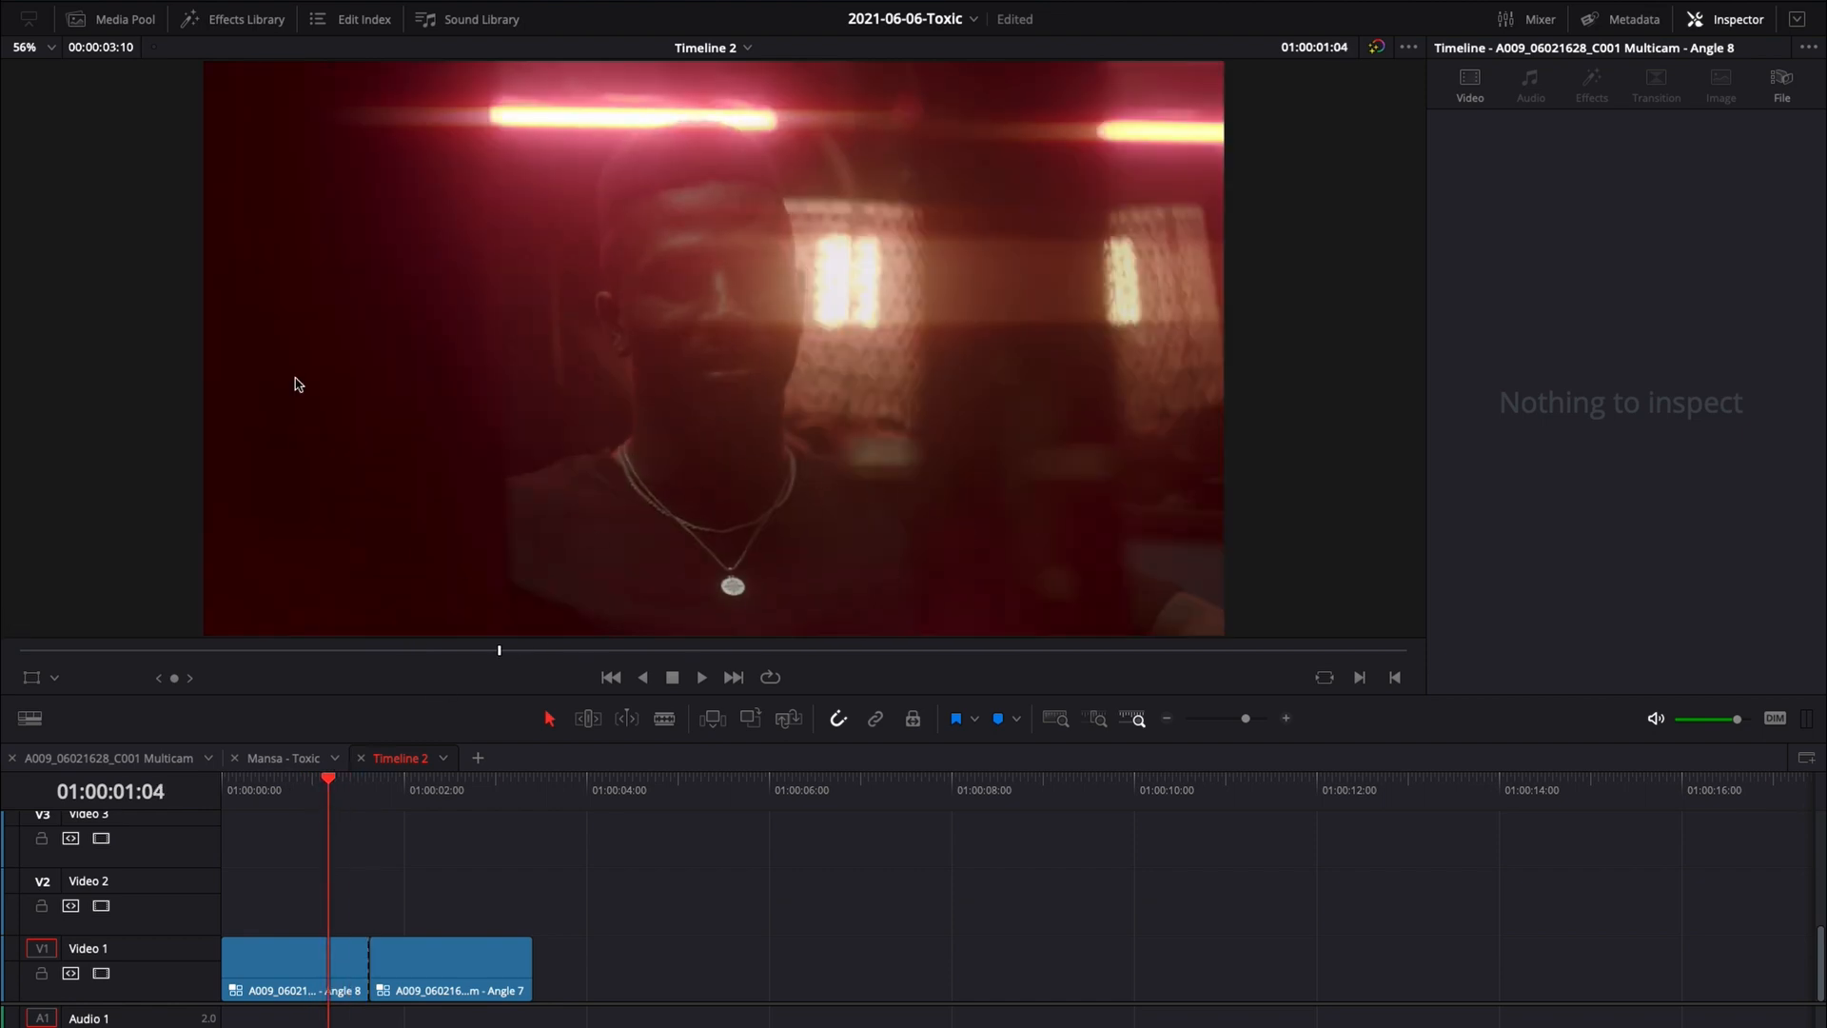
{"action": "mouse_move", "coordinate": [630, 450]}
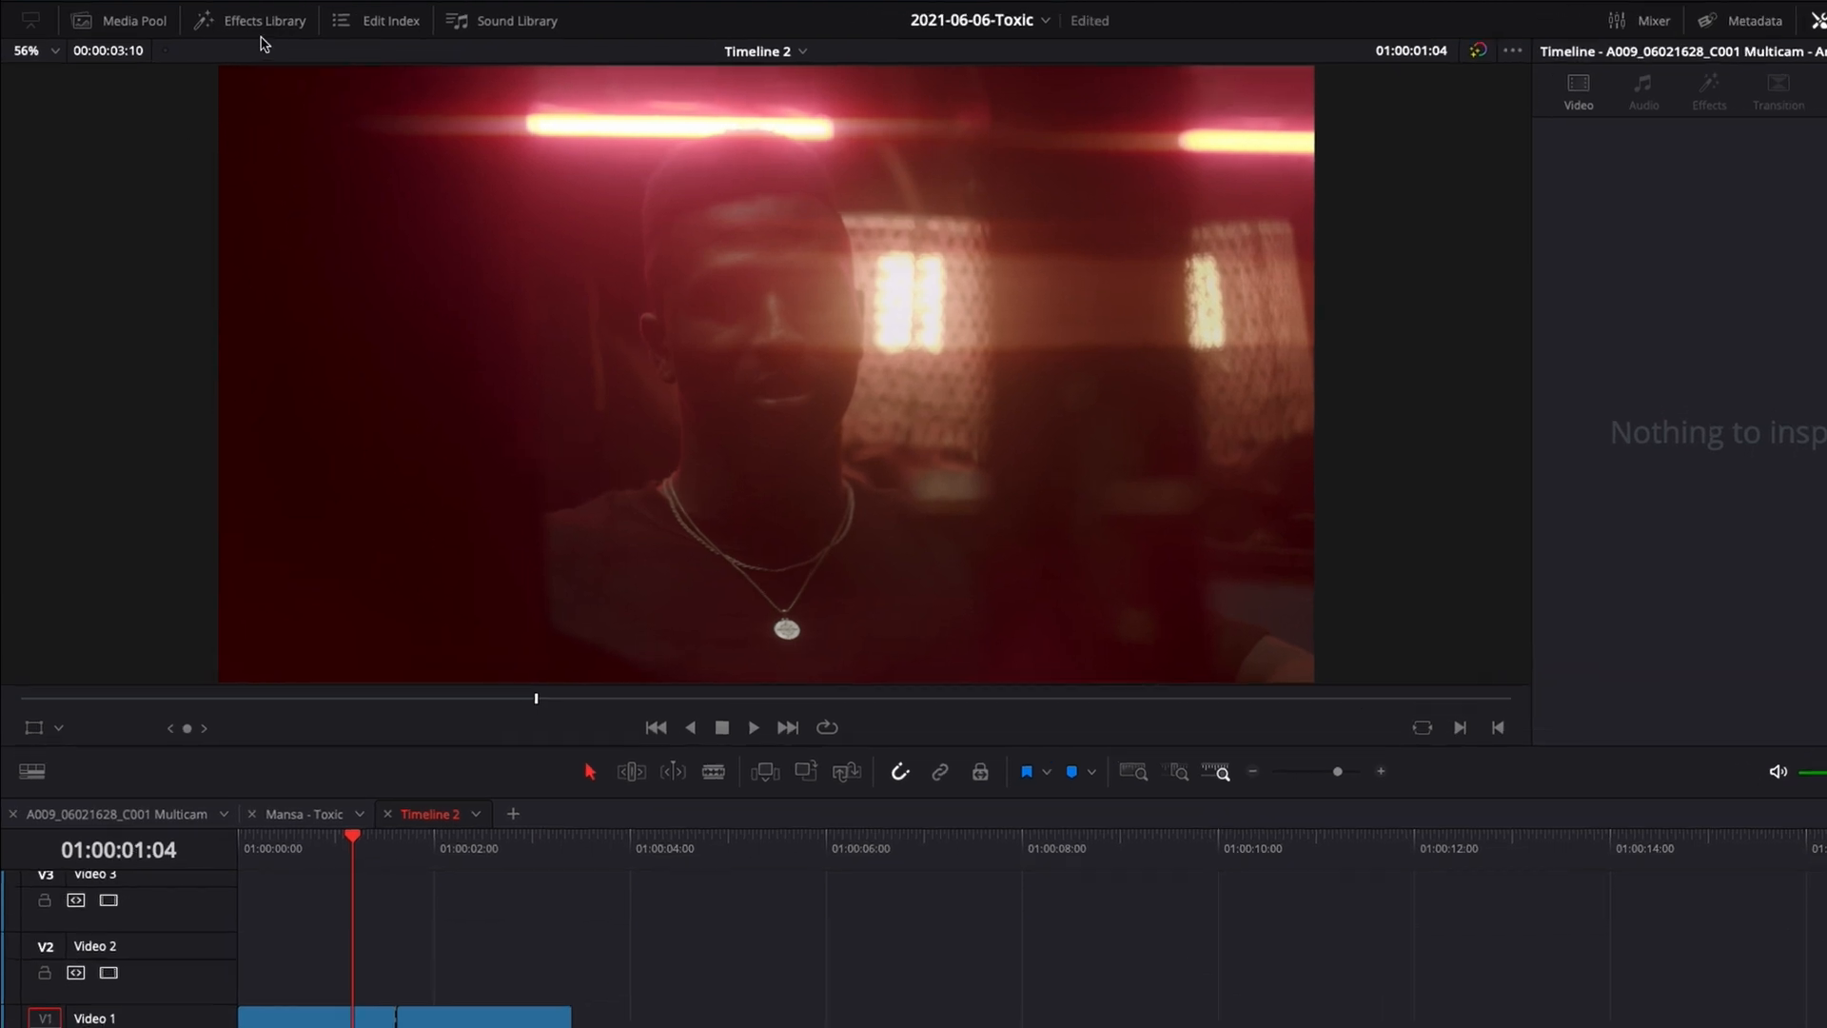
{"action": "left_click", "coordinate": [265, 19]}
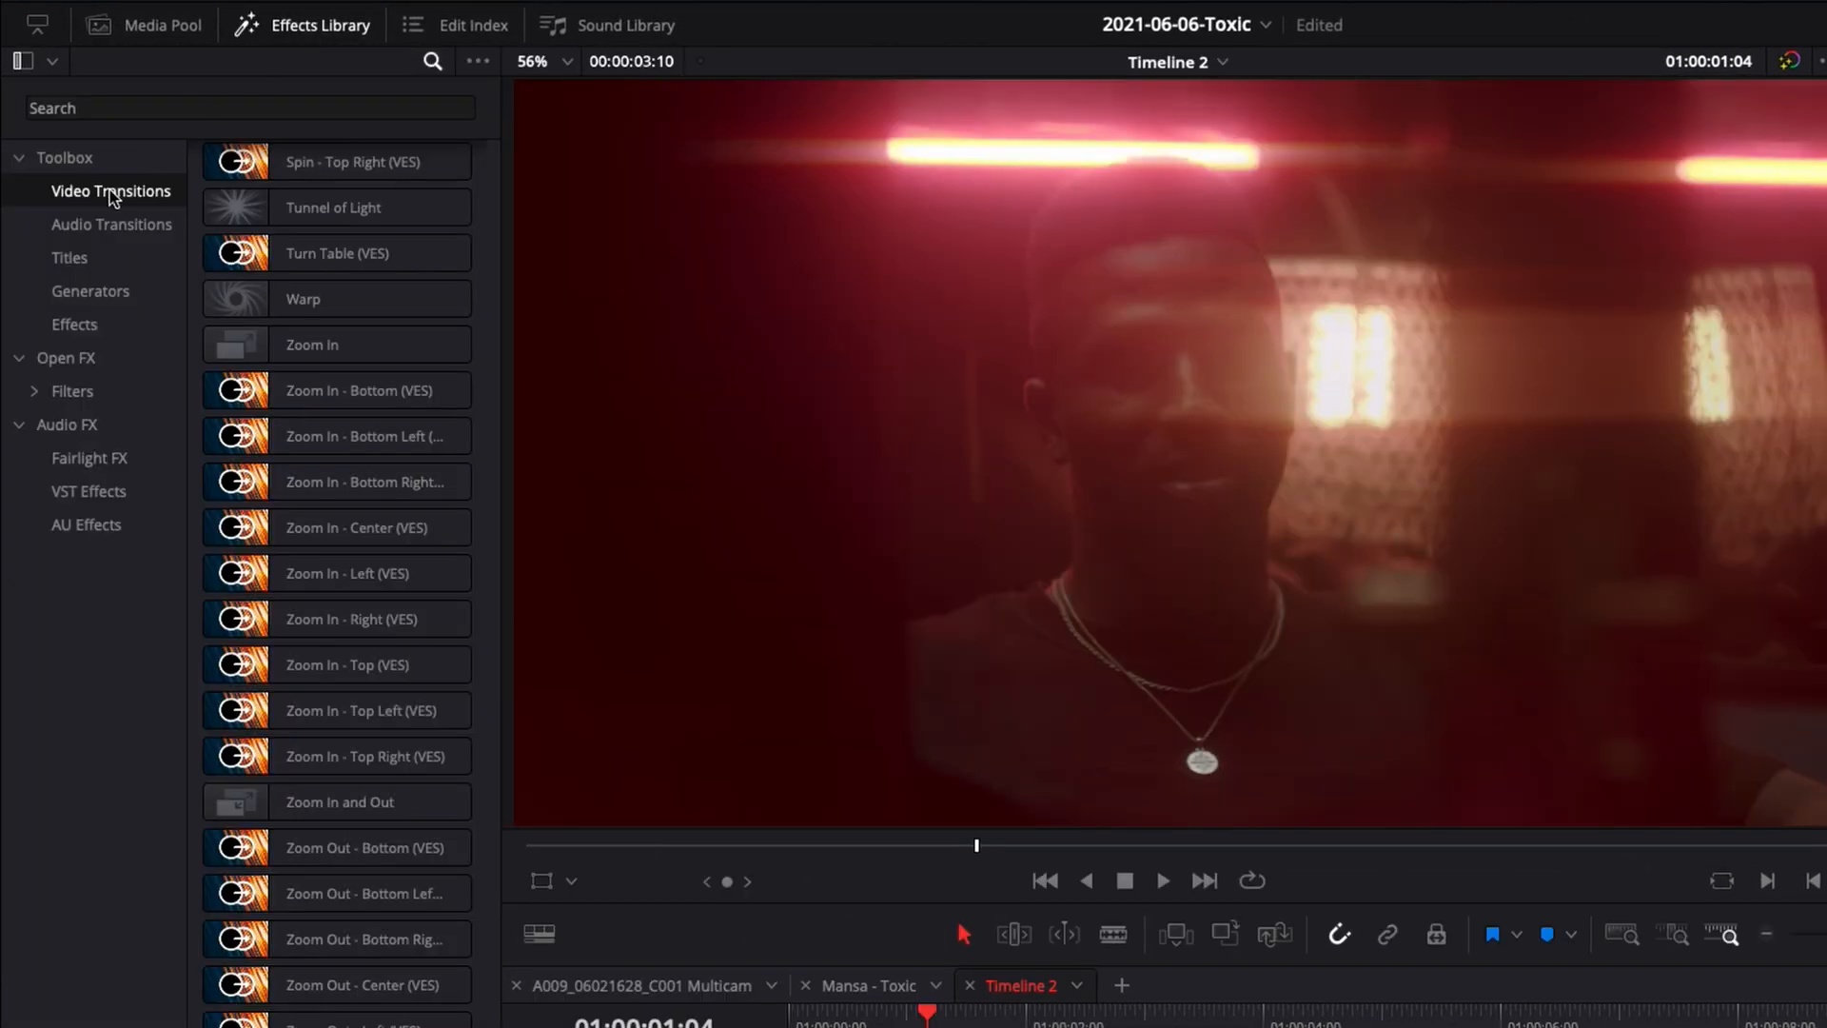
{"action": "left_click", "coordinate": [339, 251]}
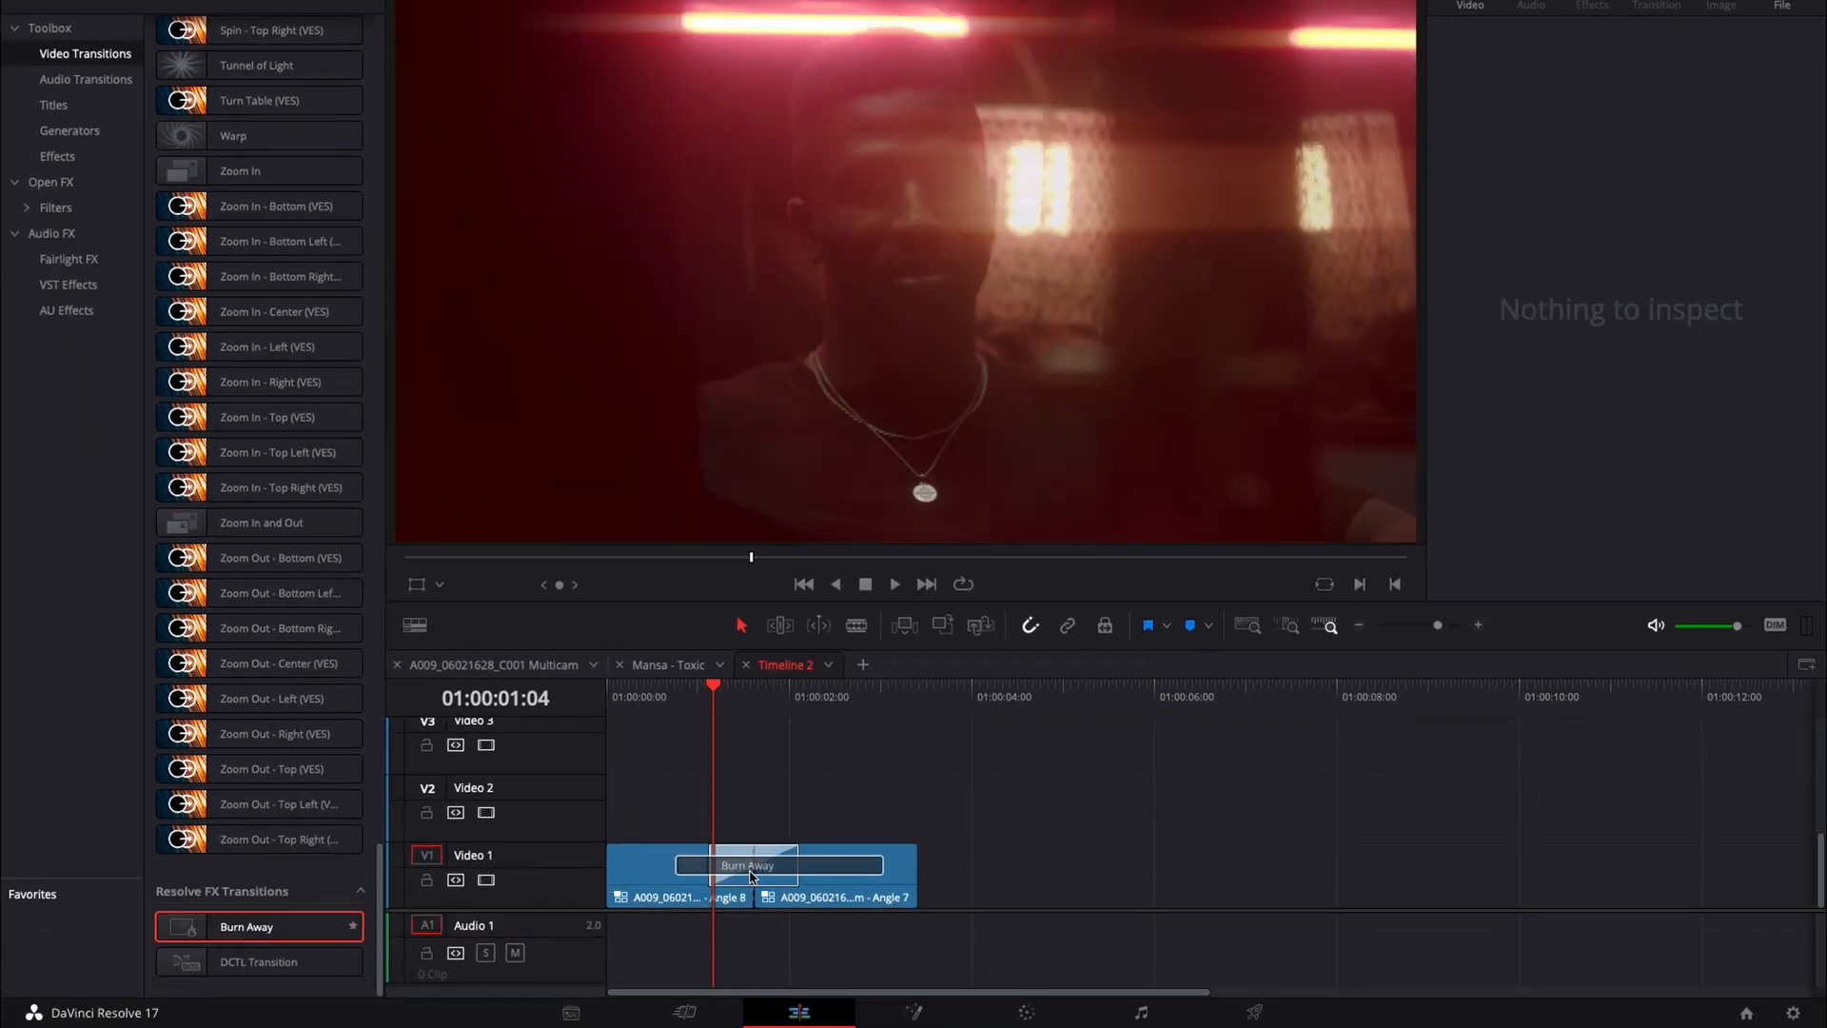
{"action": "left_click", "coordinate": [748, 864]}
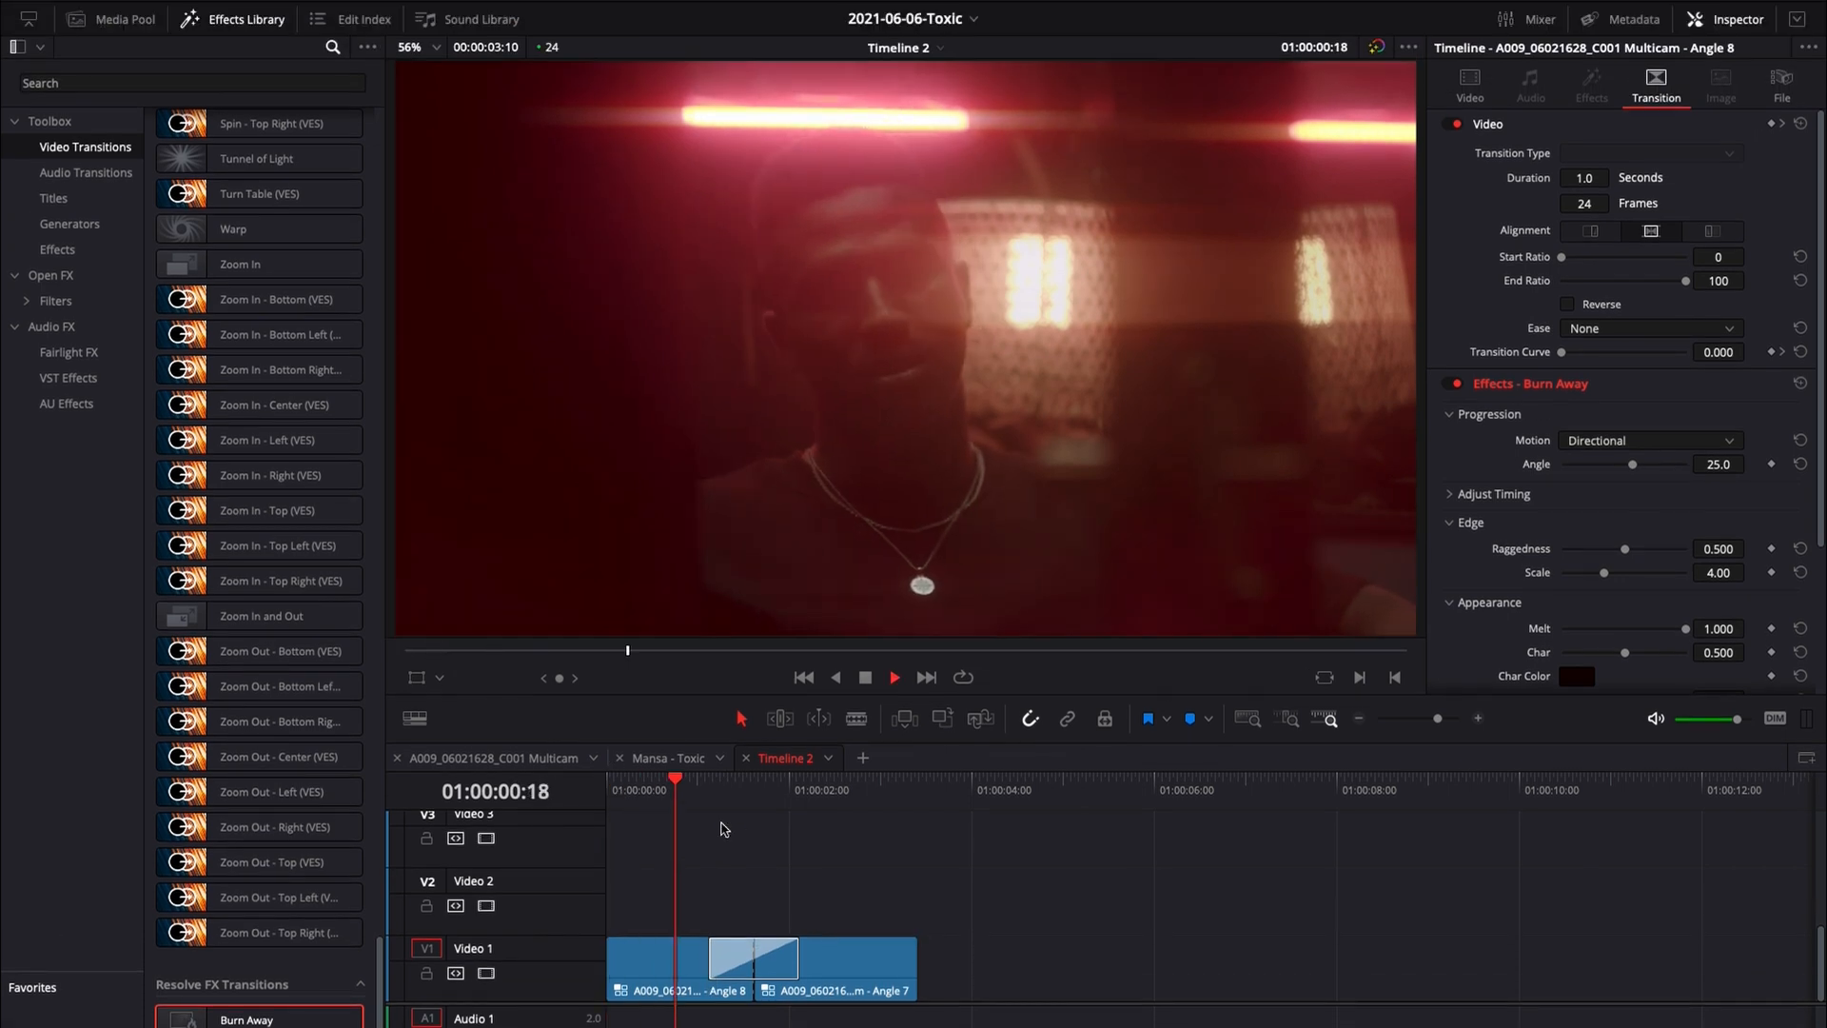
Extend the Burn Away transition on the timeline to 1.2 seconds (30 frames)
{"action": "left_click", "coordinate": [894, 677]}
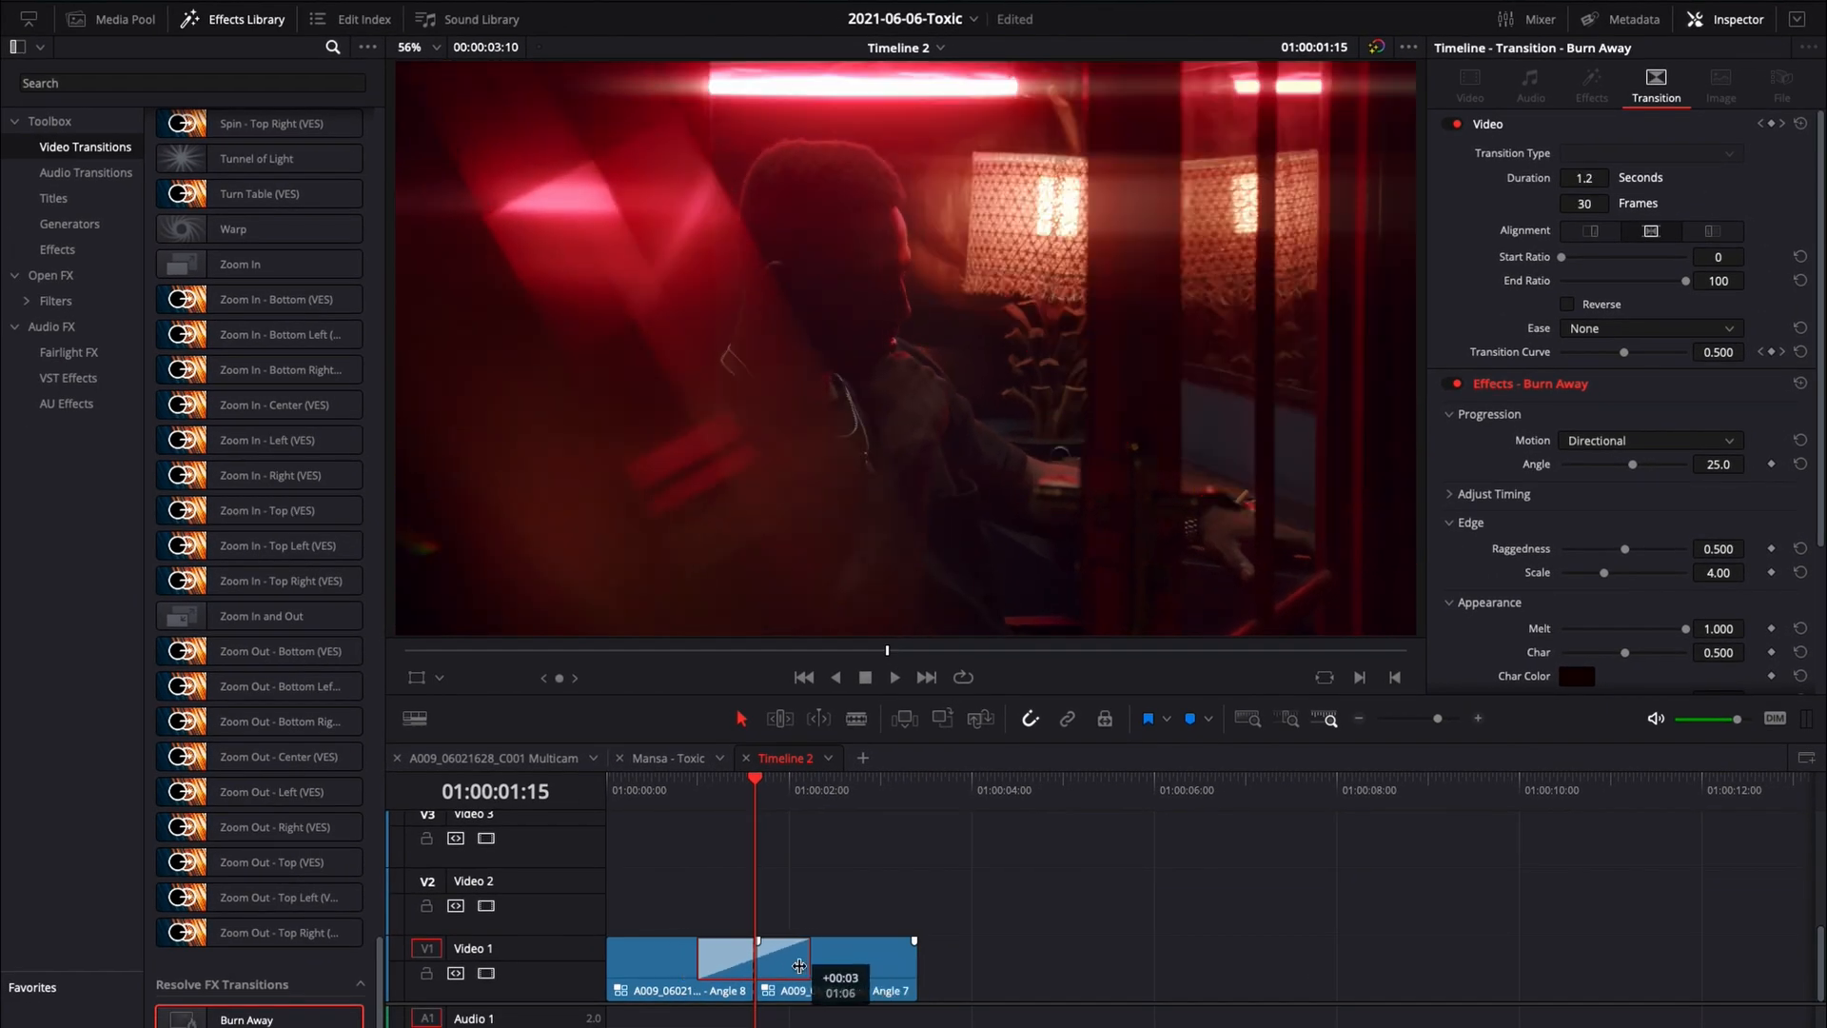
{"action": "left_click_drag", "start_coordinate": [801, 965], "coordinate": [823, 965]}
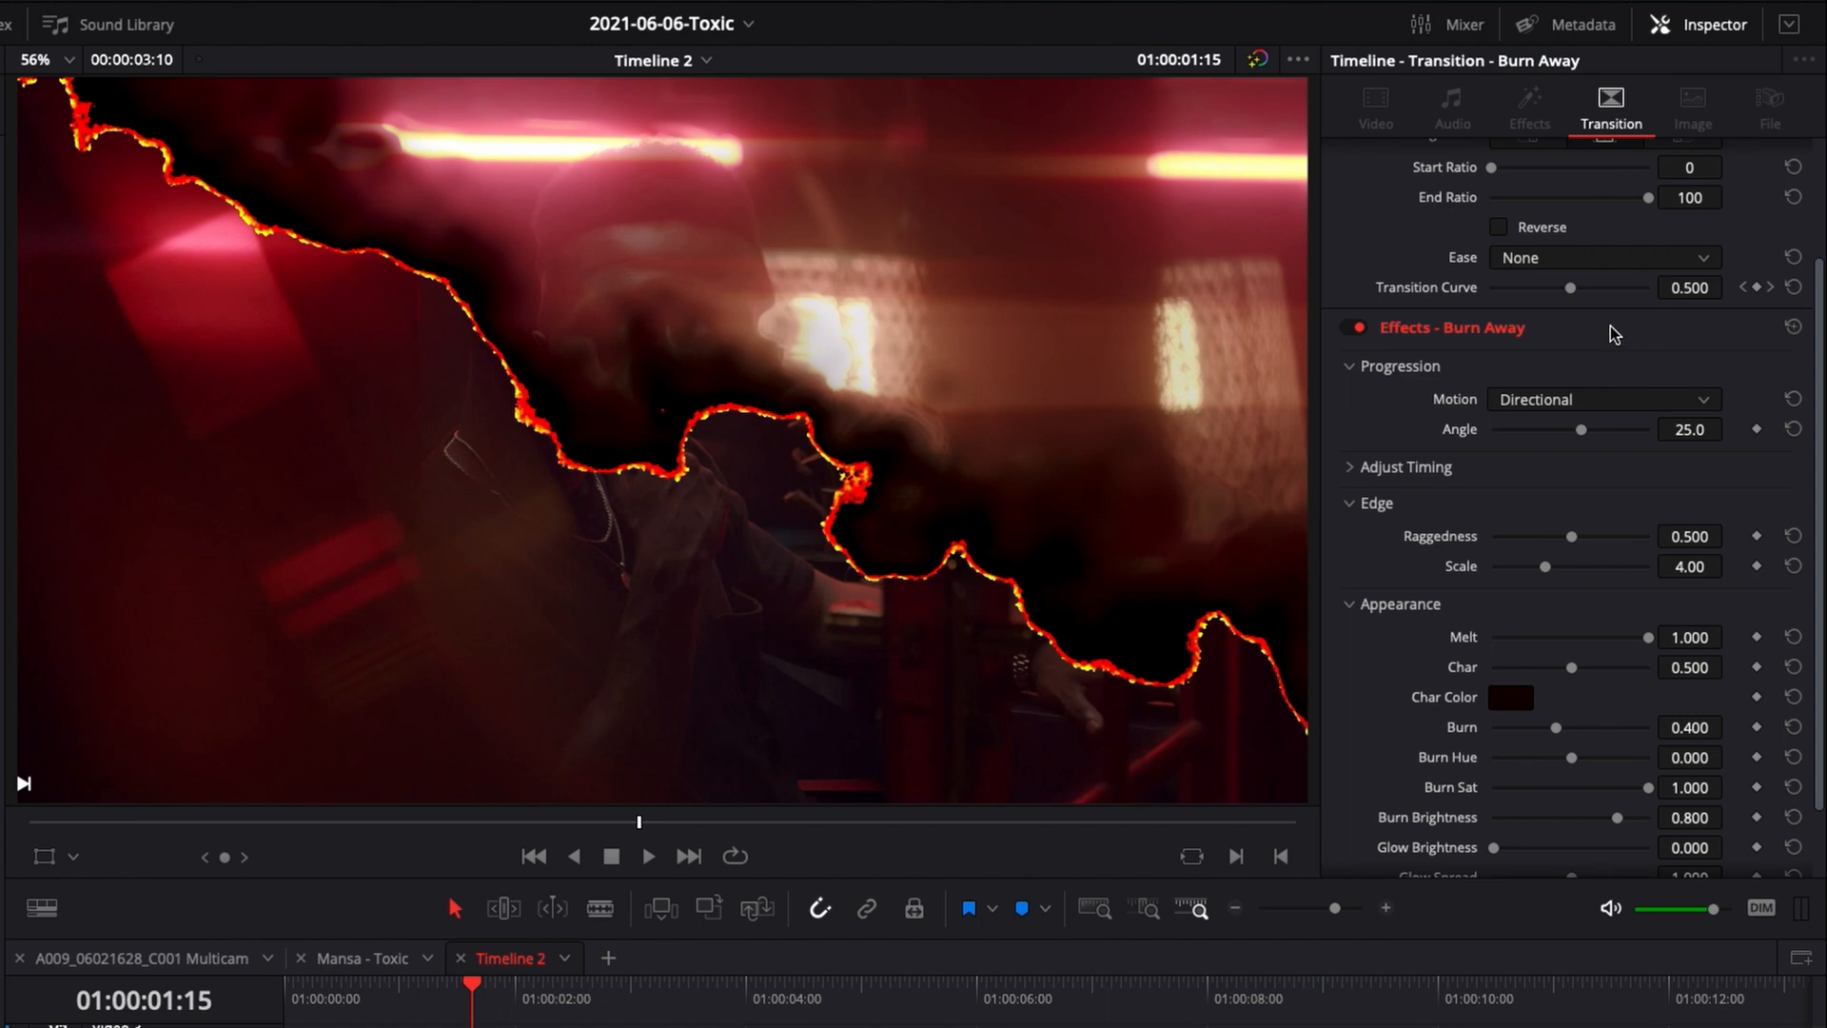
Keep Motion as Directional and set the burn Angle to about -68.4 degrees
{"action": "scroll", "scroll_direction": "down", "scroll_amount": 3}
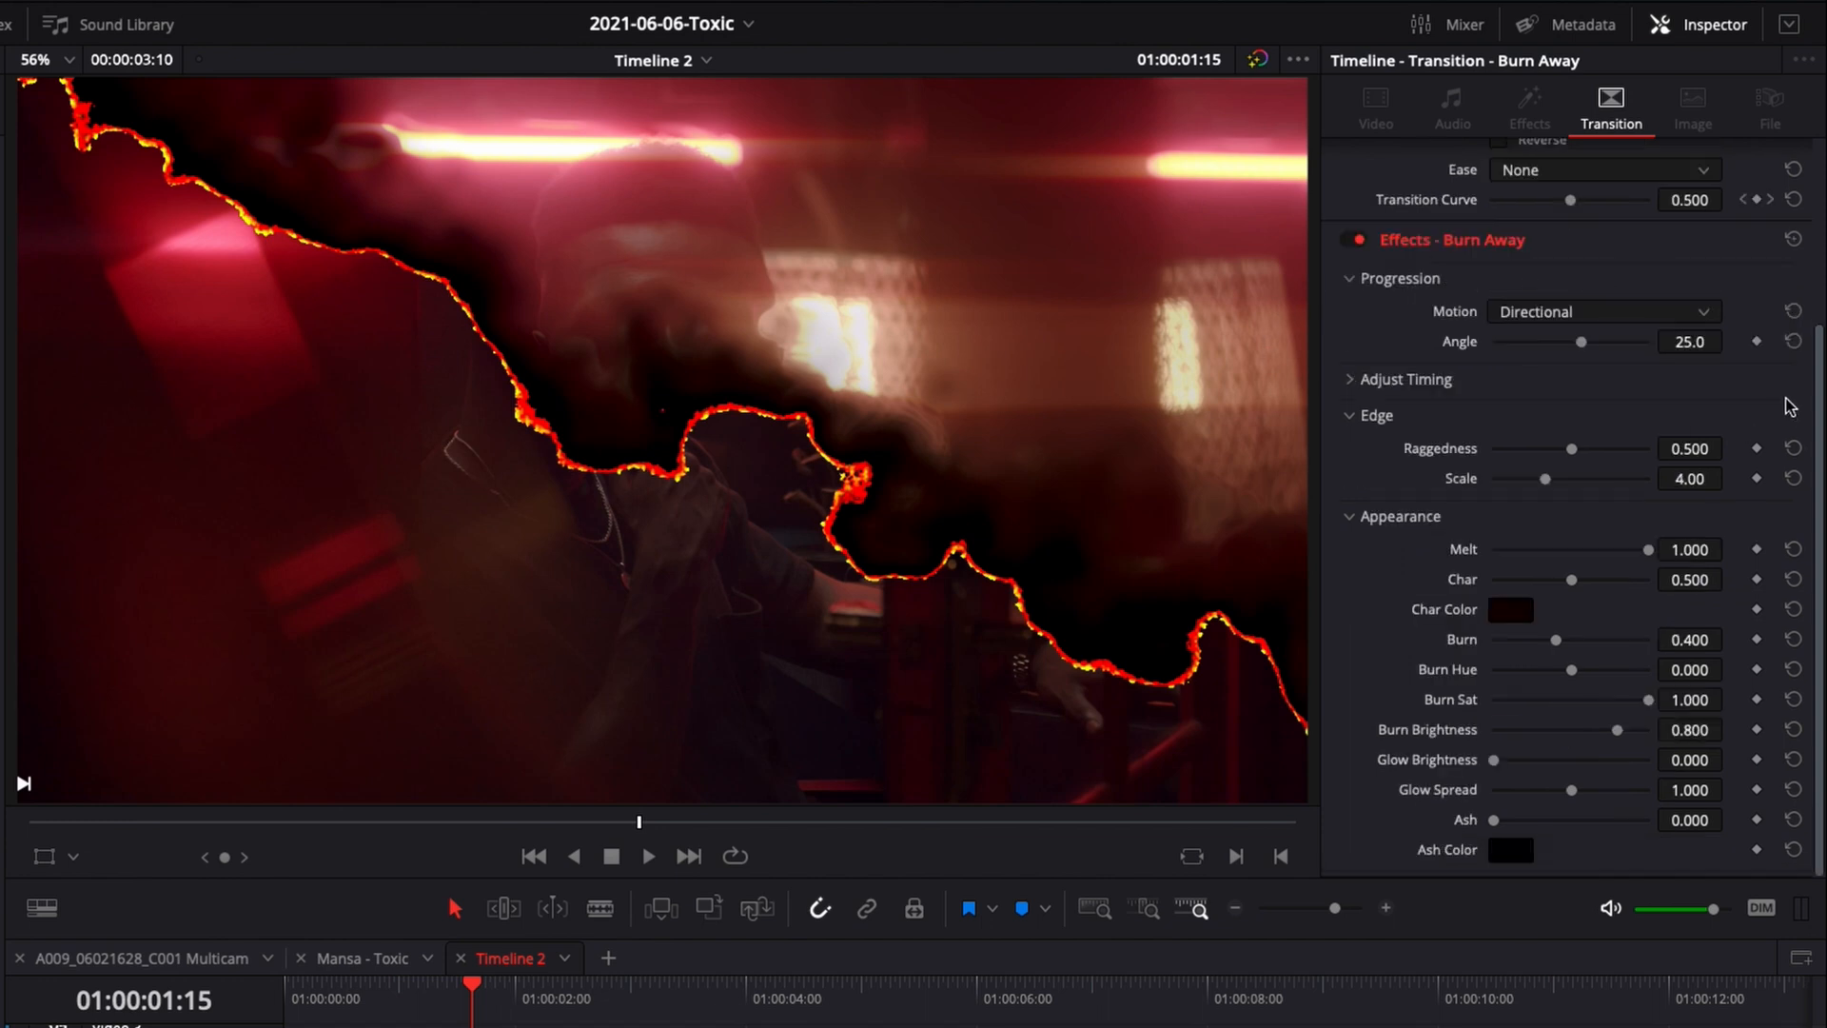
{"action": "left_click", "coordinate": [1603, 312]}
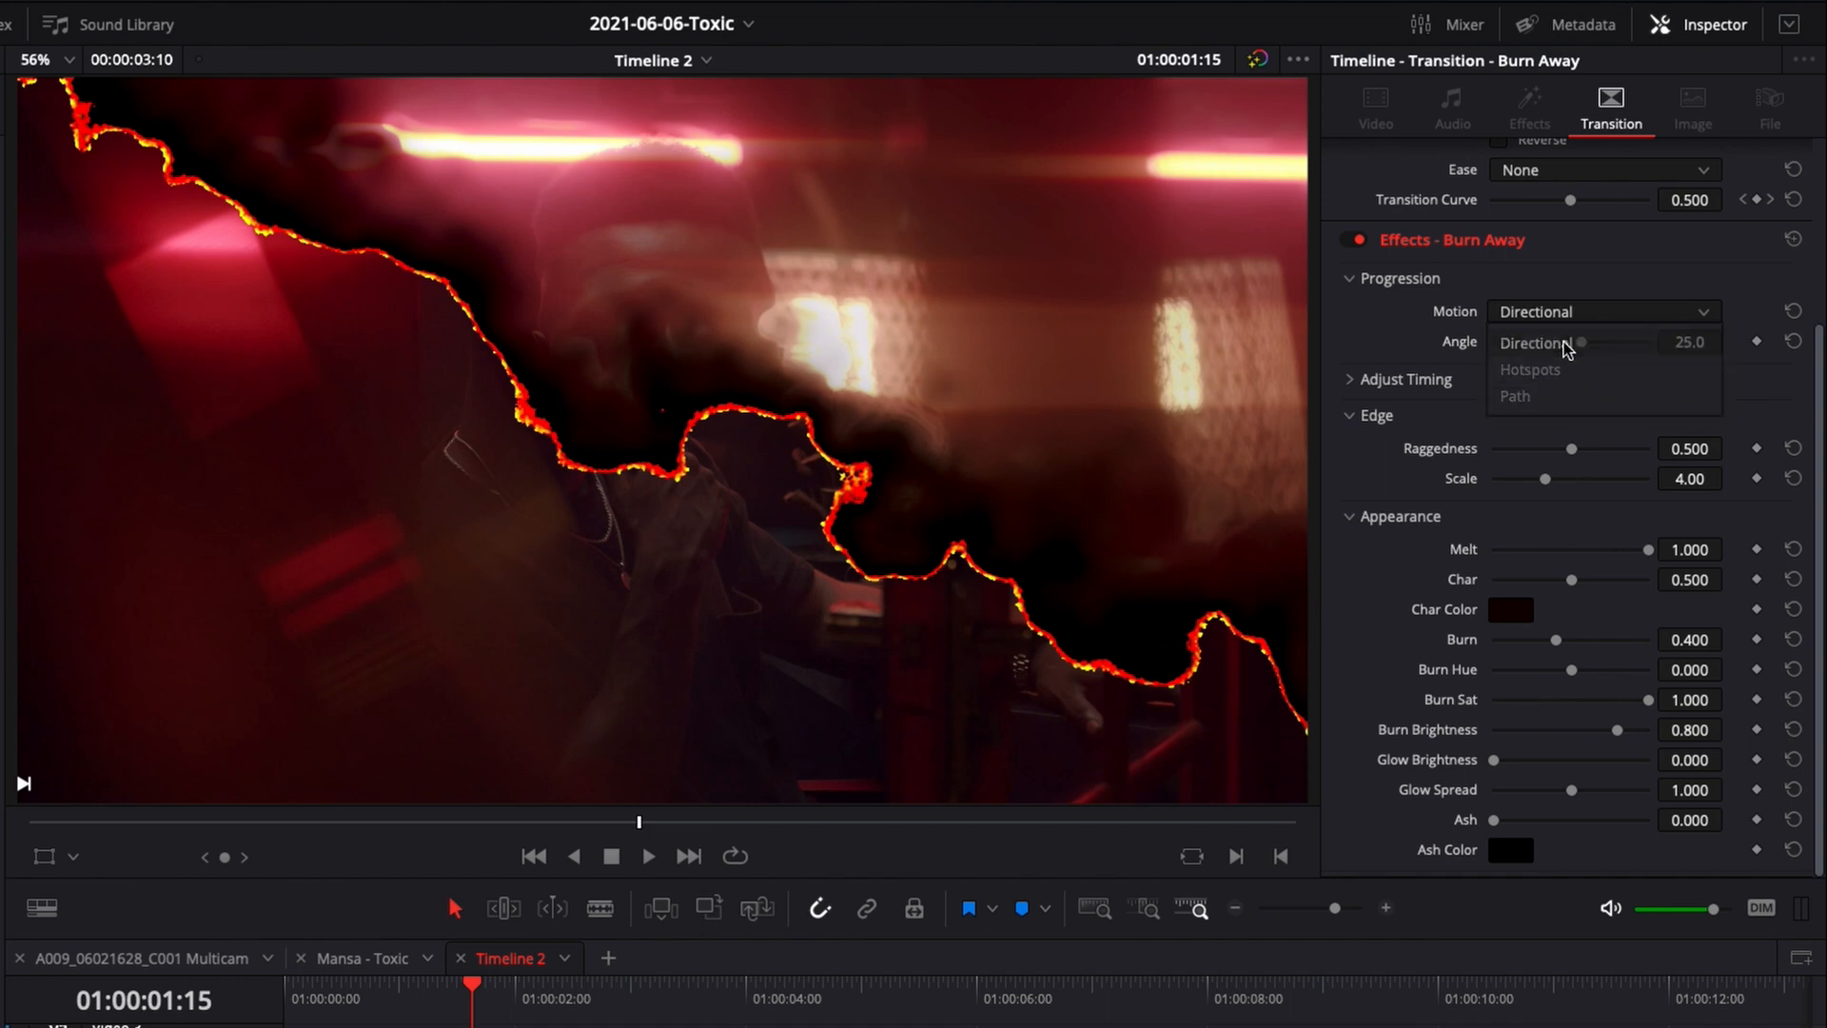
{"action": "left_click_drag", "start_coordinate": [1548, 341], "coordinate": [1597, 341]}
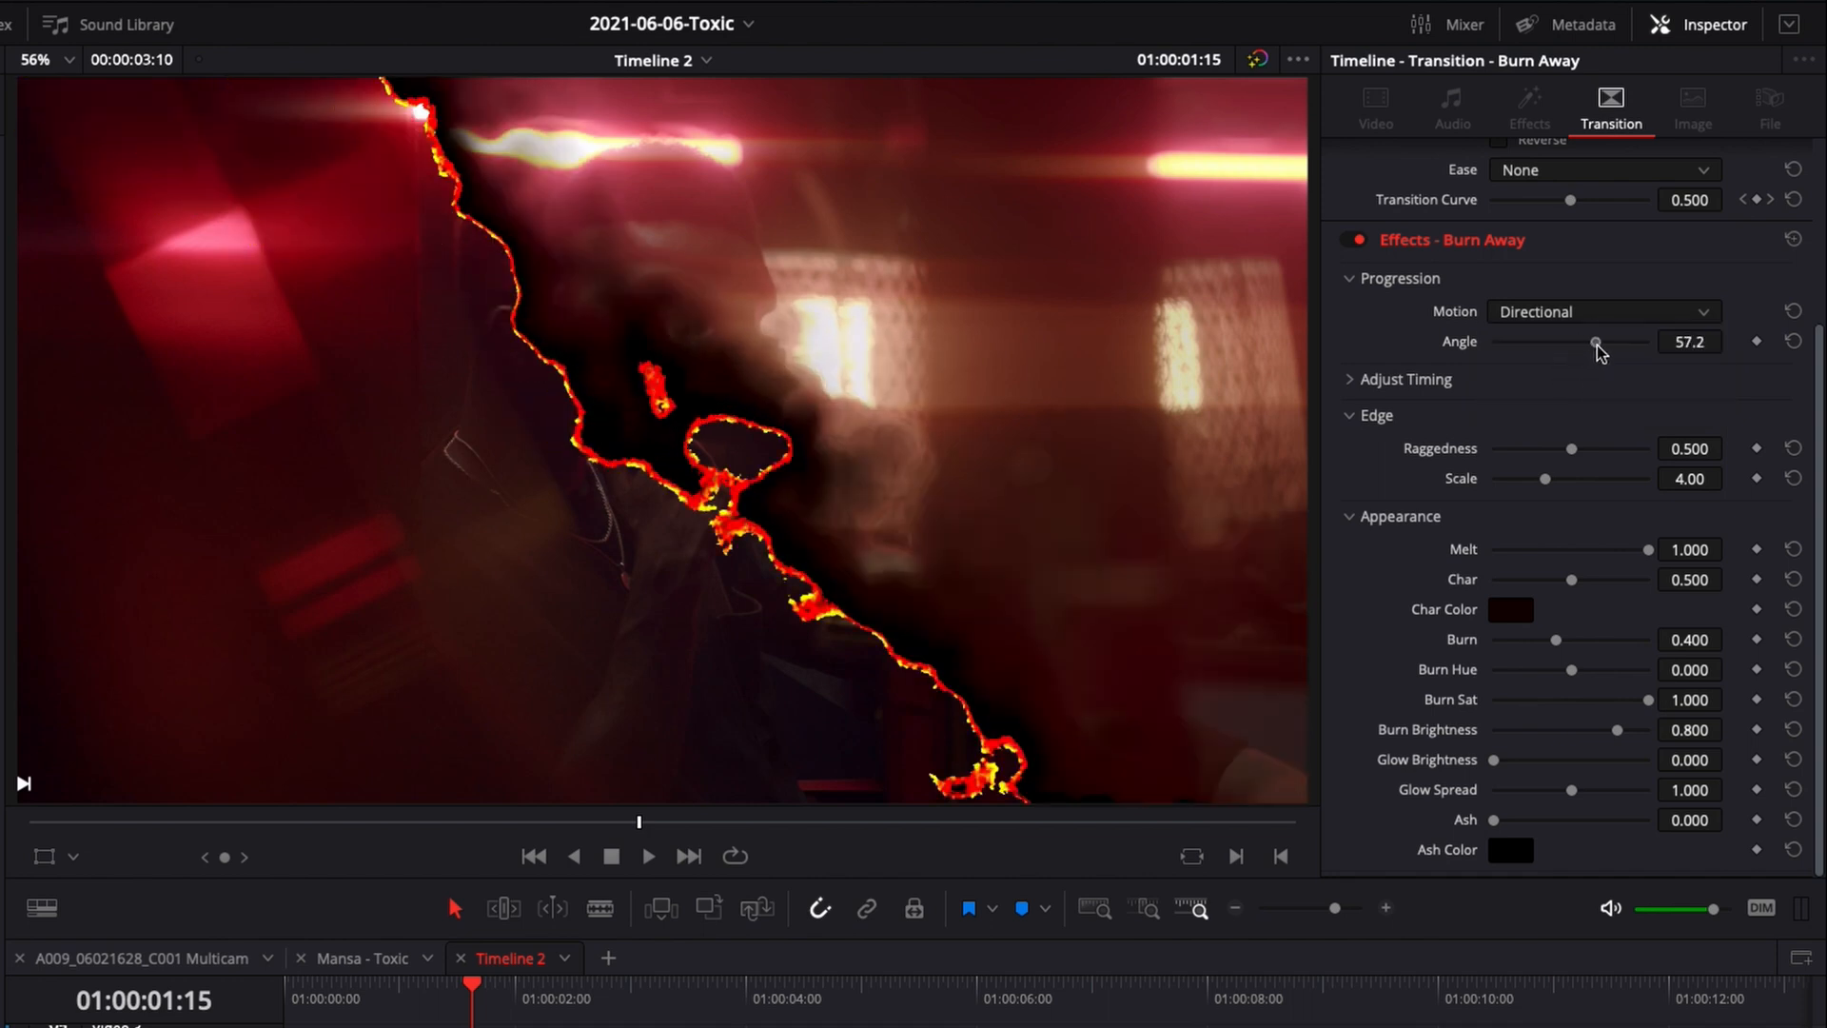
{"action": "left_click_drag", "start_coordinate": [1597, 341], "coordinate": [1544, 341]}
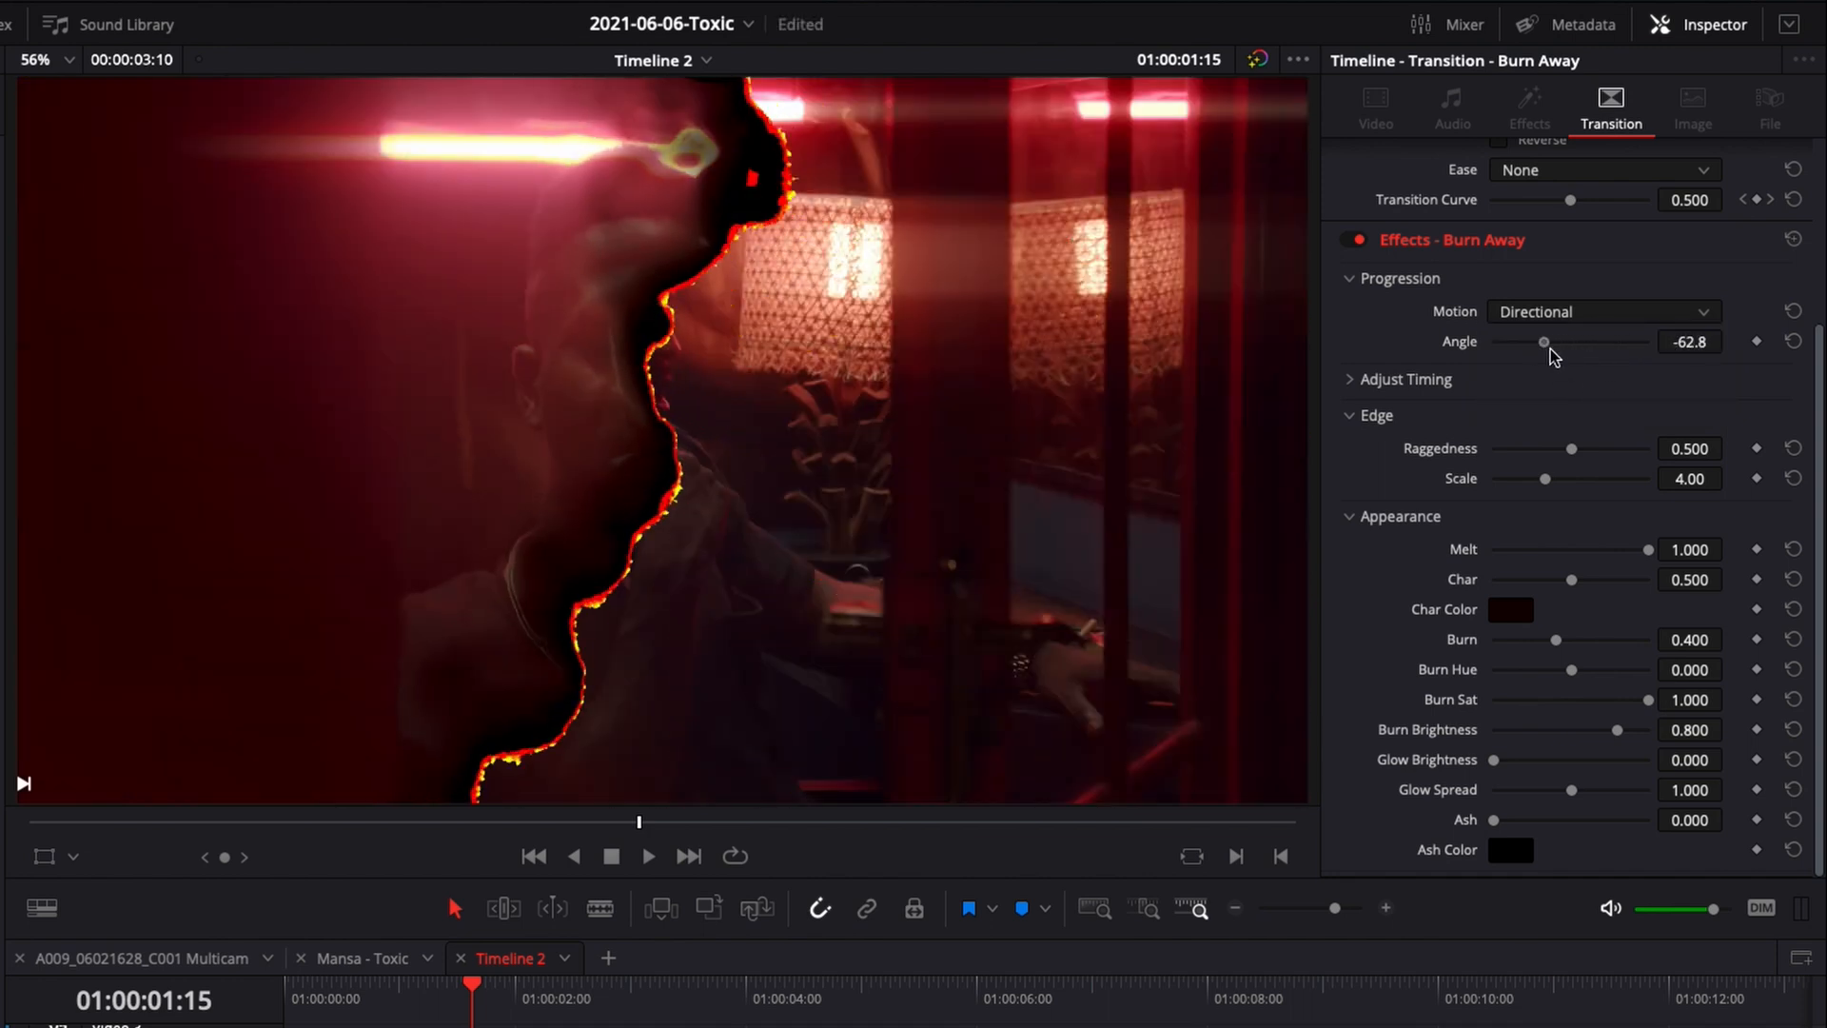
{"action": "left_click_drag", "start_coordinate": [1544, 341], "coordinate": [1546, 341]}
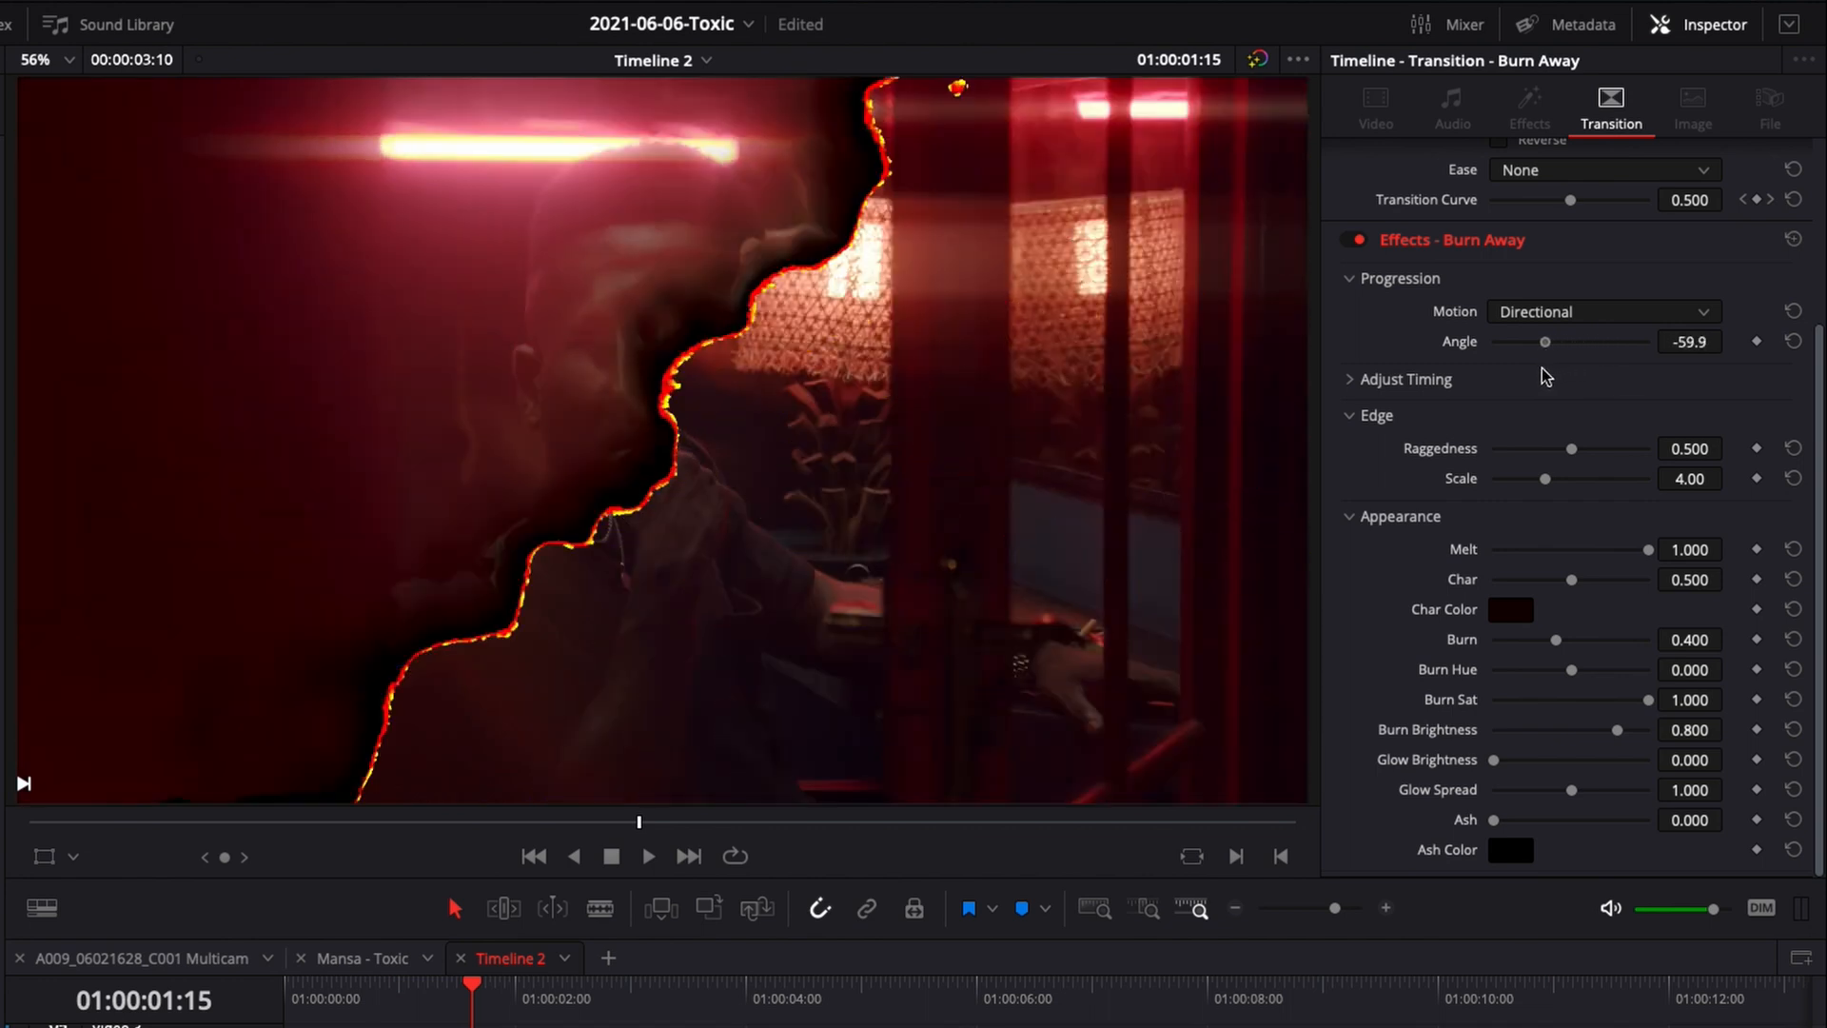
{"action": "left_click_drag", "start_coordinate": [1545, 341], "coordinate": [1540, 340]}
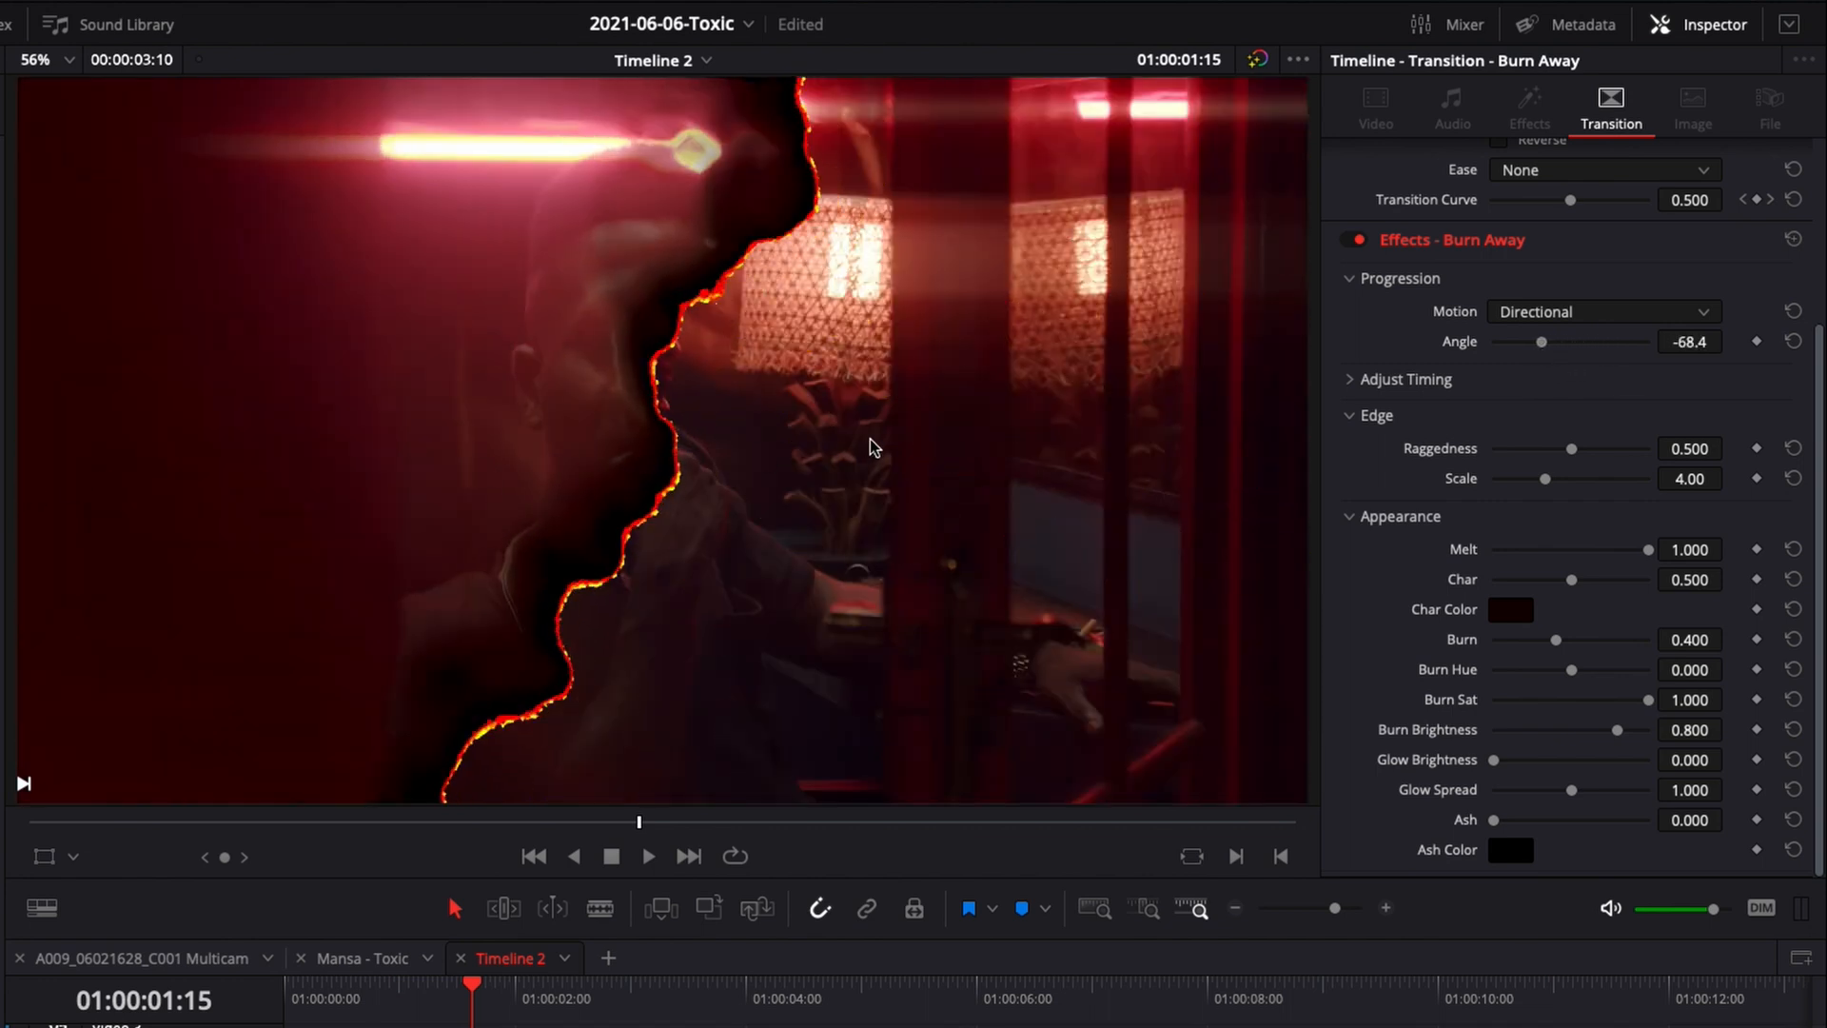
{"action": "mouse_move", "coordinate": [1563, 333]}
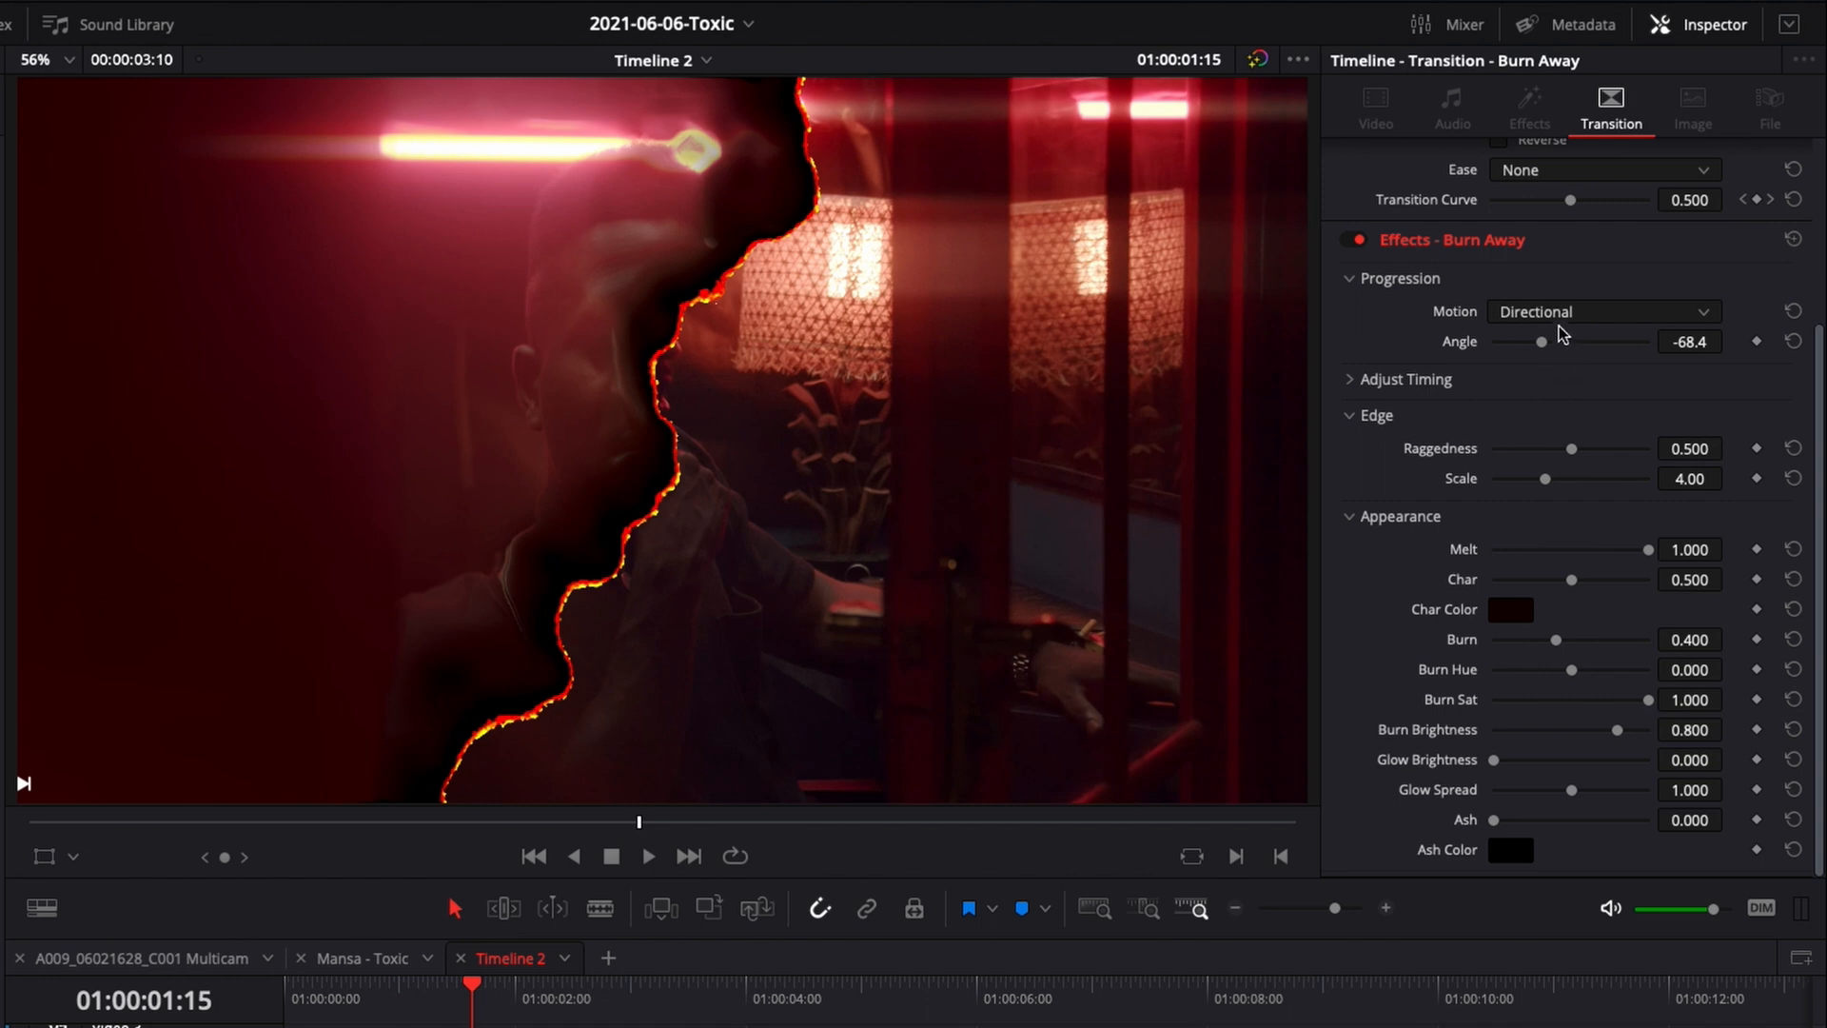
Switch Motion to Hotspots and try counts from four down to a single hotspot
{"action": "left_click", "coordinate": [1605, 312]}
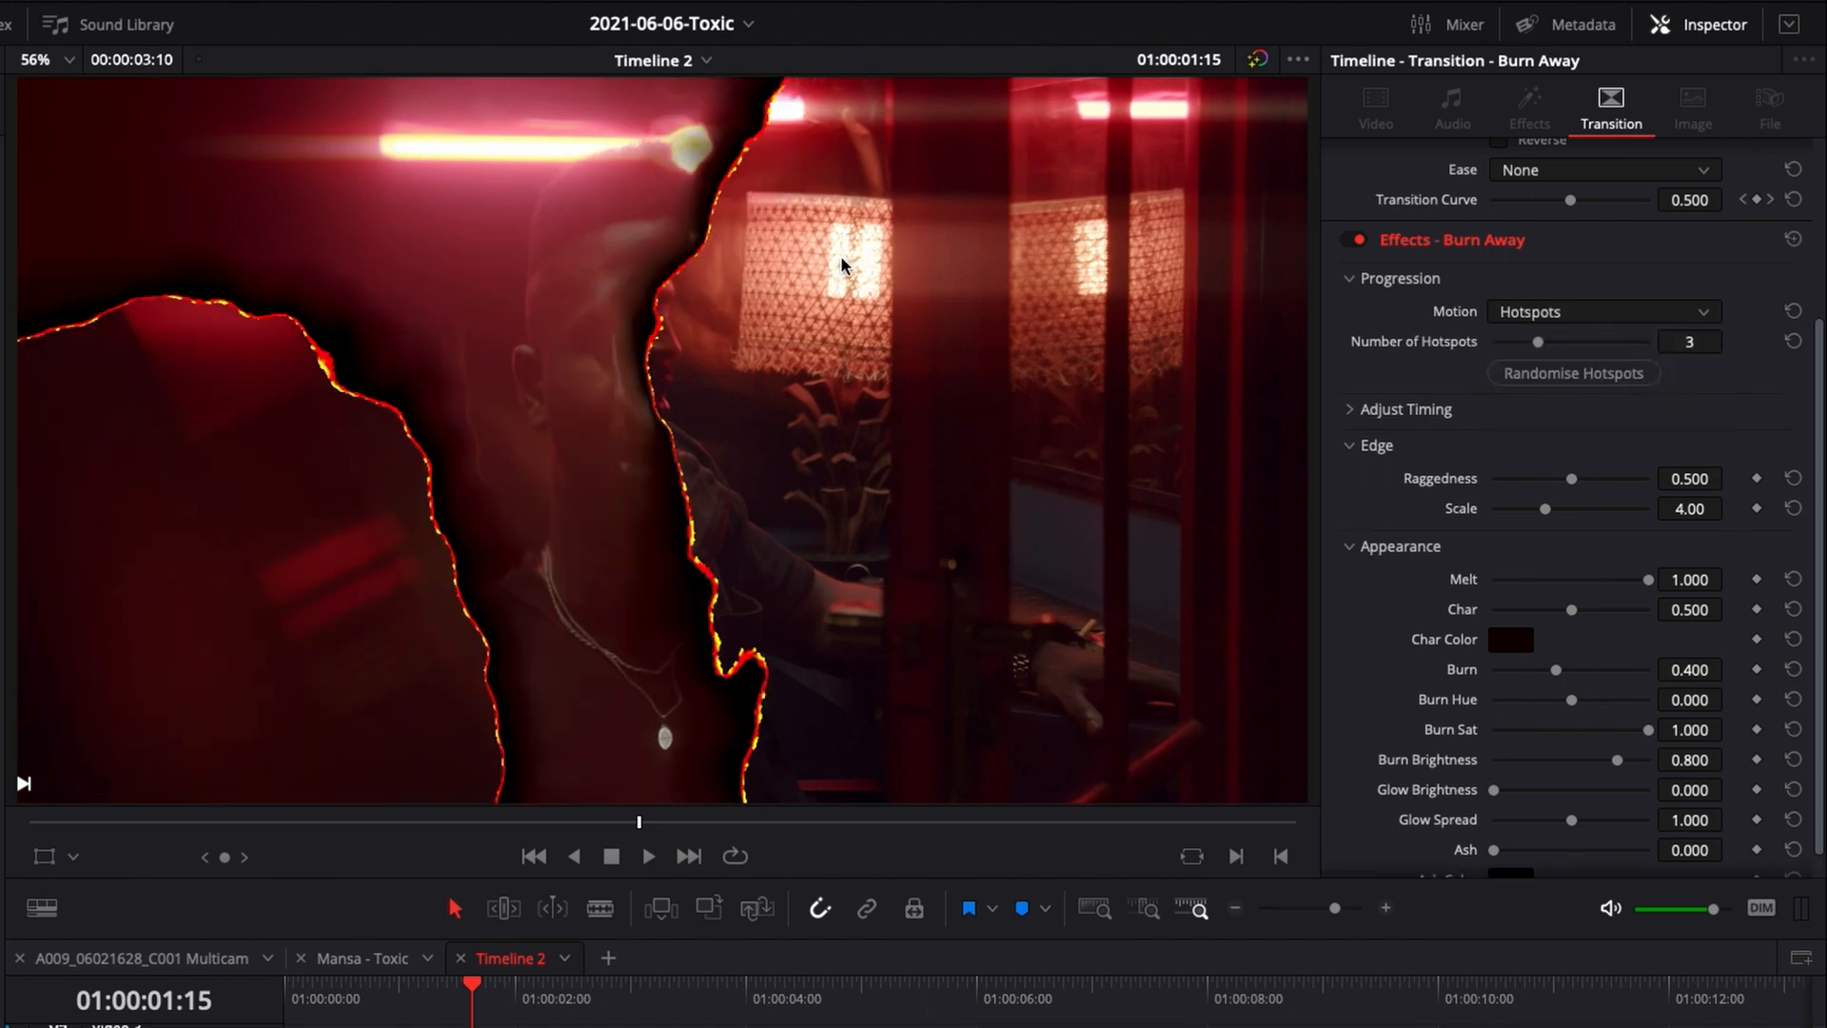
{"action": "mouse_move", "coordinate": [879, 289]}
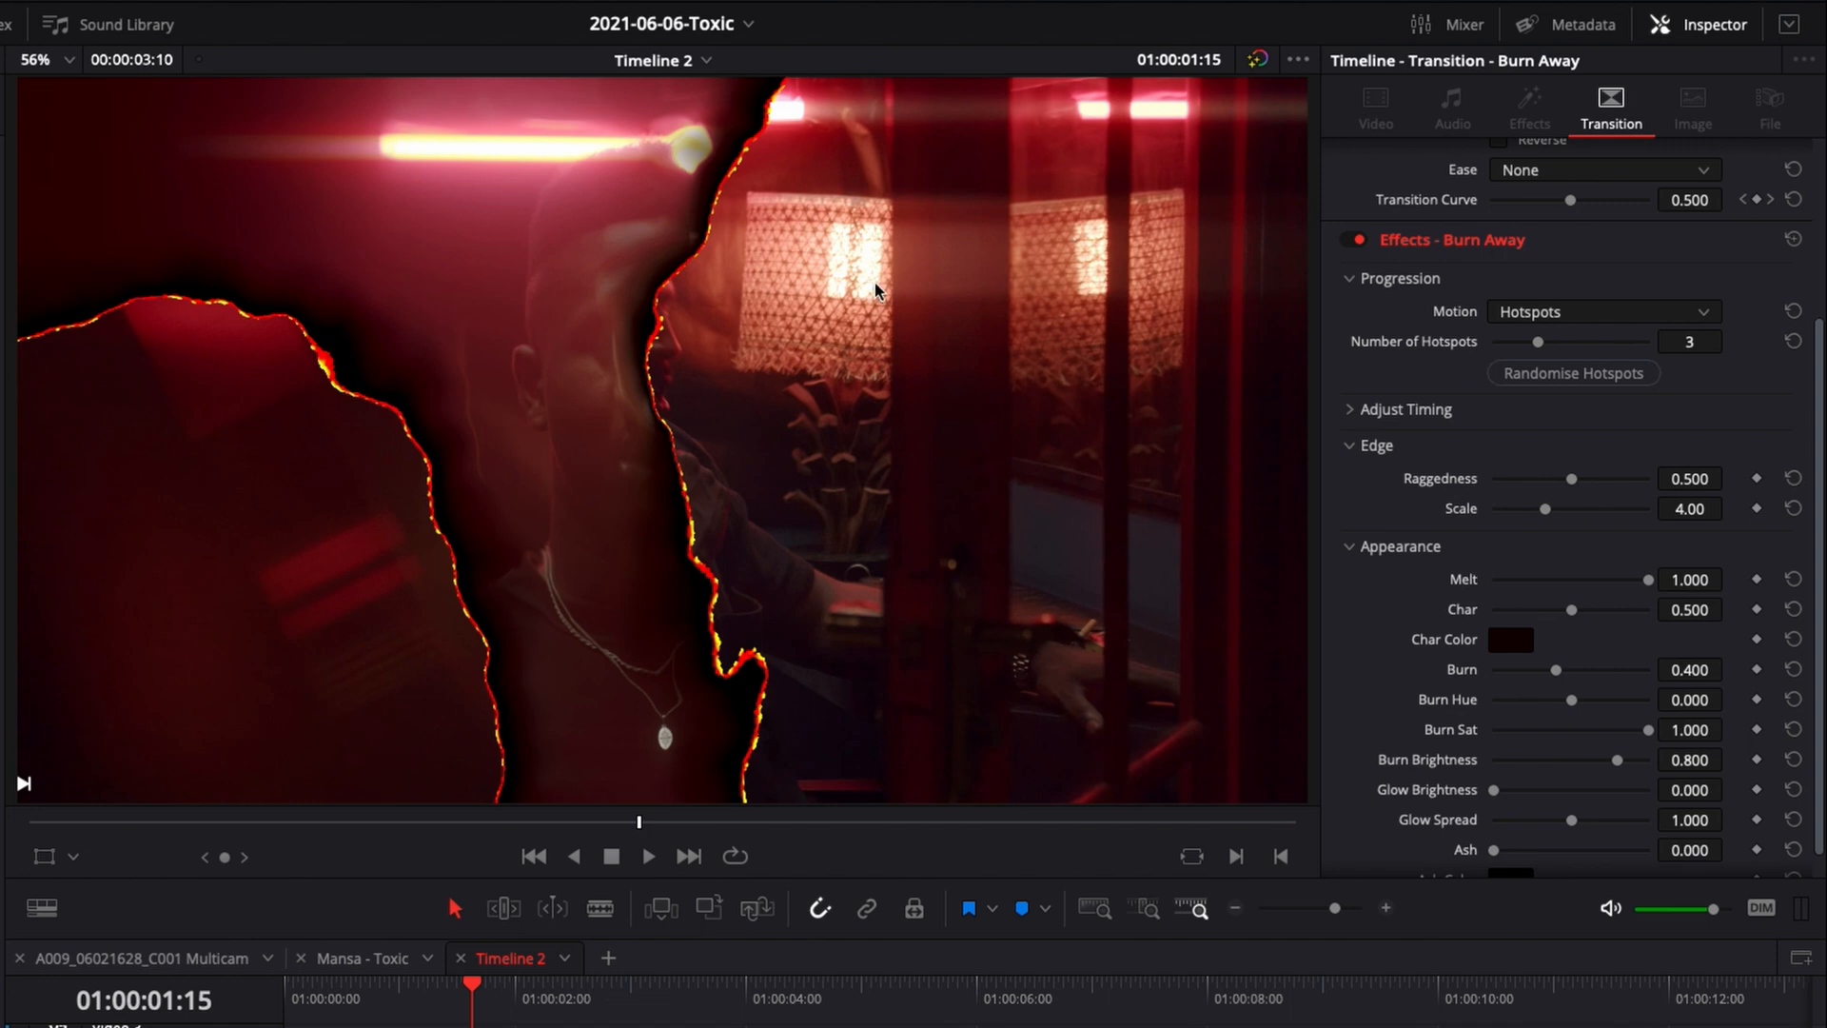
{"action": "mouse_move", "coordinate": [1050, 288]}
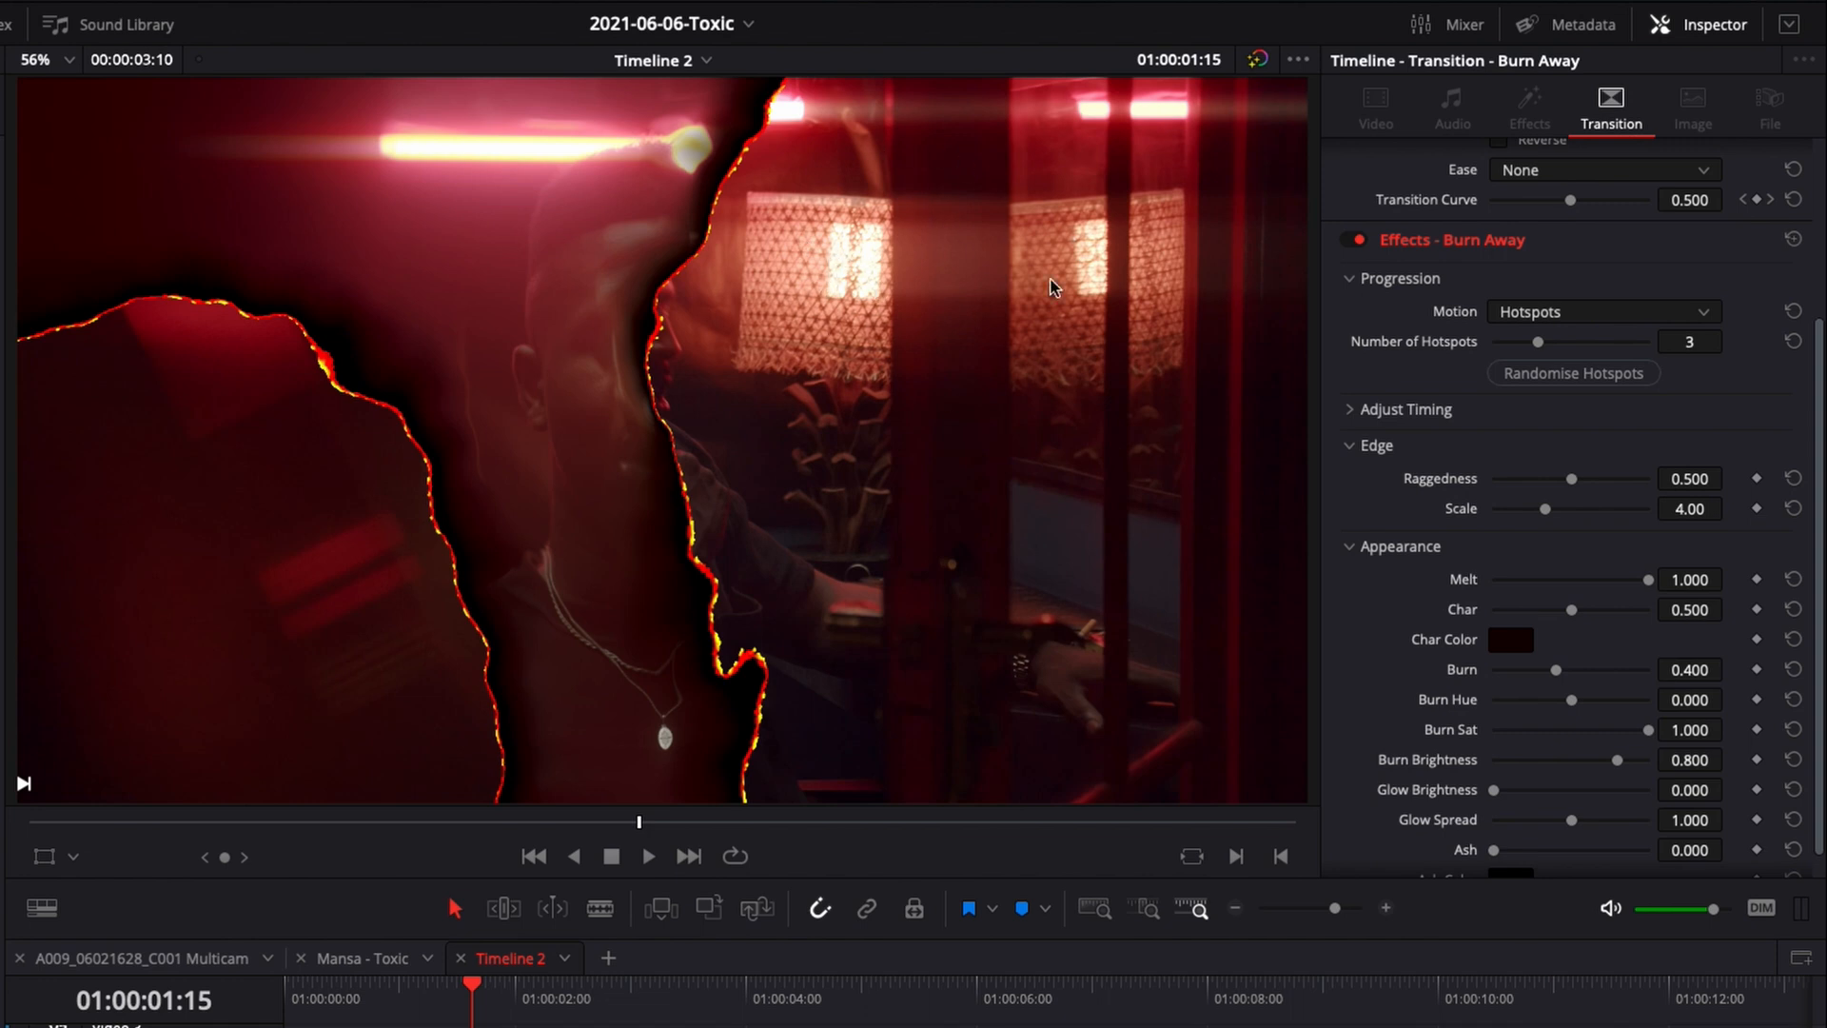
{"action": "left_click_drag", "start_coordinate": [1538, 341], "coordinate": [1559, 341]}
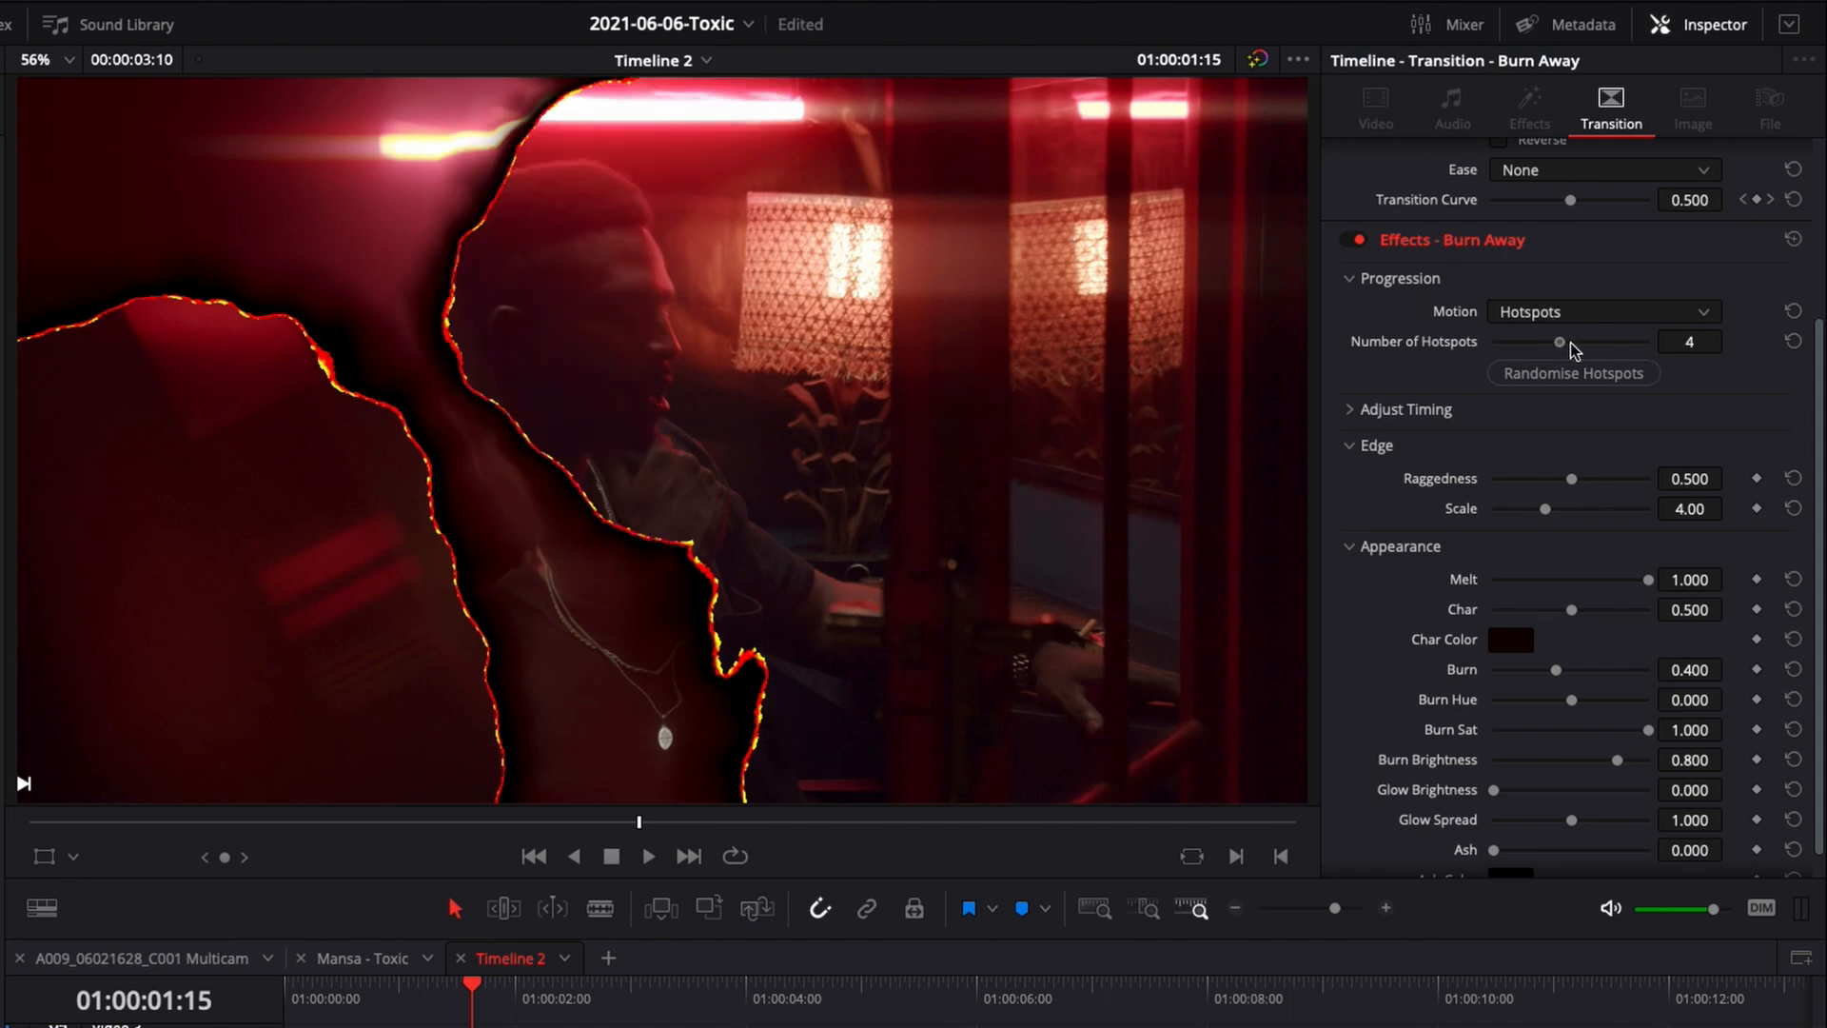
{"action": "left_click_drag", "start_coordinate": [1559, 340], "coordinate": [1493, 341]}
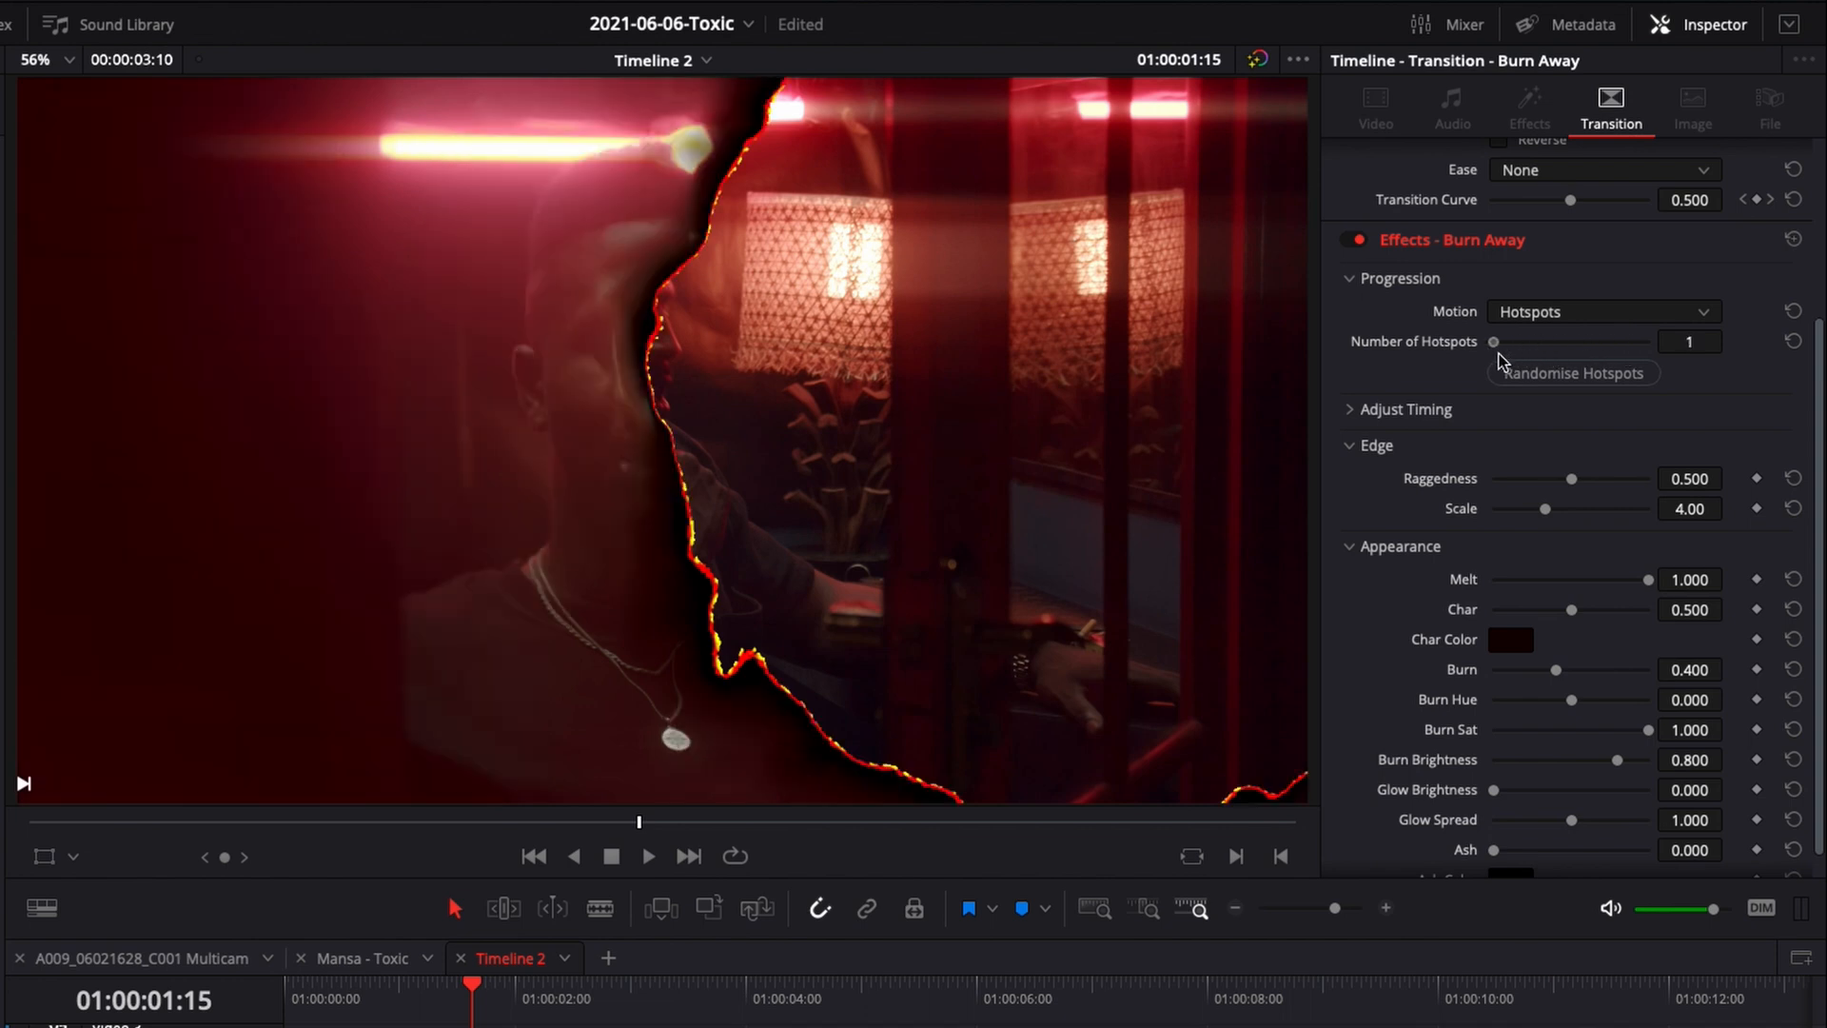
{"action": "left_click", "coordinate": [1602, 312]}
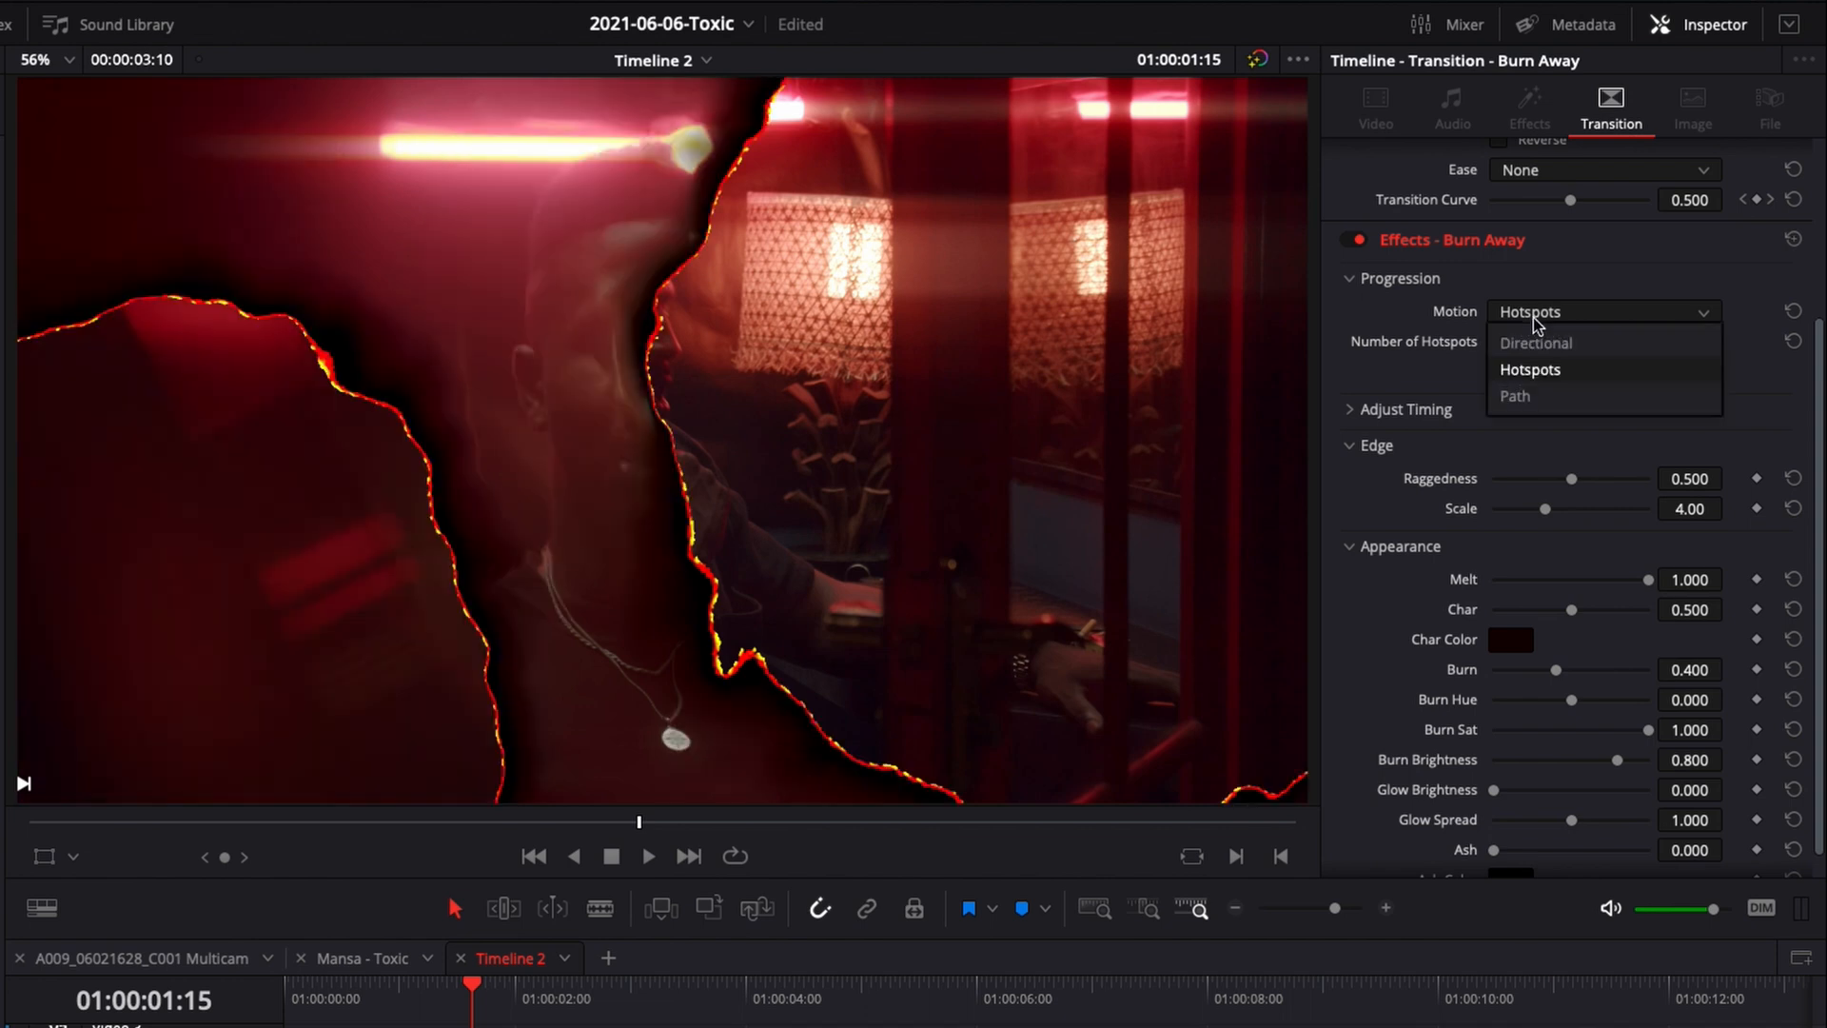
Set Motion to Path, leaving Number of Points at 2
{"action": "left_click", "coordinate": [1515, 396]}
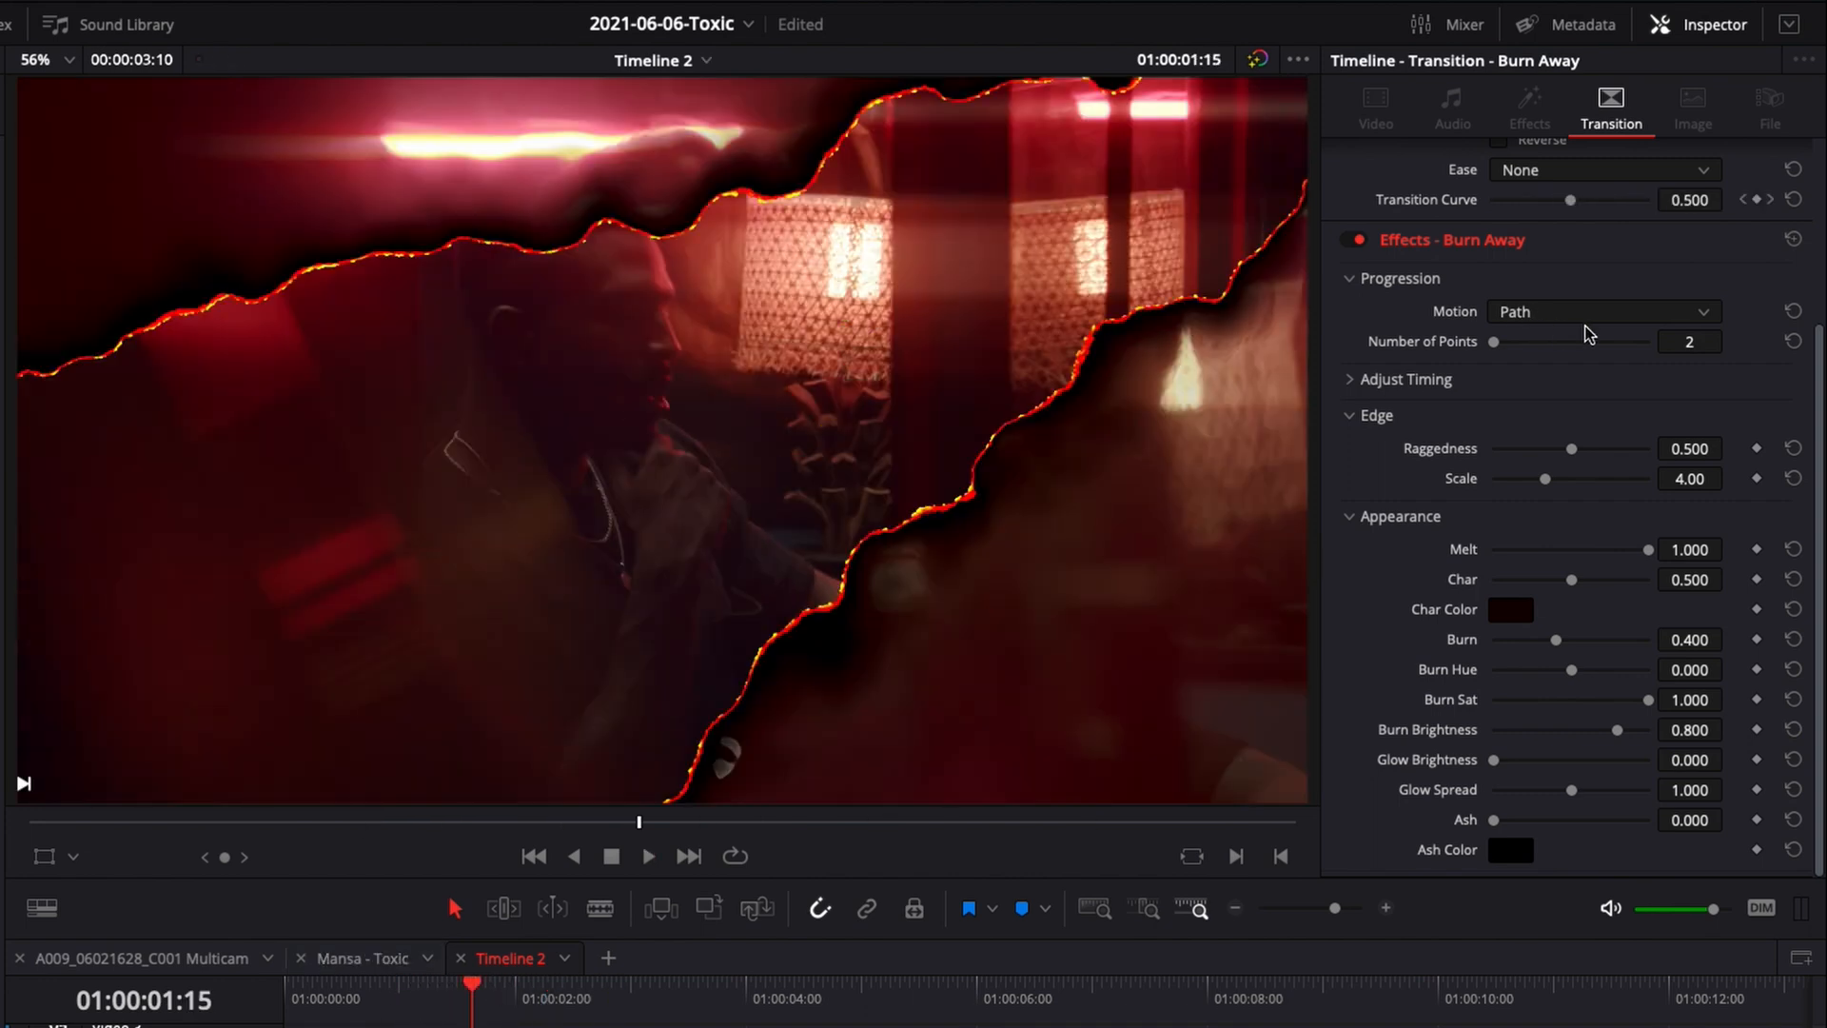
{"action": "mouse_move", "coordinate": [891, 212]}
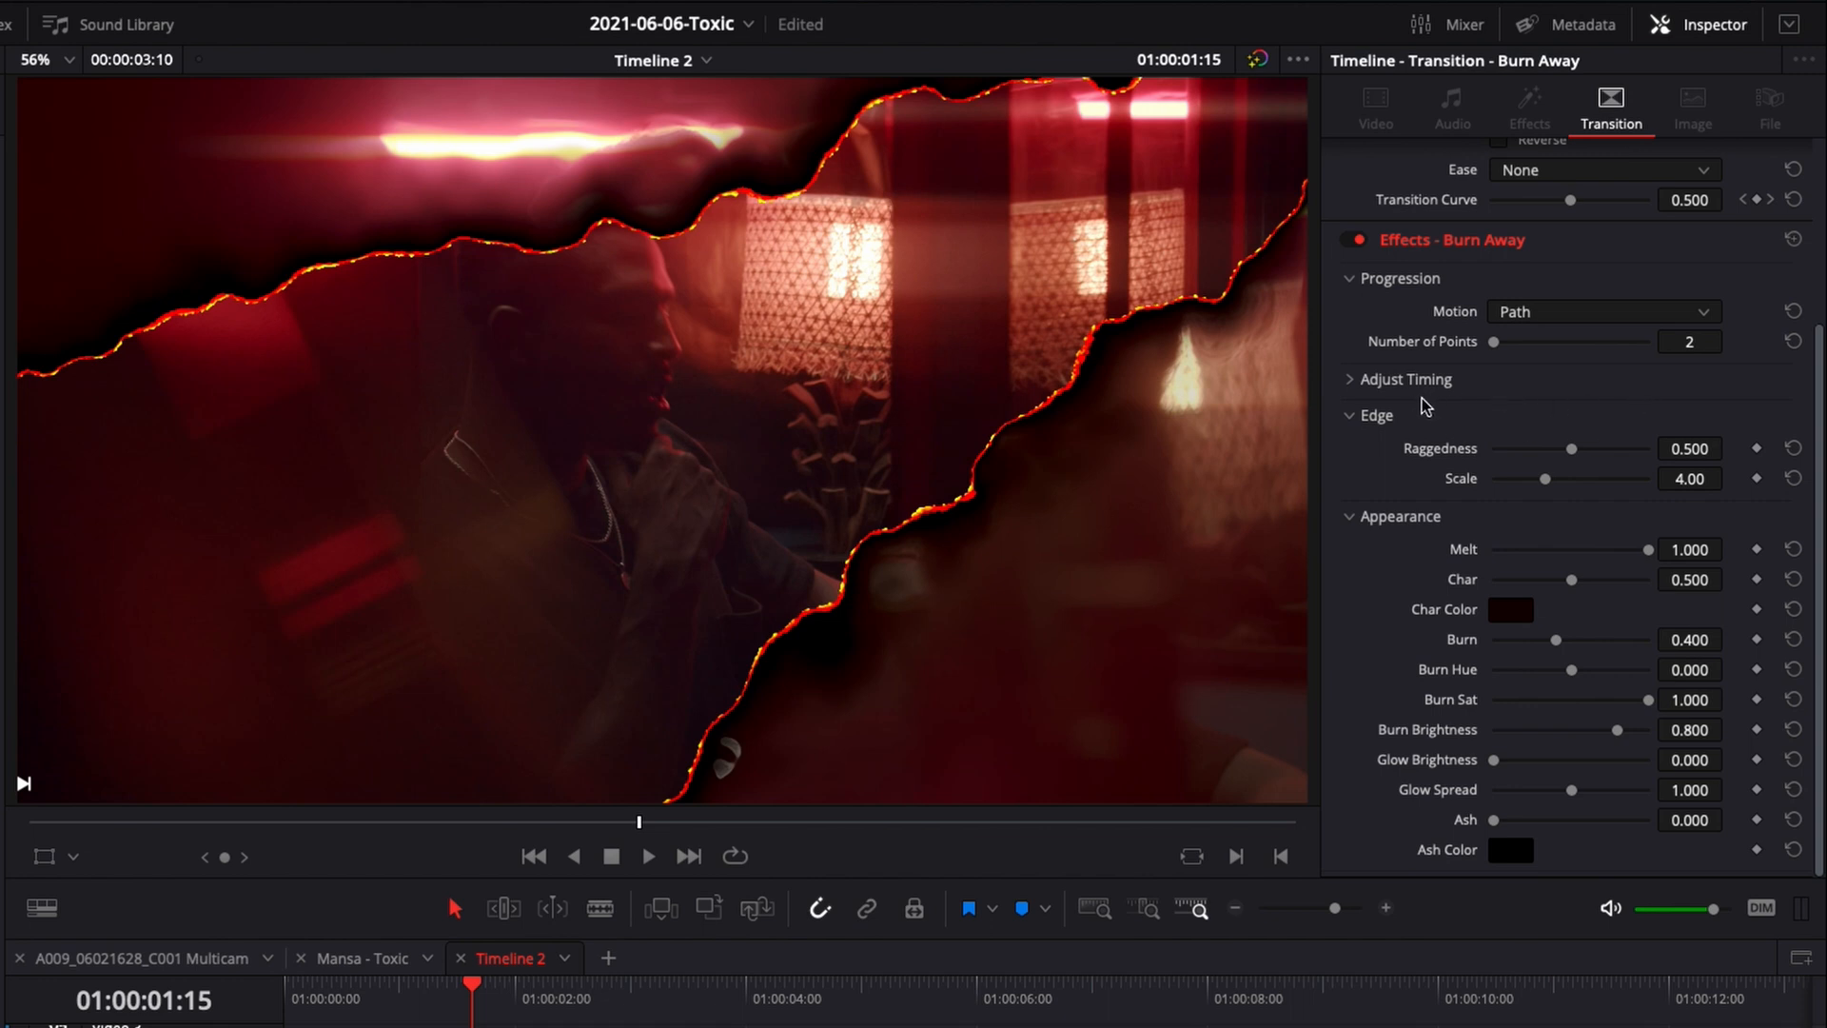
Try earlier and later Adjust Start offsets, then reset it to 0 with Transition Curve 0.5
{"action": "left_click", "coordinate": [1348, 378]}
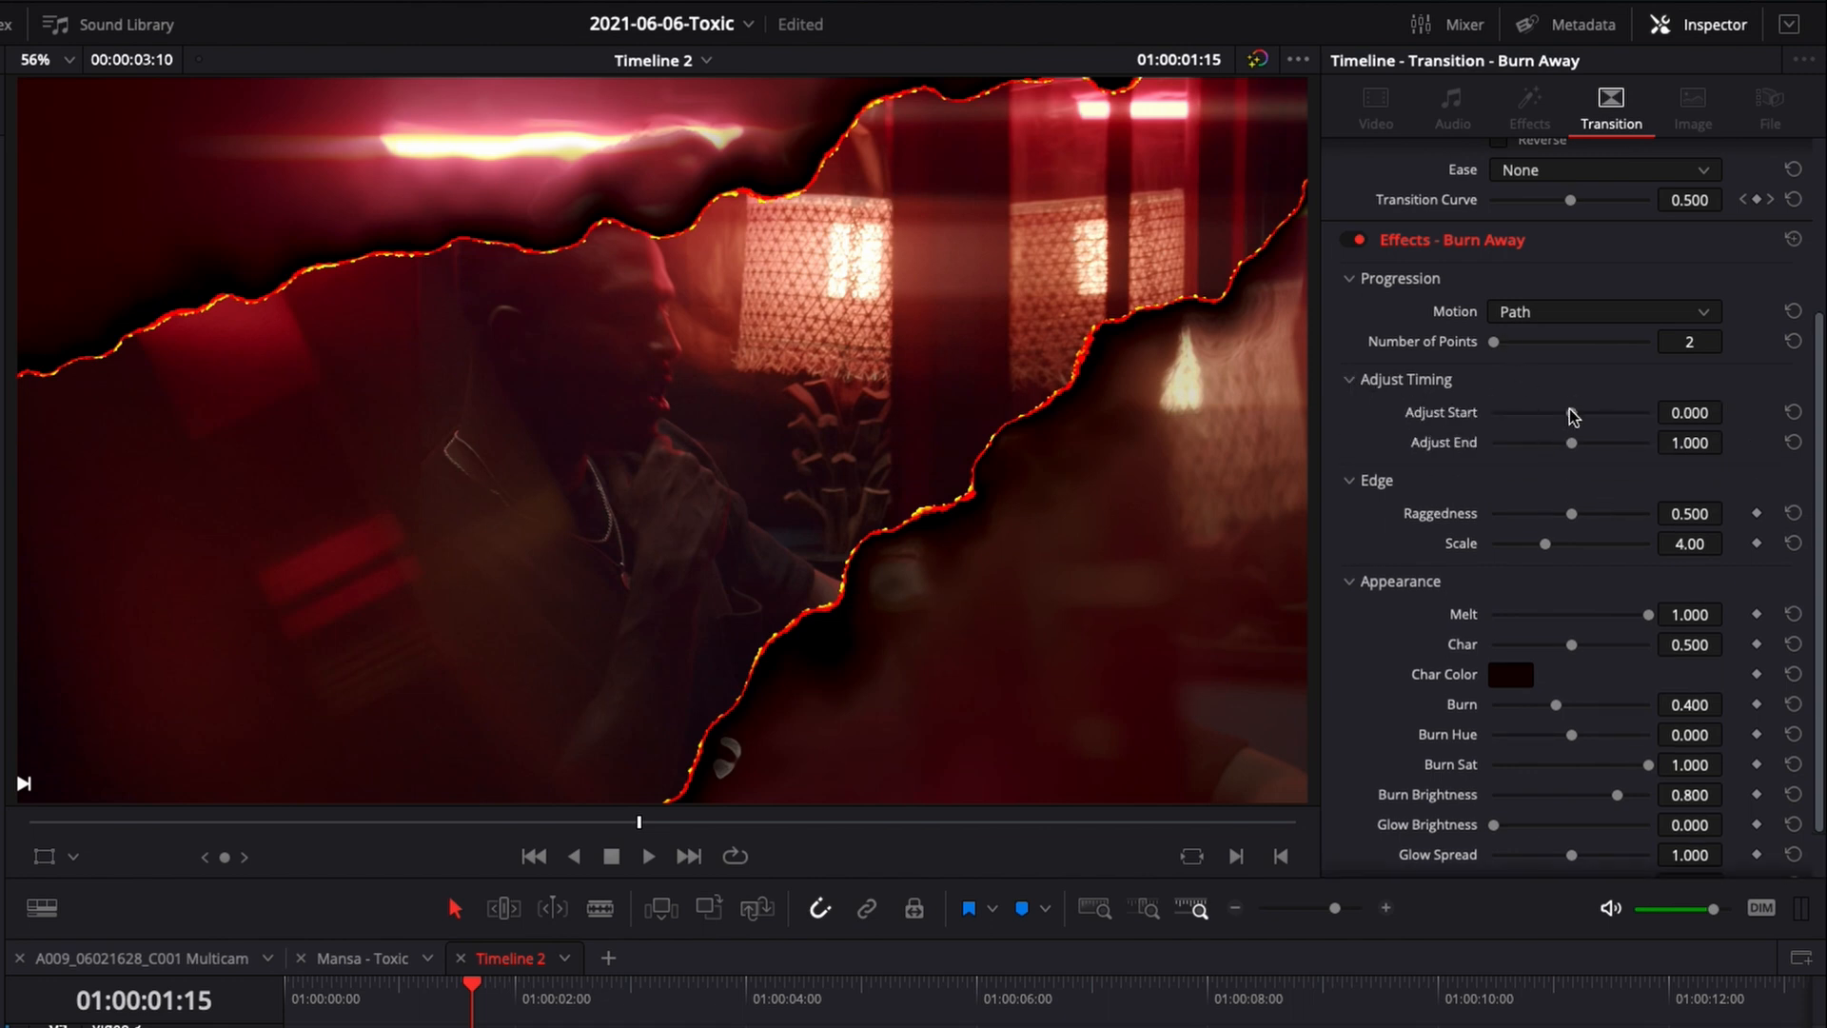
{"action": "mouse_move", "coordinate": [1112, 785]}
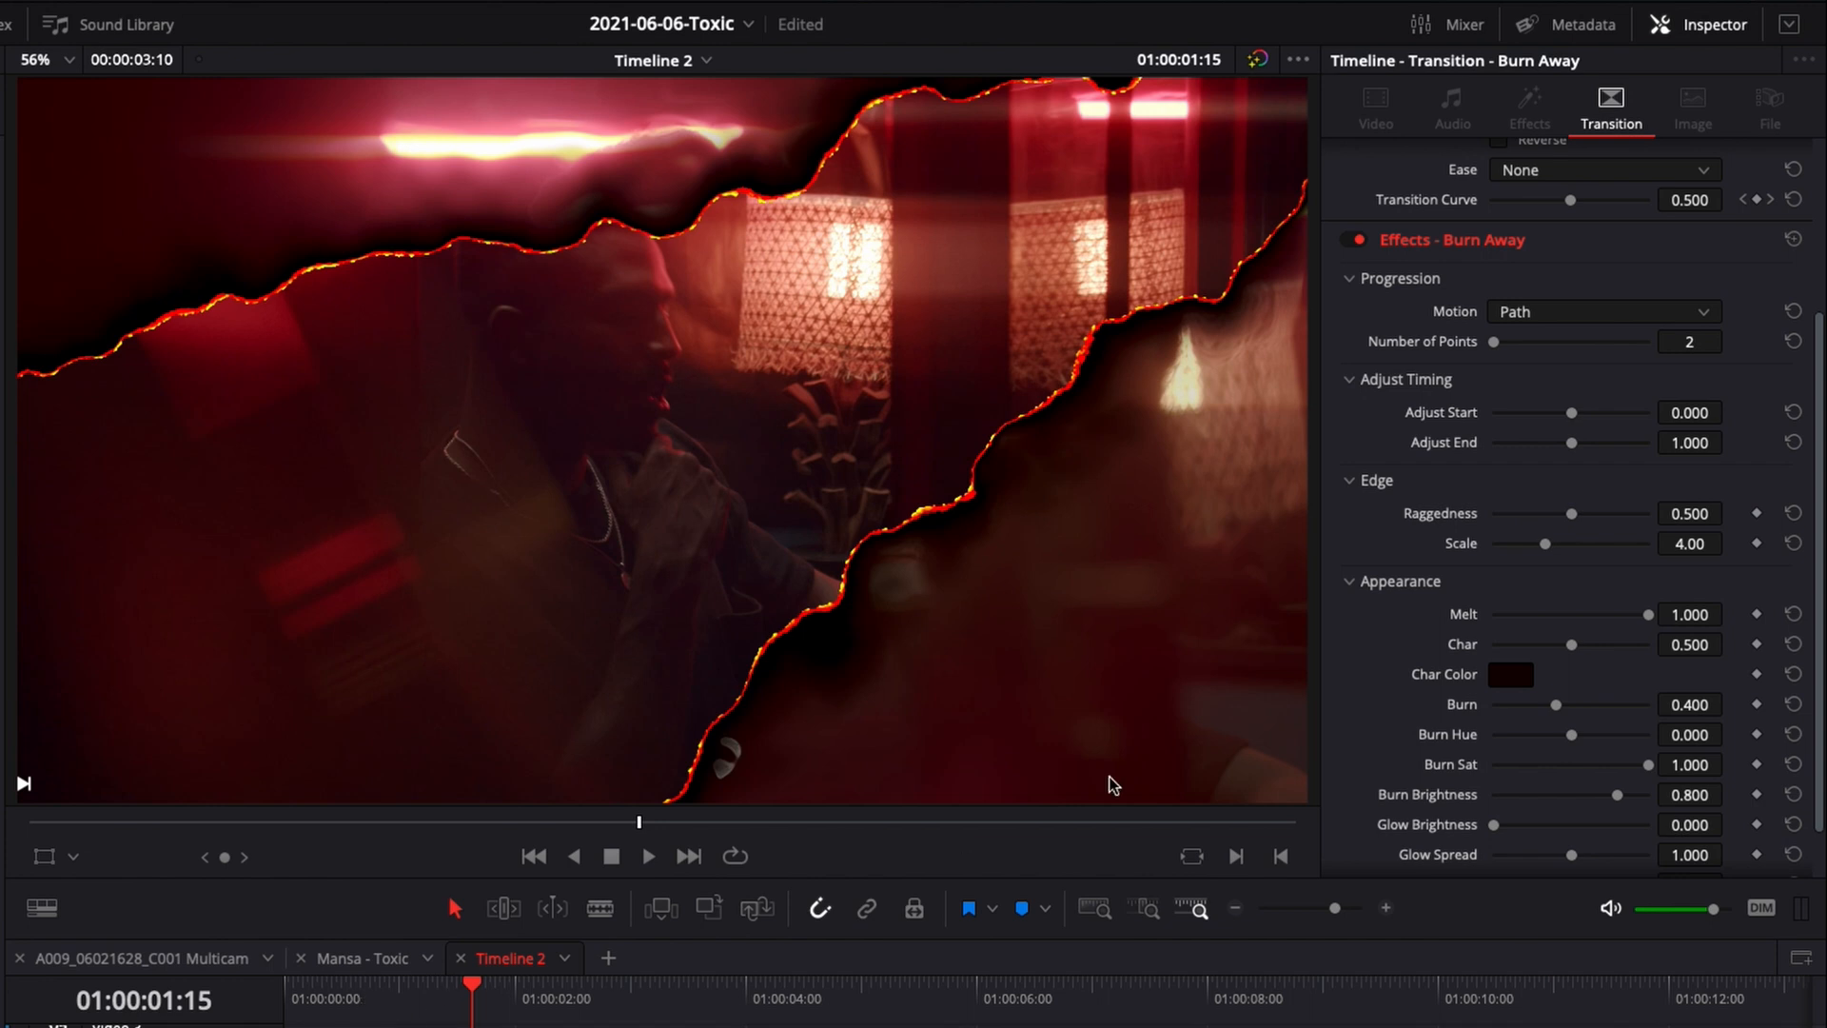
{"action": "left_click_drag", "start_coordinate": [1570, 411], "coordinate": [1540, 411]}
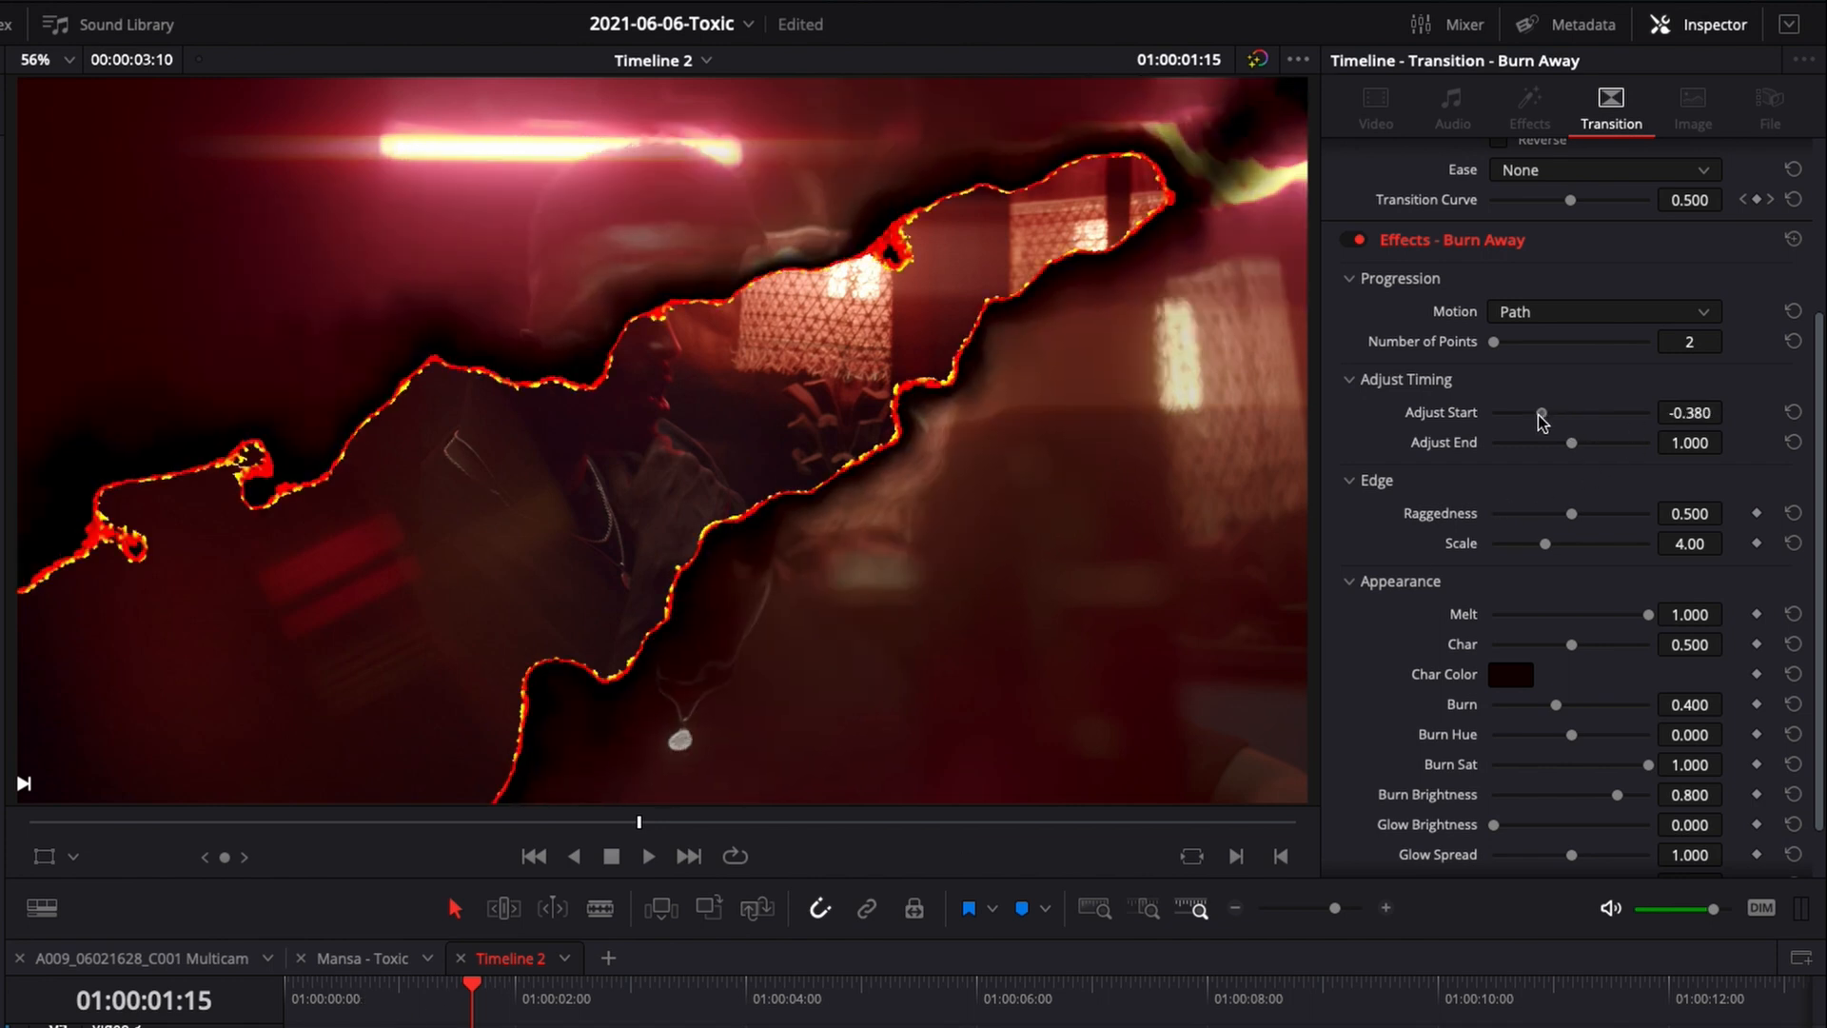
{"action": "left_click_drag", "start_coordinate": [1540, 413], "coordinate": [1595, 413]}
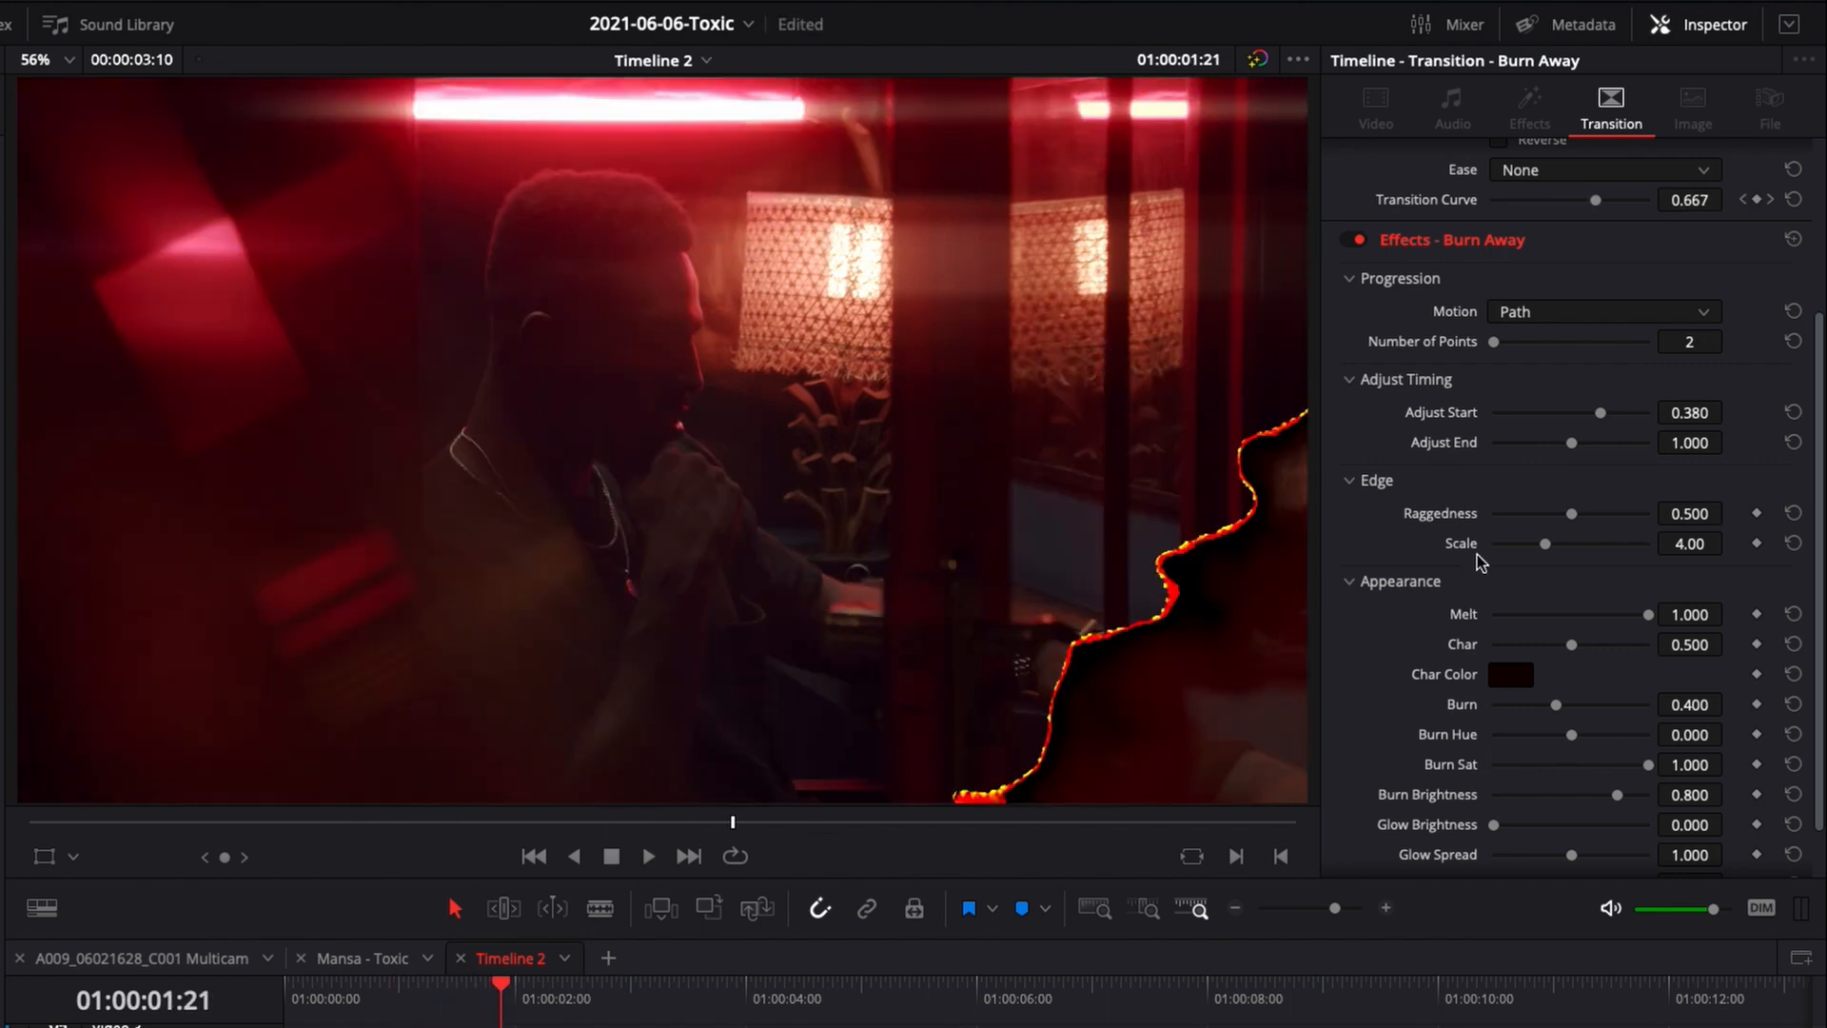
{"action": "left_click_drag", "start_coordinate": [1599, 411], "coordinate": [1571, 411]}
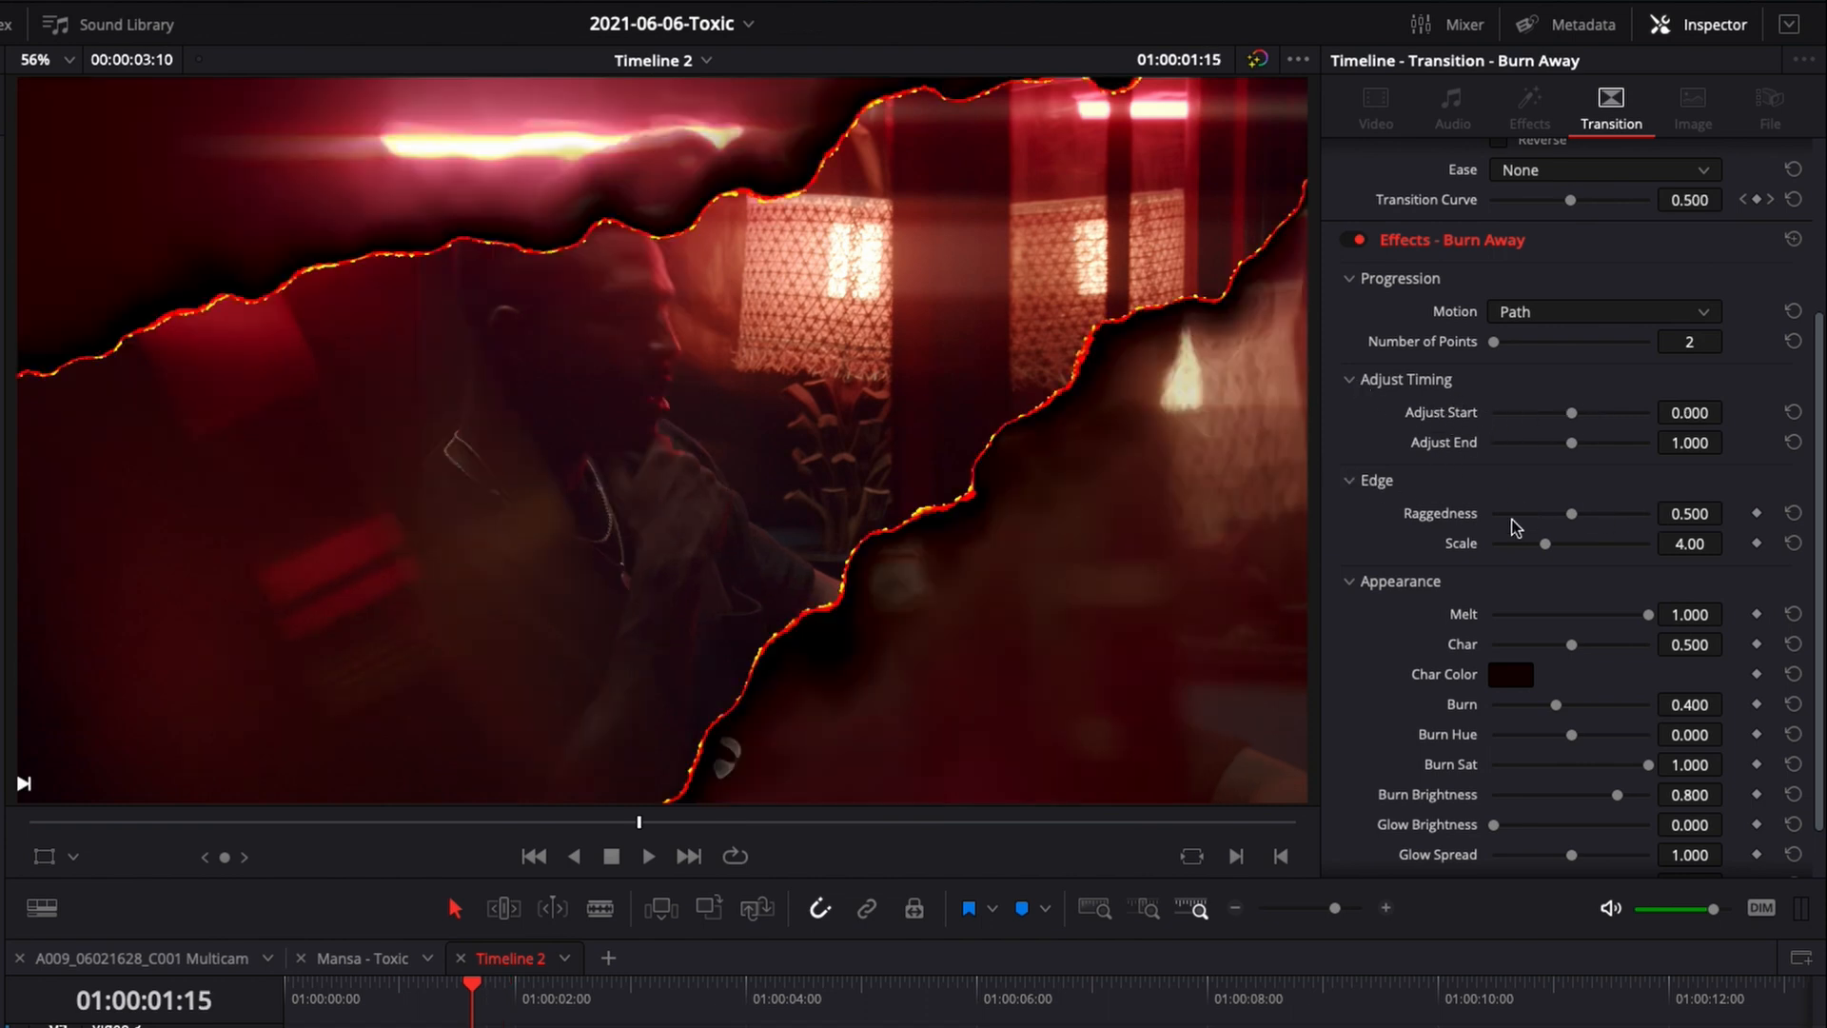
Test higher and flat Edge Raggedness values, returning it to 0.5
{"action": "left_click_drag", "start_coordinate": [1572, 512], "coordinate": [1616, 512]}
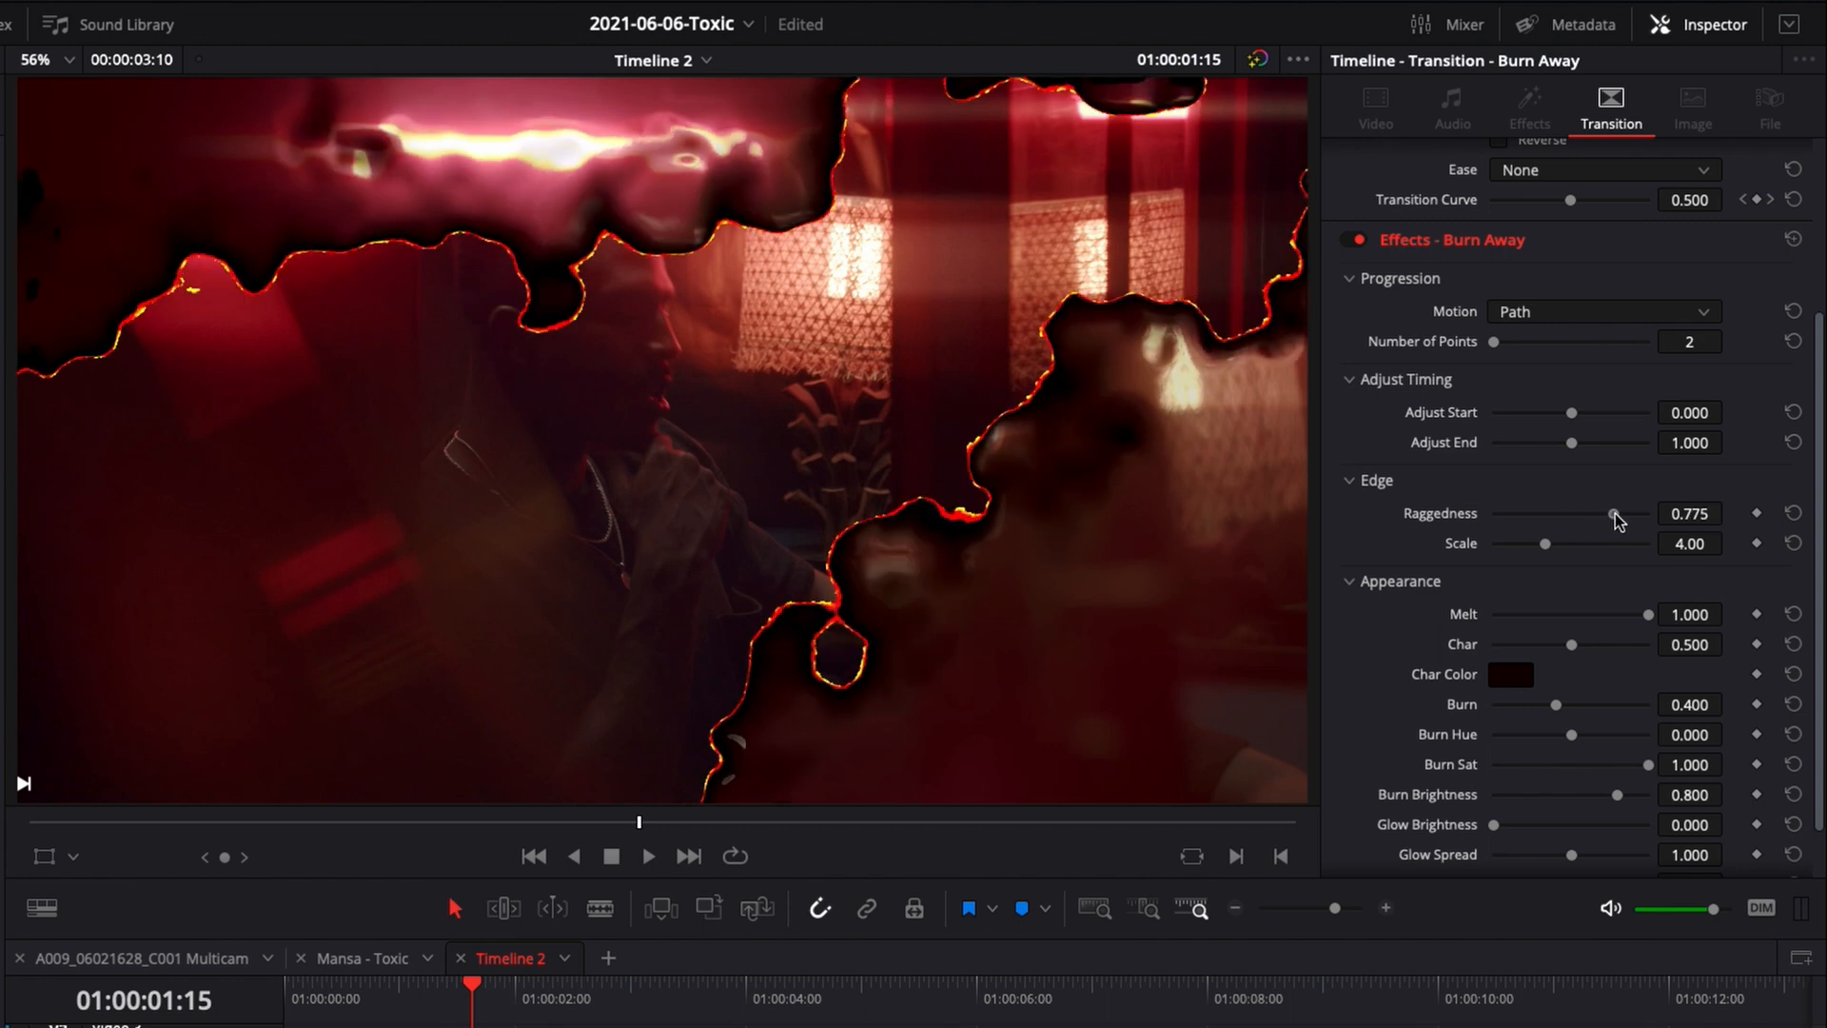
{"action": "left_click_drag", "start_coordinate": [1614, 512], "coordinate": [1621, 512]}
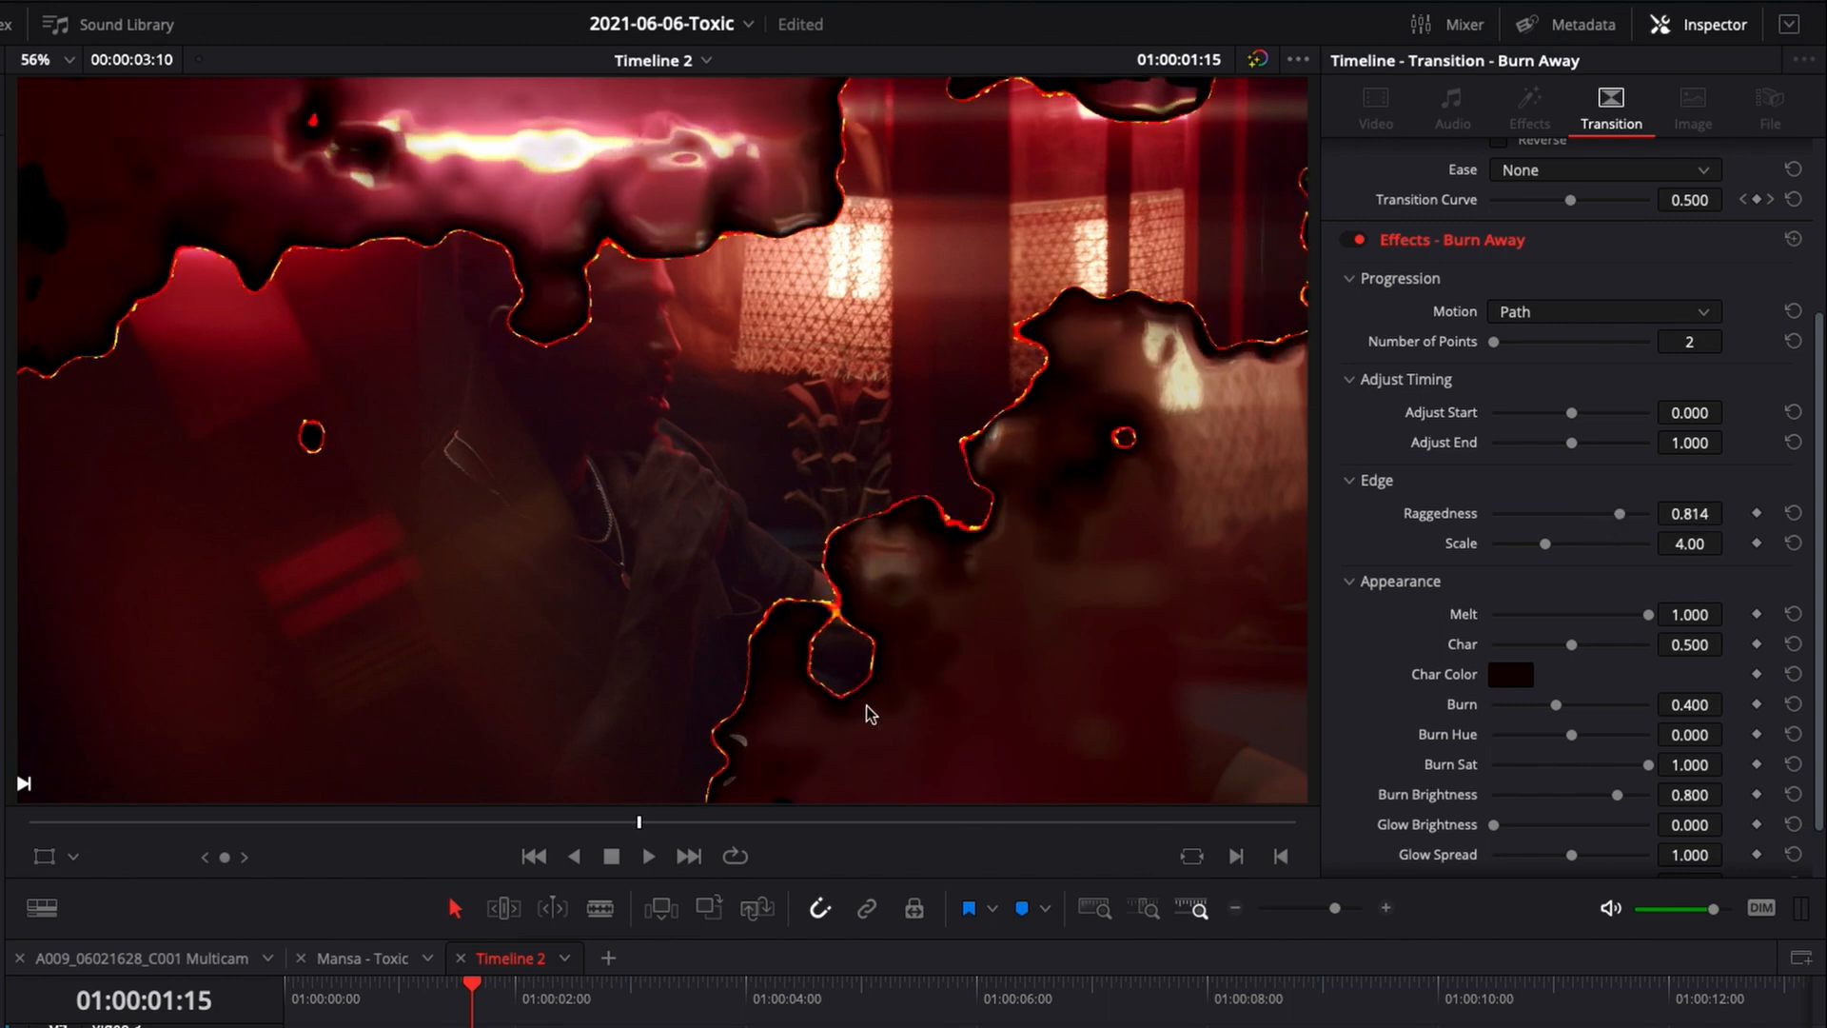
{"action": "mouse_move", "coordinate": [1083, 329]}
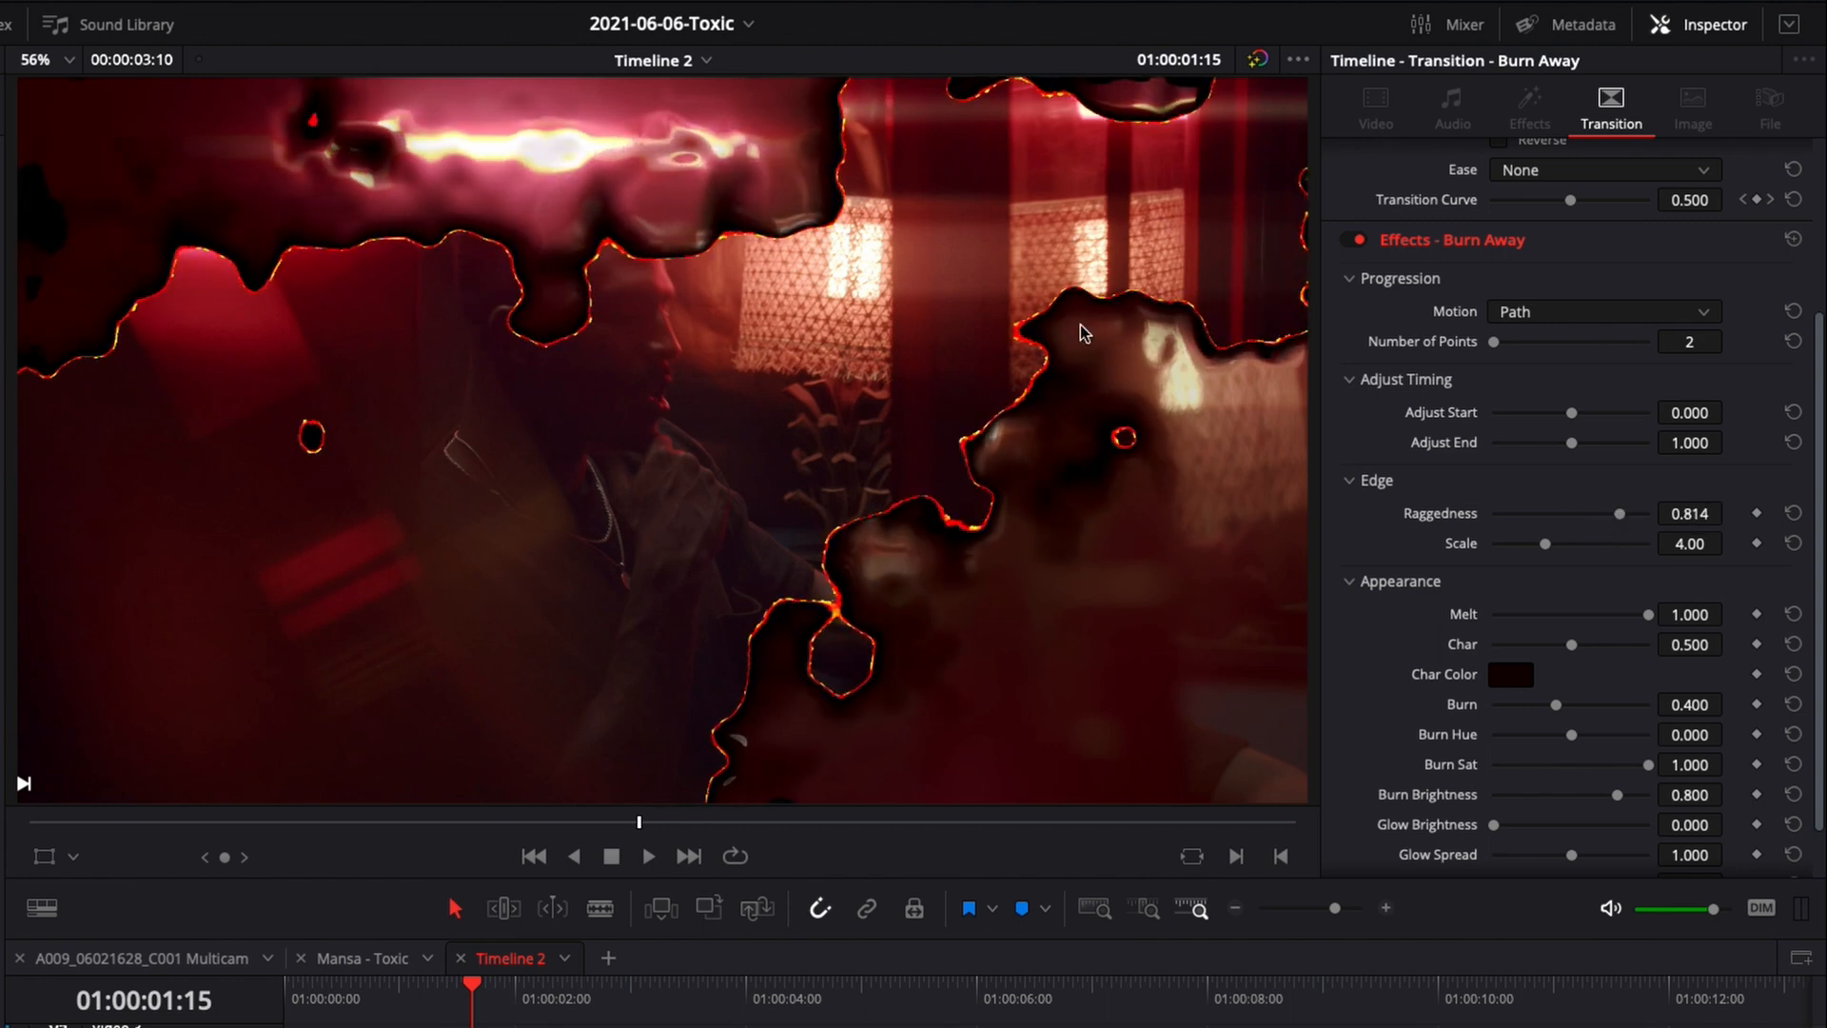
{"action": "left_click_drag", "start_coordinate": [1618, 512], "coordinate": [1492, 512]}
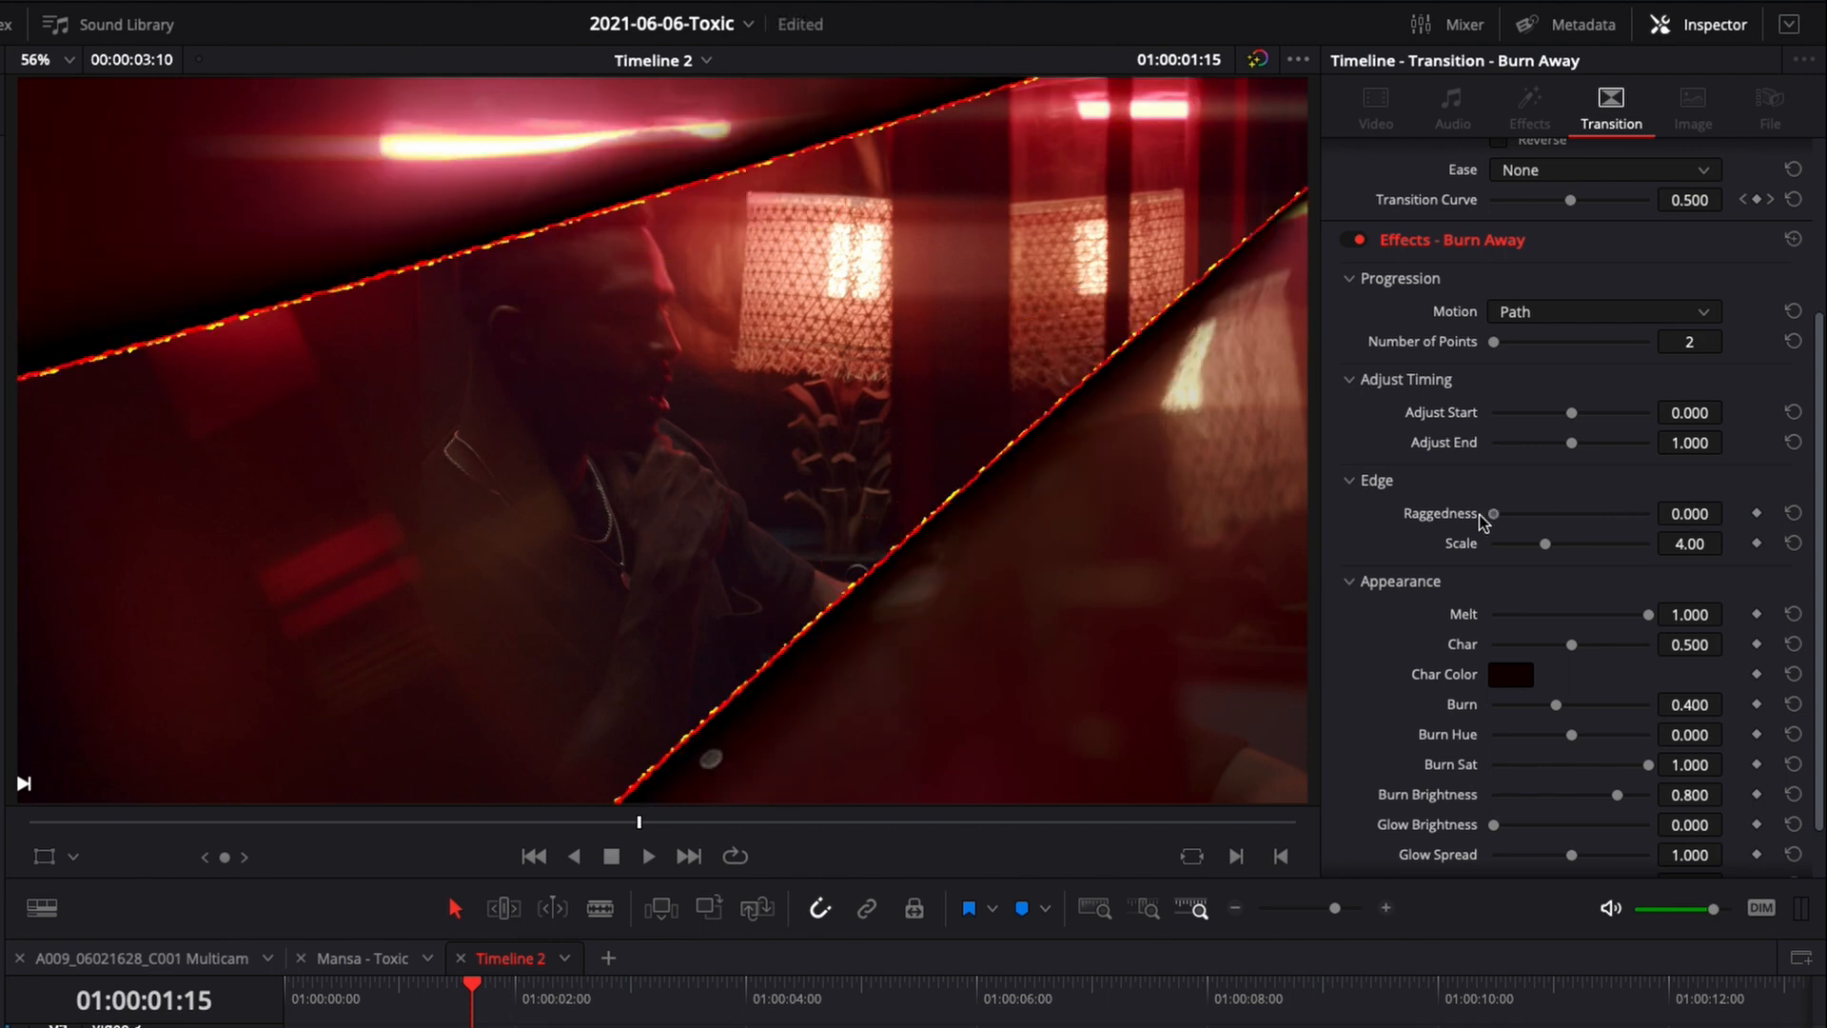
{"action": "left_click_drag", "start_coordinate": [1492, 512], "coordinate": [1573, 512]}
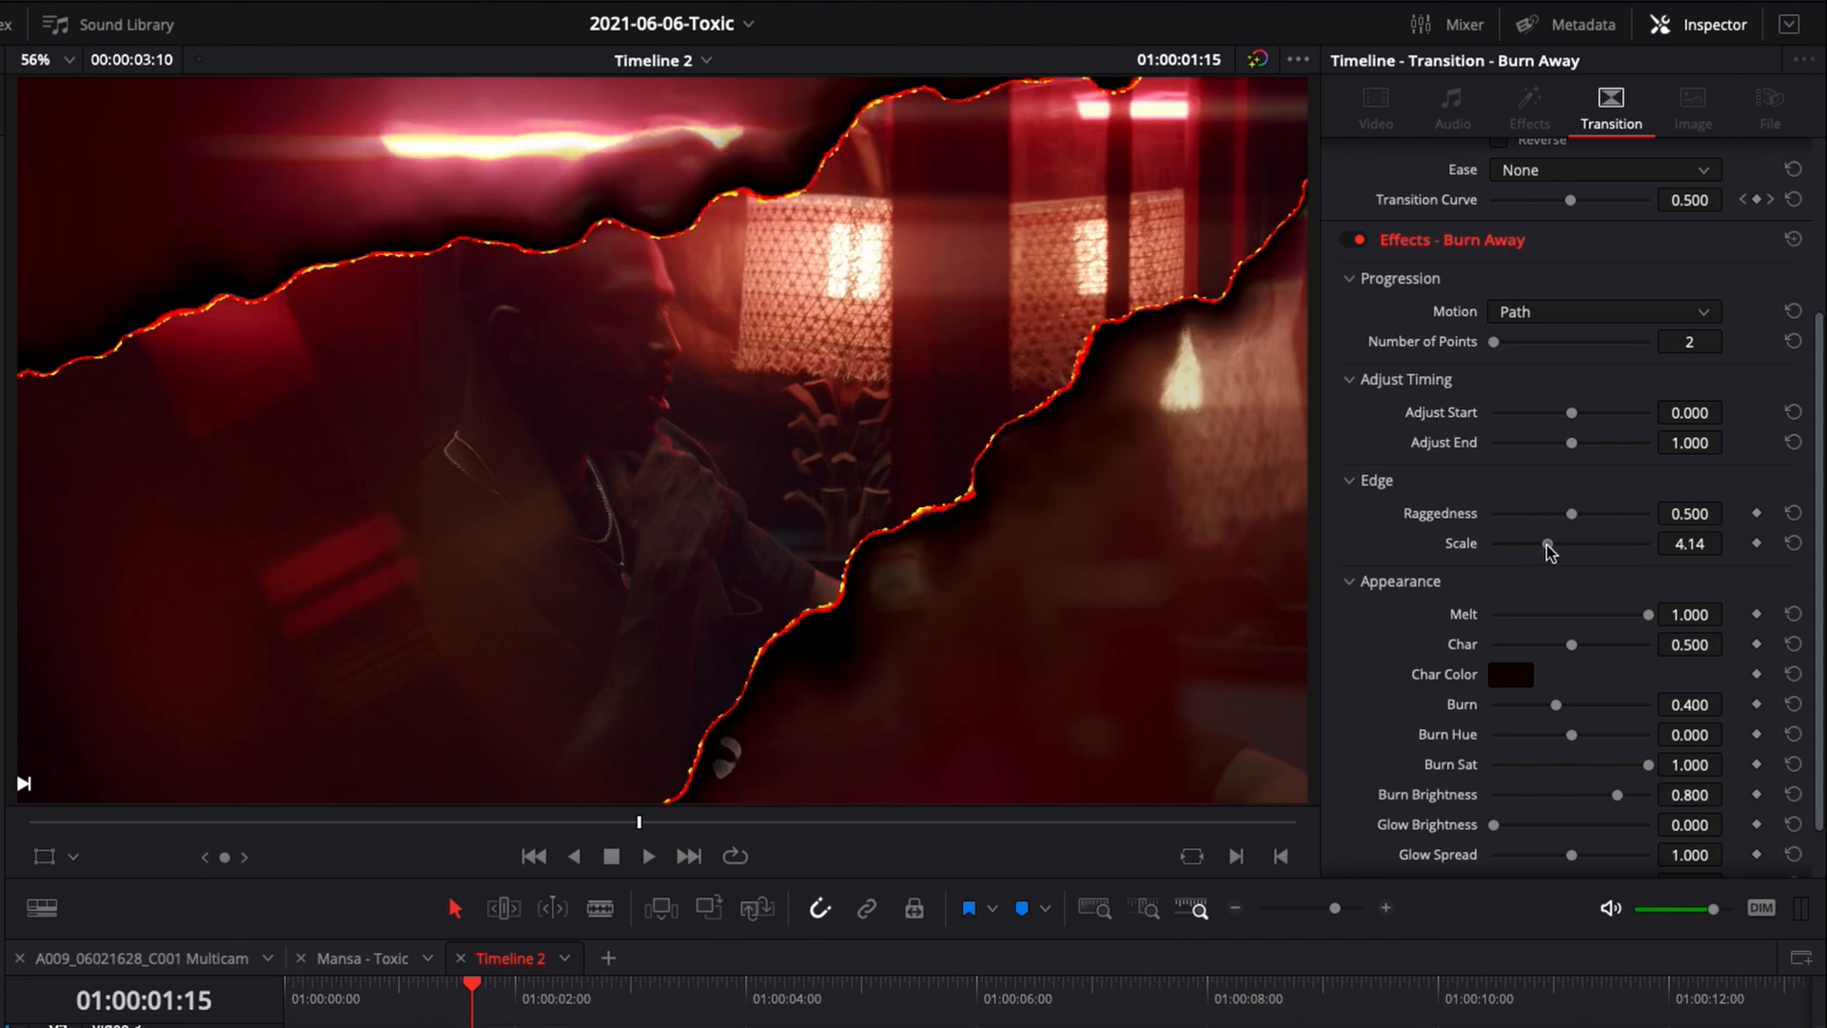
Raise the edge pattern Scale to 10 and push Raggedness up to its maximum of 1.0
{"action": "left_click_drag", "start_coordinate": [1549, 543], "coordinate": [1568, 542]}
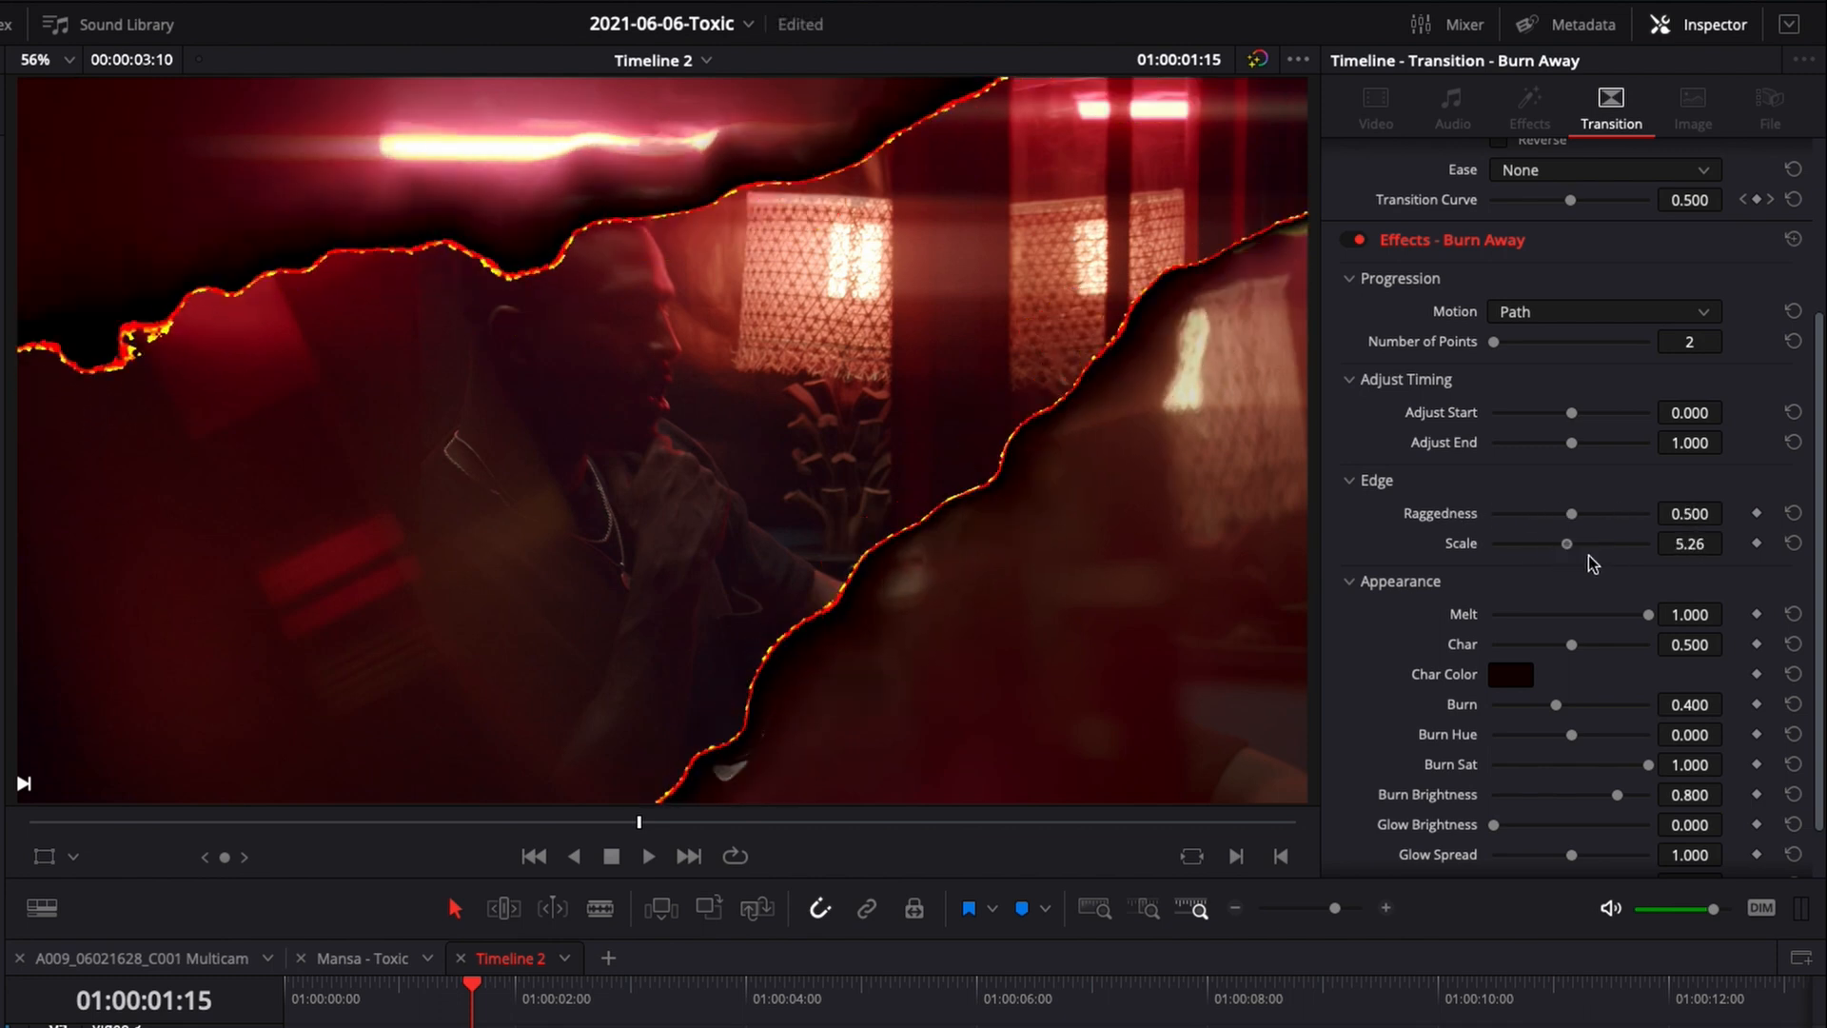
{"action": "left_click_drag", "start_coordinate": [1566, 543], "coordinate": [1648, 542]}
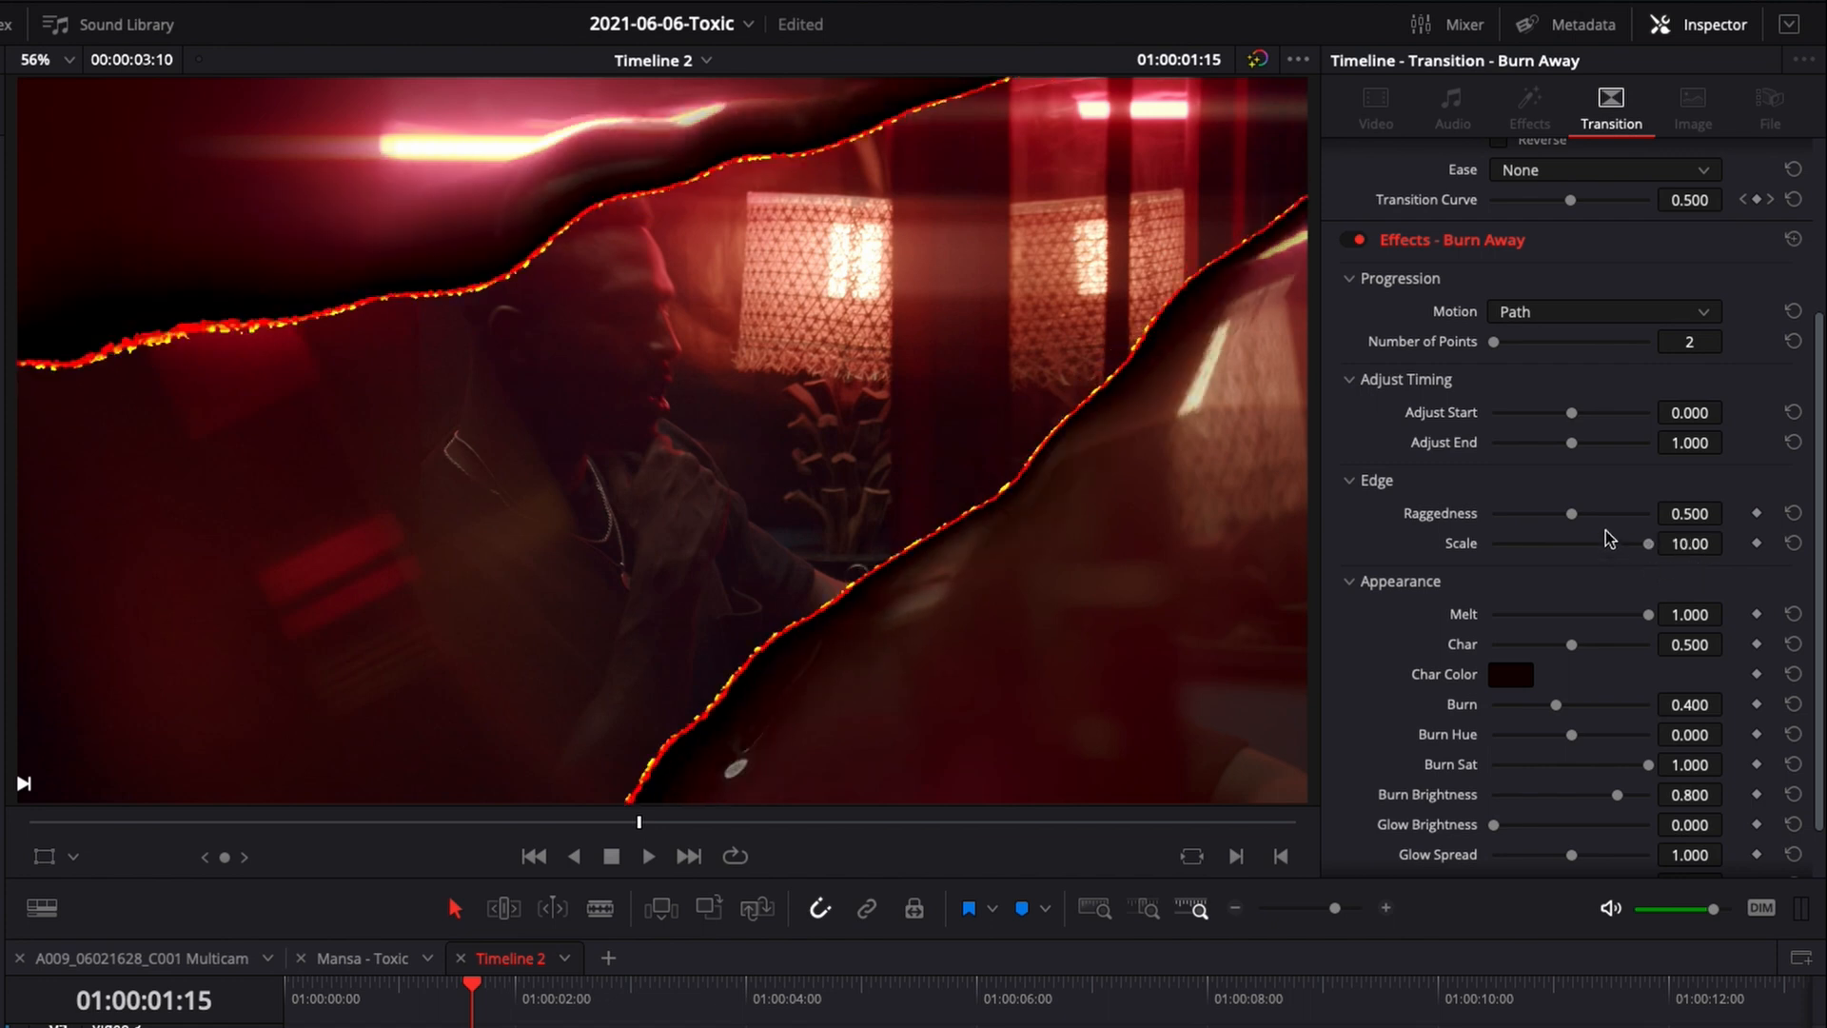
{"action": "left_click_drag", "start_coordinate": [1572, 512], "coordinate": [1627, 512]}
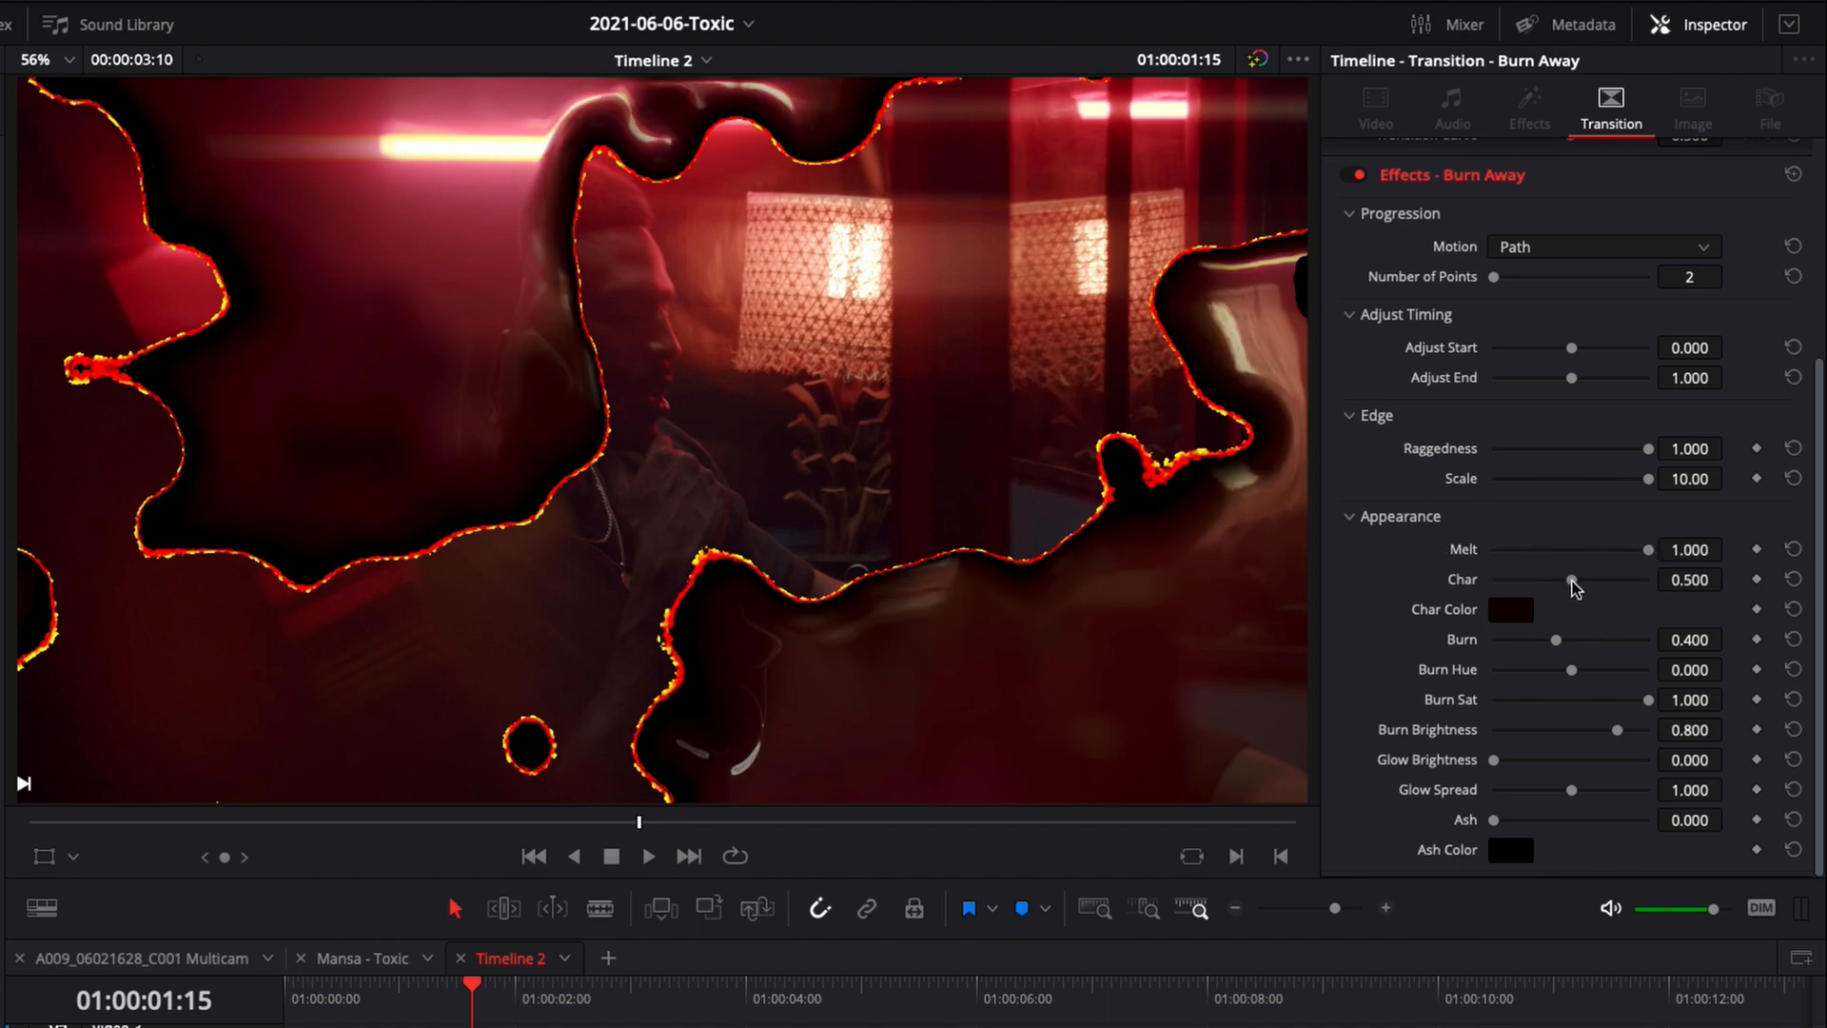
Set the Char amount to 0.783 and pick a Char Color for the scorched band
{"action": "left_click_drag", "start_coordinate": [1570, 579], "coordinate": [1606, 578]}
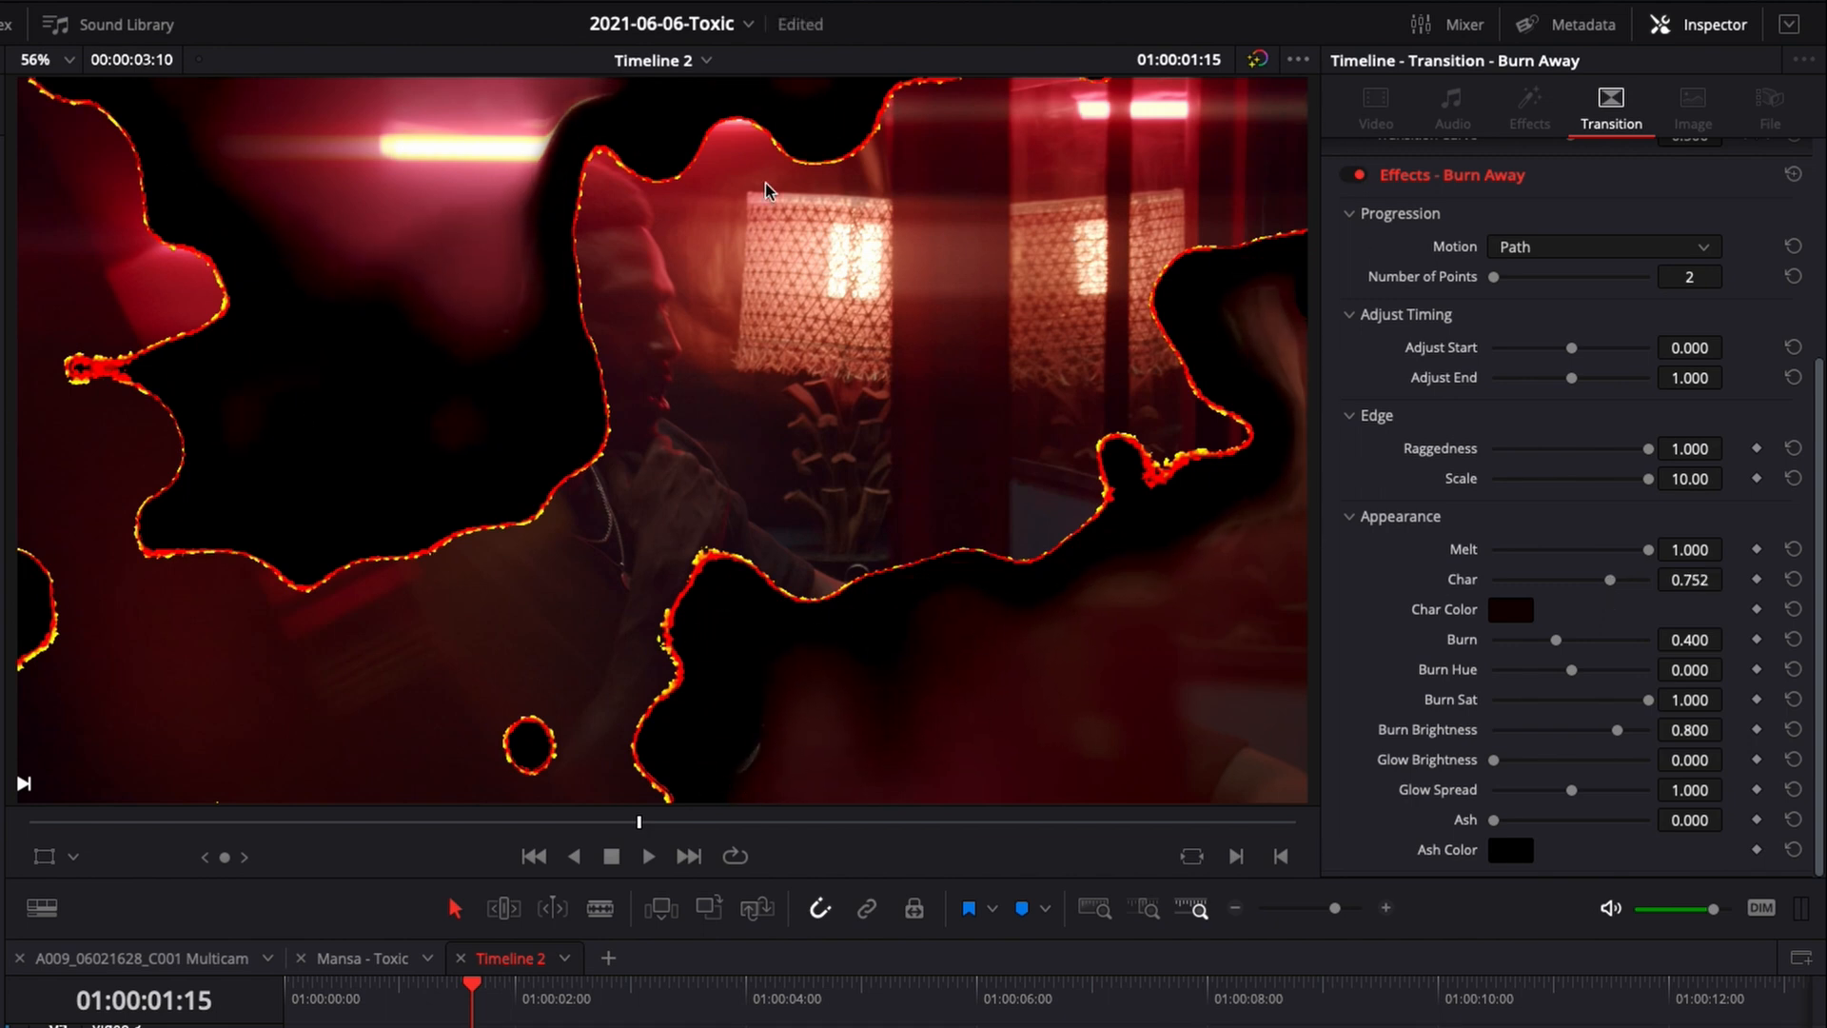
{"action": "left_click_drag", "start_coordinate": [1610, 579], "coordinate": [1616, 579]}
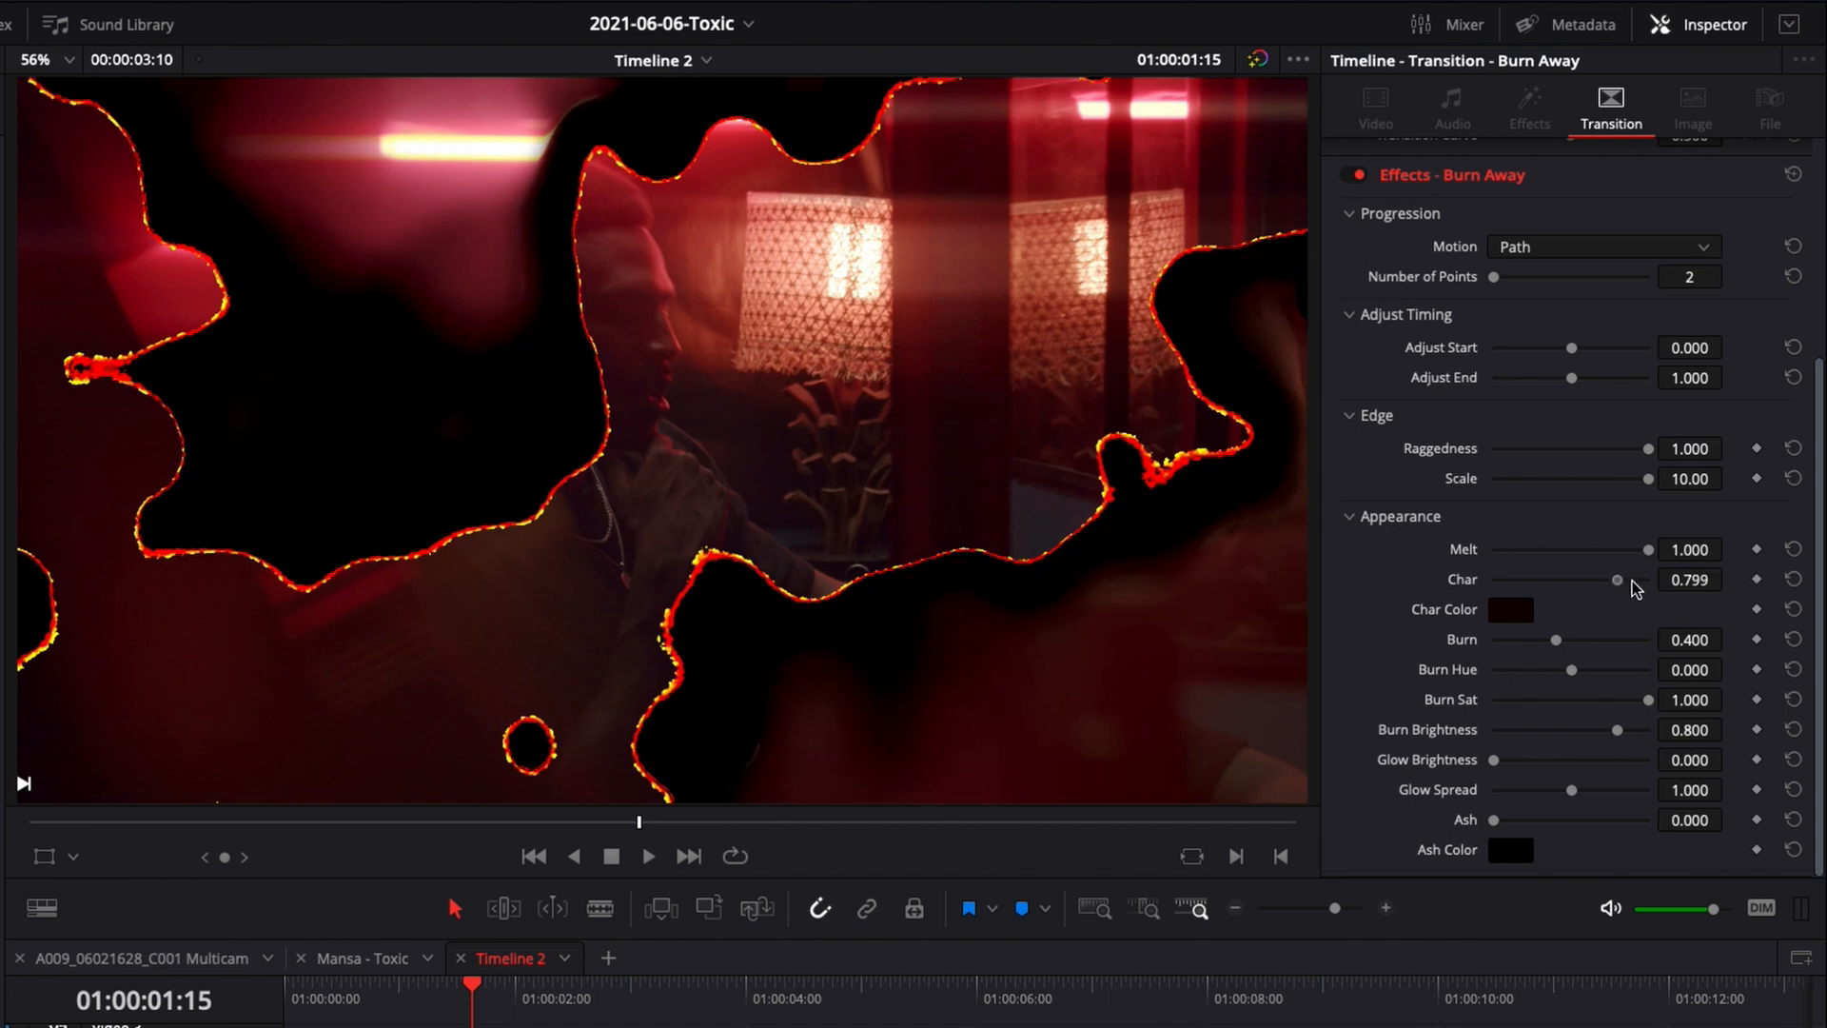
{"action": "left_click_drag", "start_coordinate": [1615, 579], "coordinate": [1515, 578]}
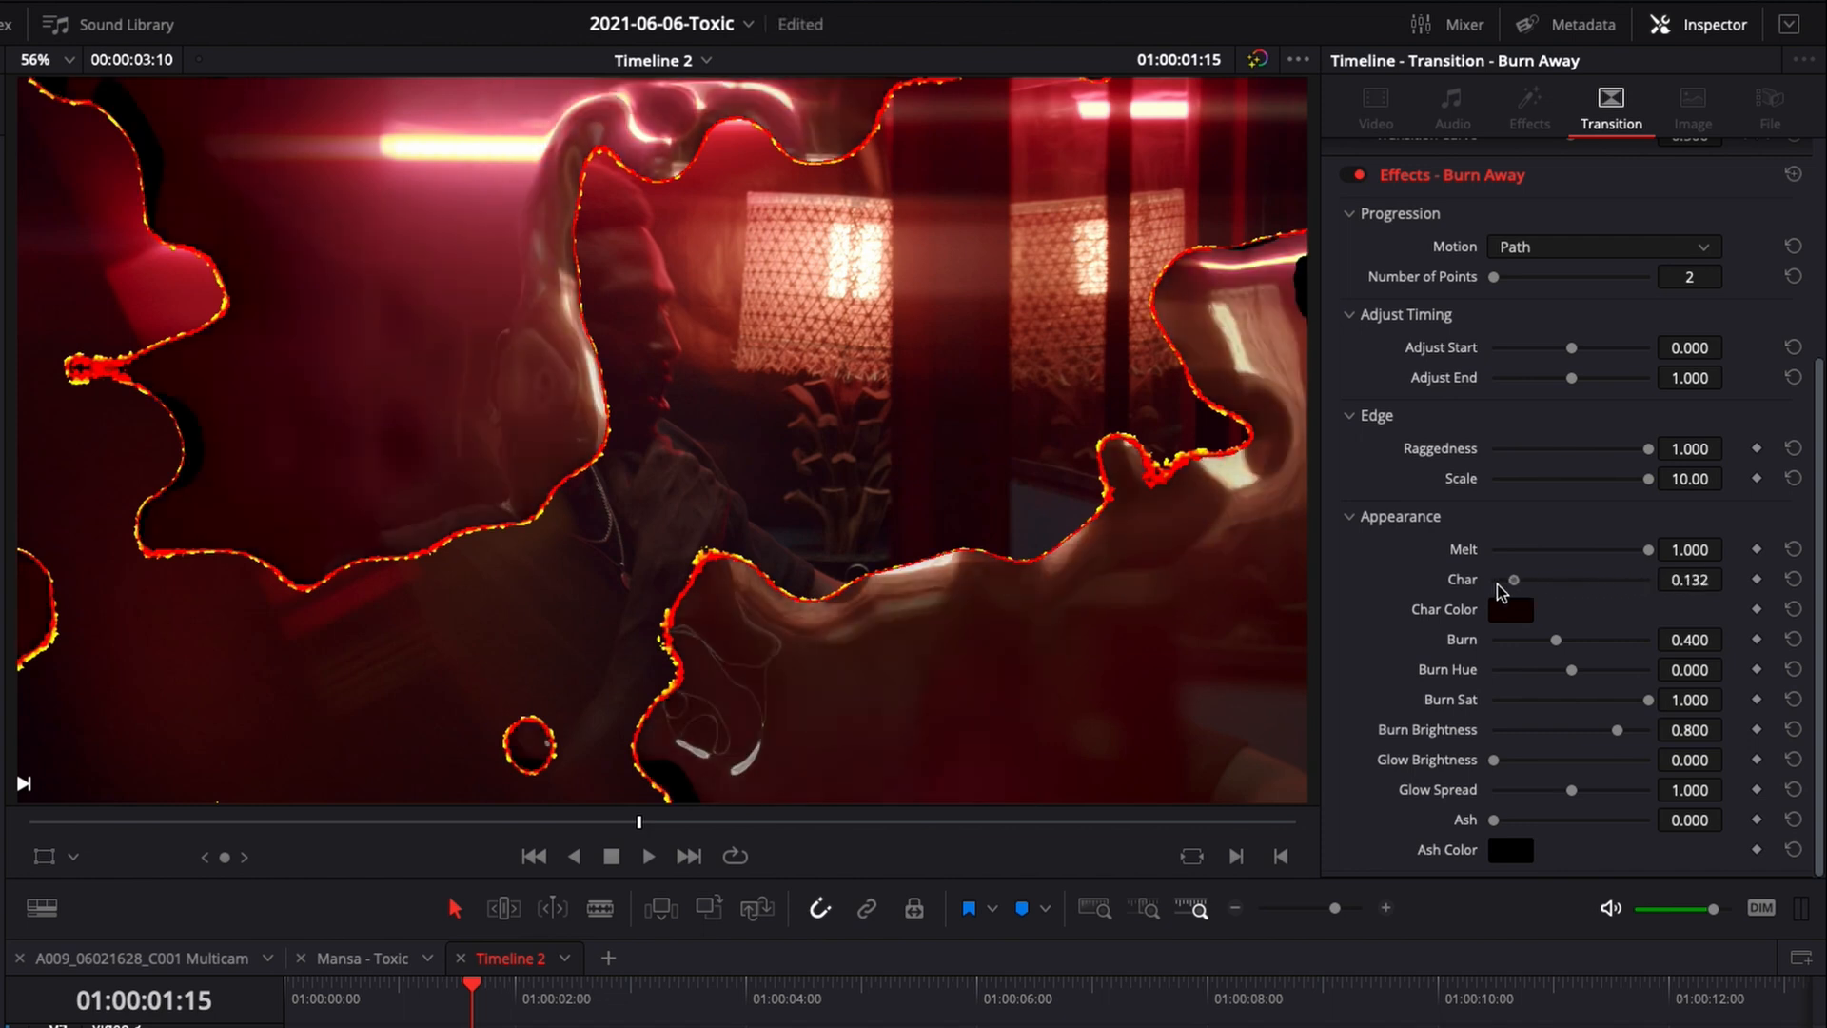
{"action": "left_click_drag", "start_coordinate": [1515, 579], "coordinate": [1616, 579]}
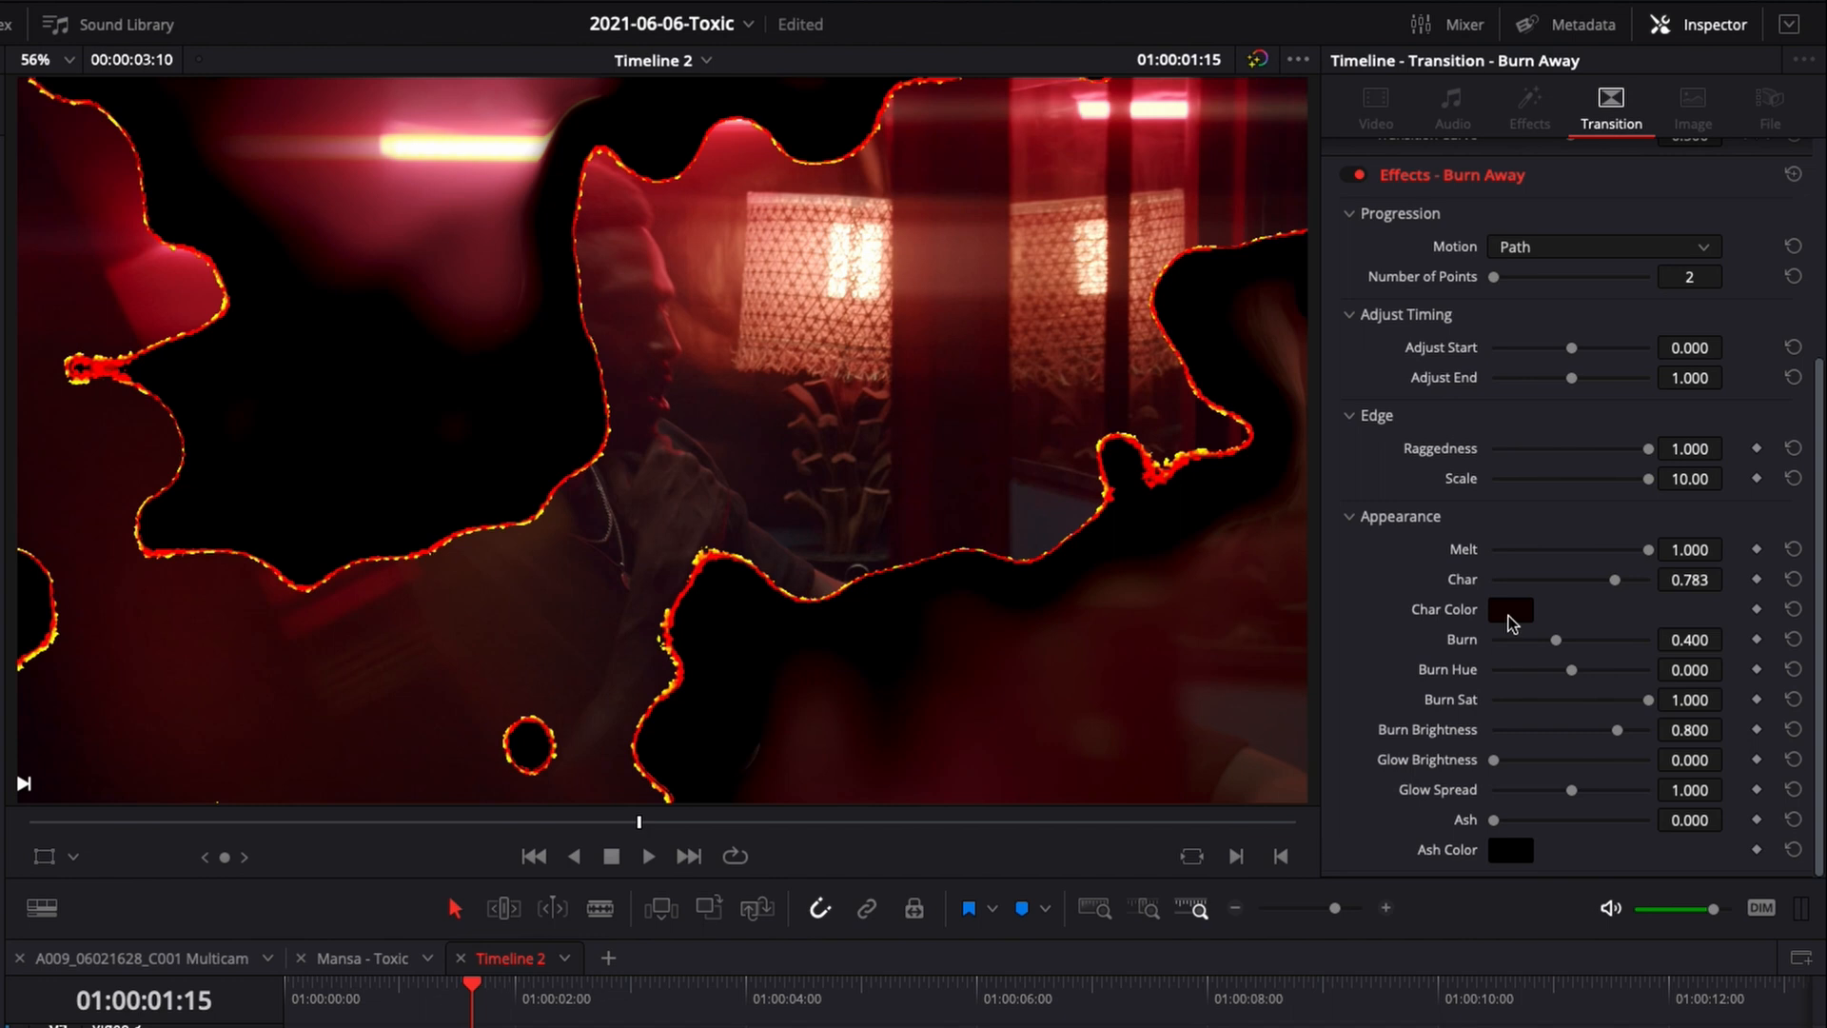
{"action": "left_click", "coordinate": [1509, 609]}
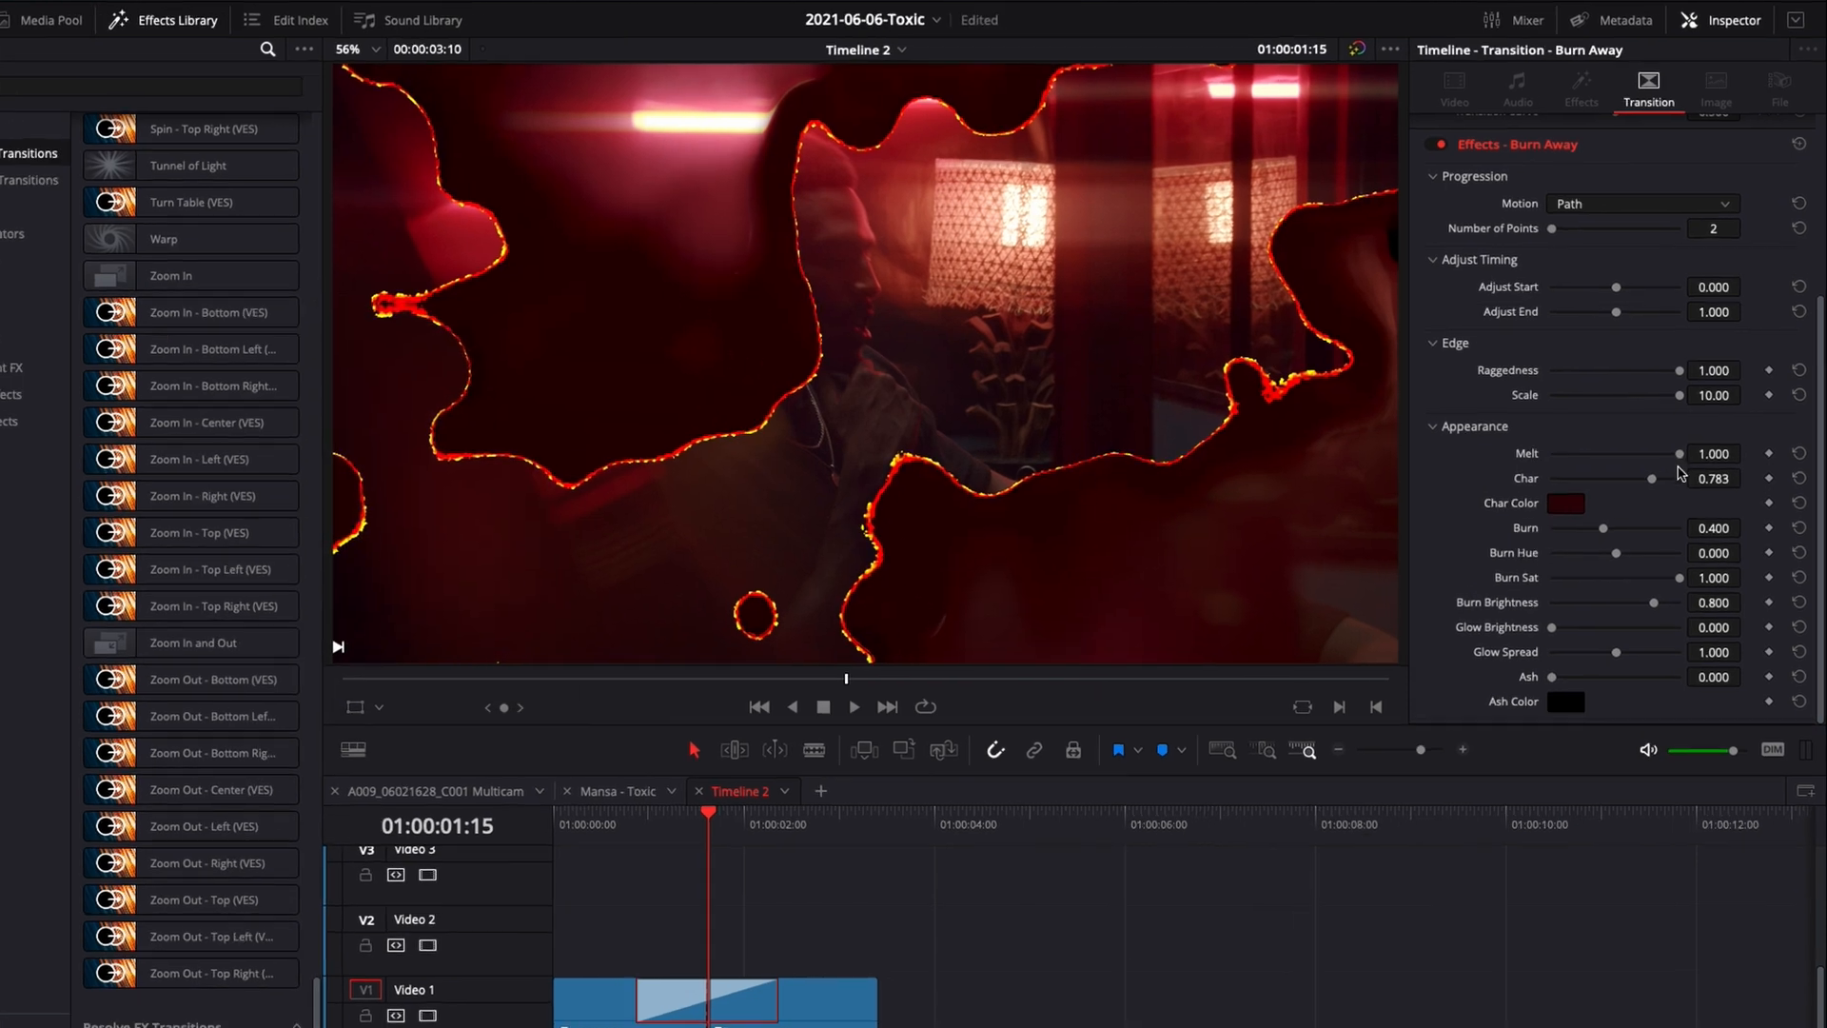
Raise Burn to 1 for the thickest line, trying a magenta hue then restoring it
{"action": "left_click_drag", "start_coordinate": [1553, 528], "coordinate": [1610, 639]}
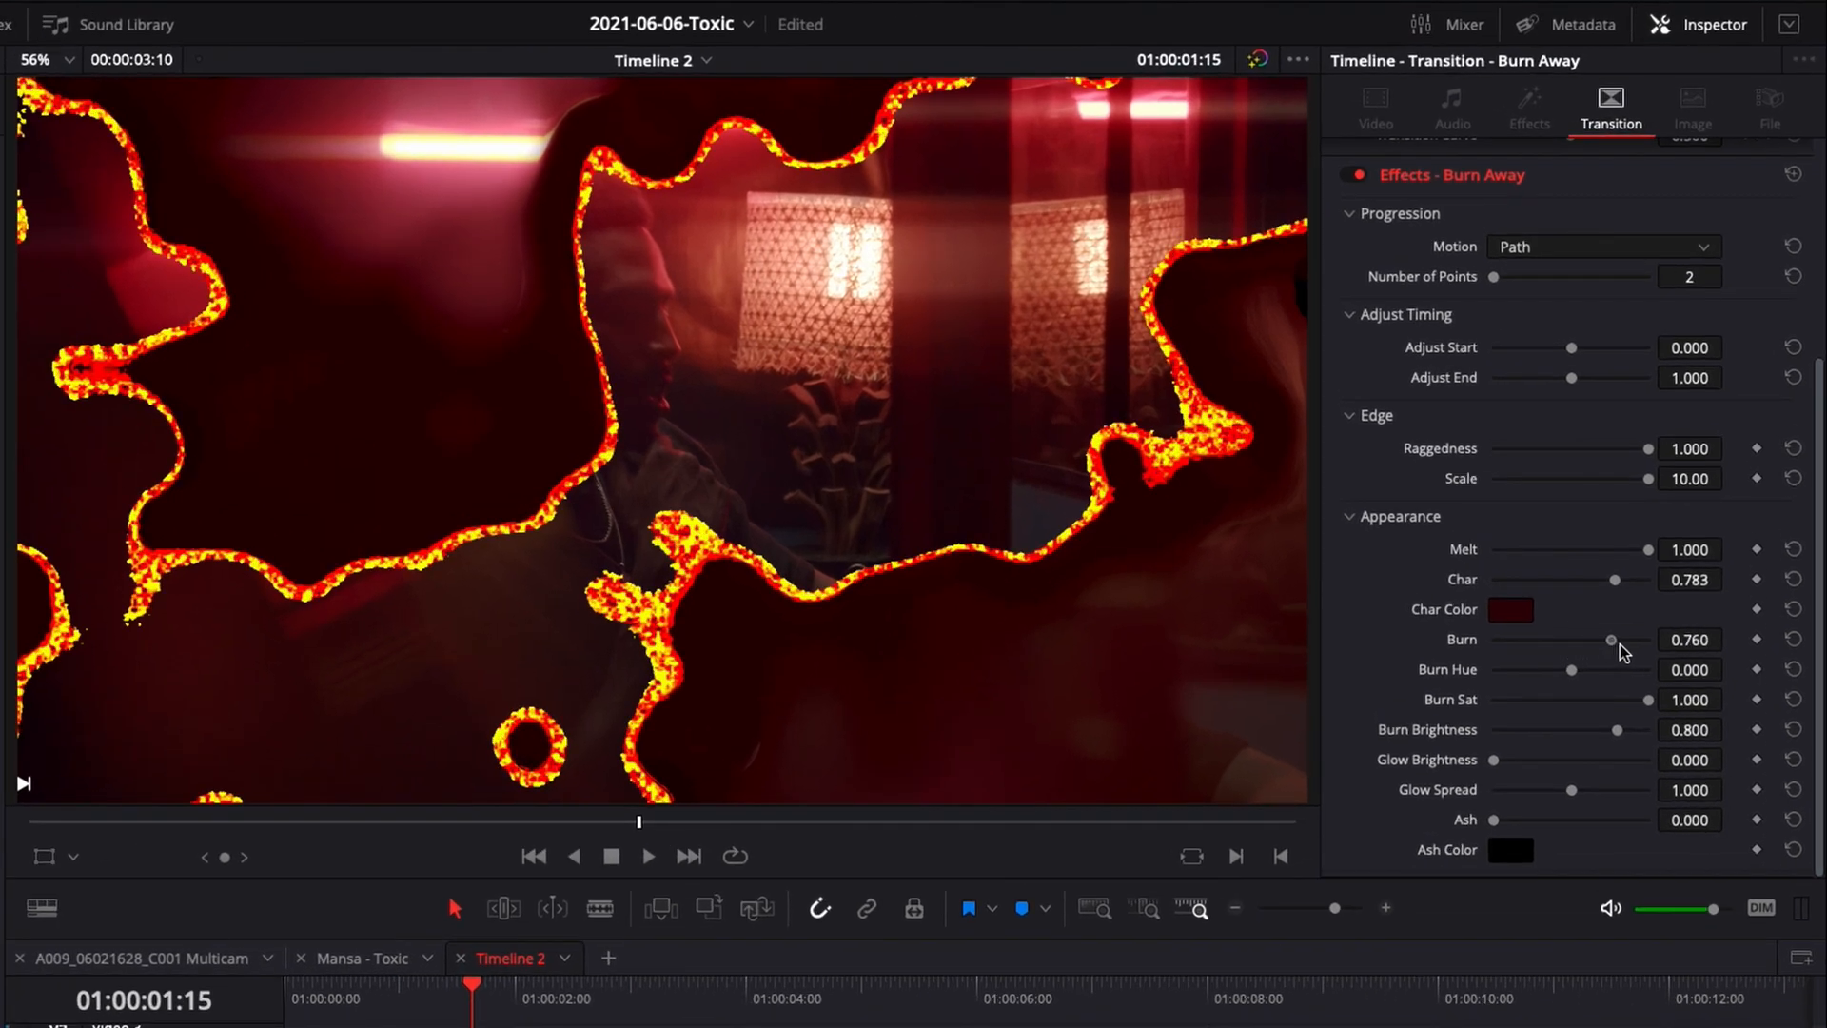
{"action": "left_click_drag", "start_coordinate": [1610, 639], "coordinate": [1624, 640]}
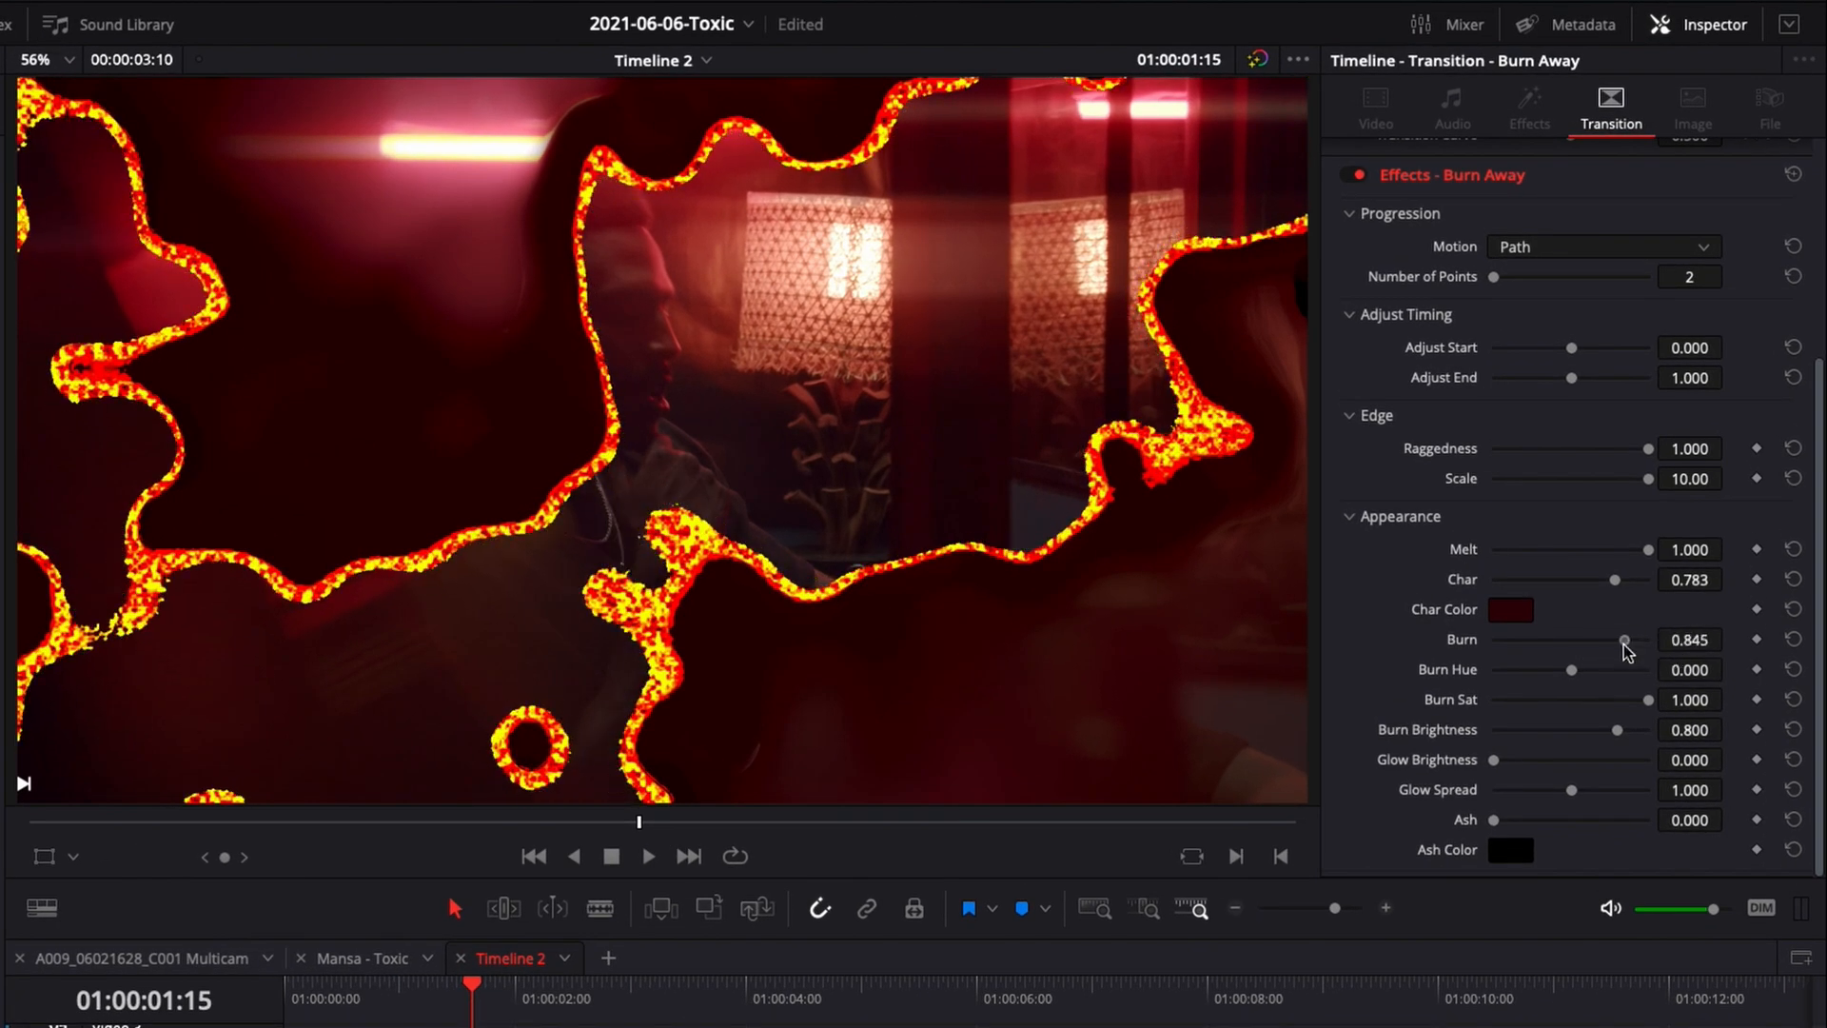
{"action": "left_click_drag", "start_coordinate": [1620, 640], "coordinate": [1647, 639]}
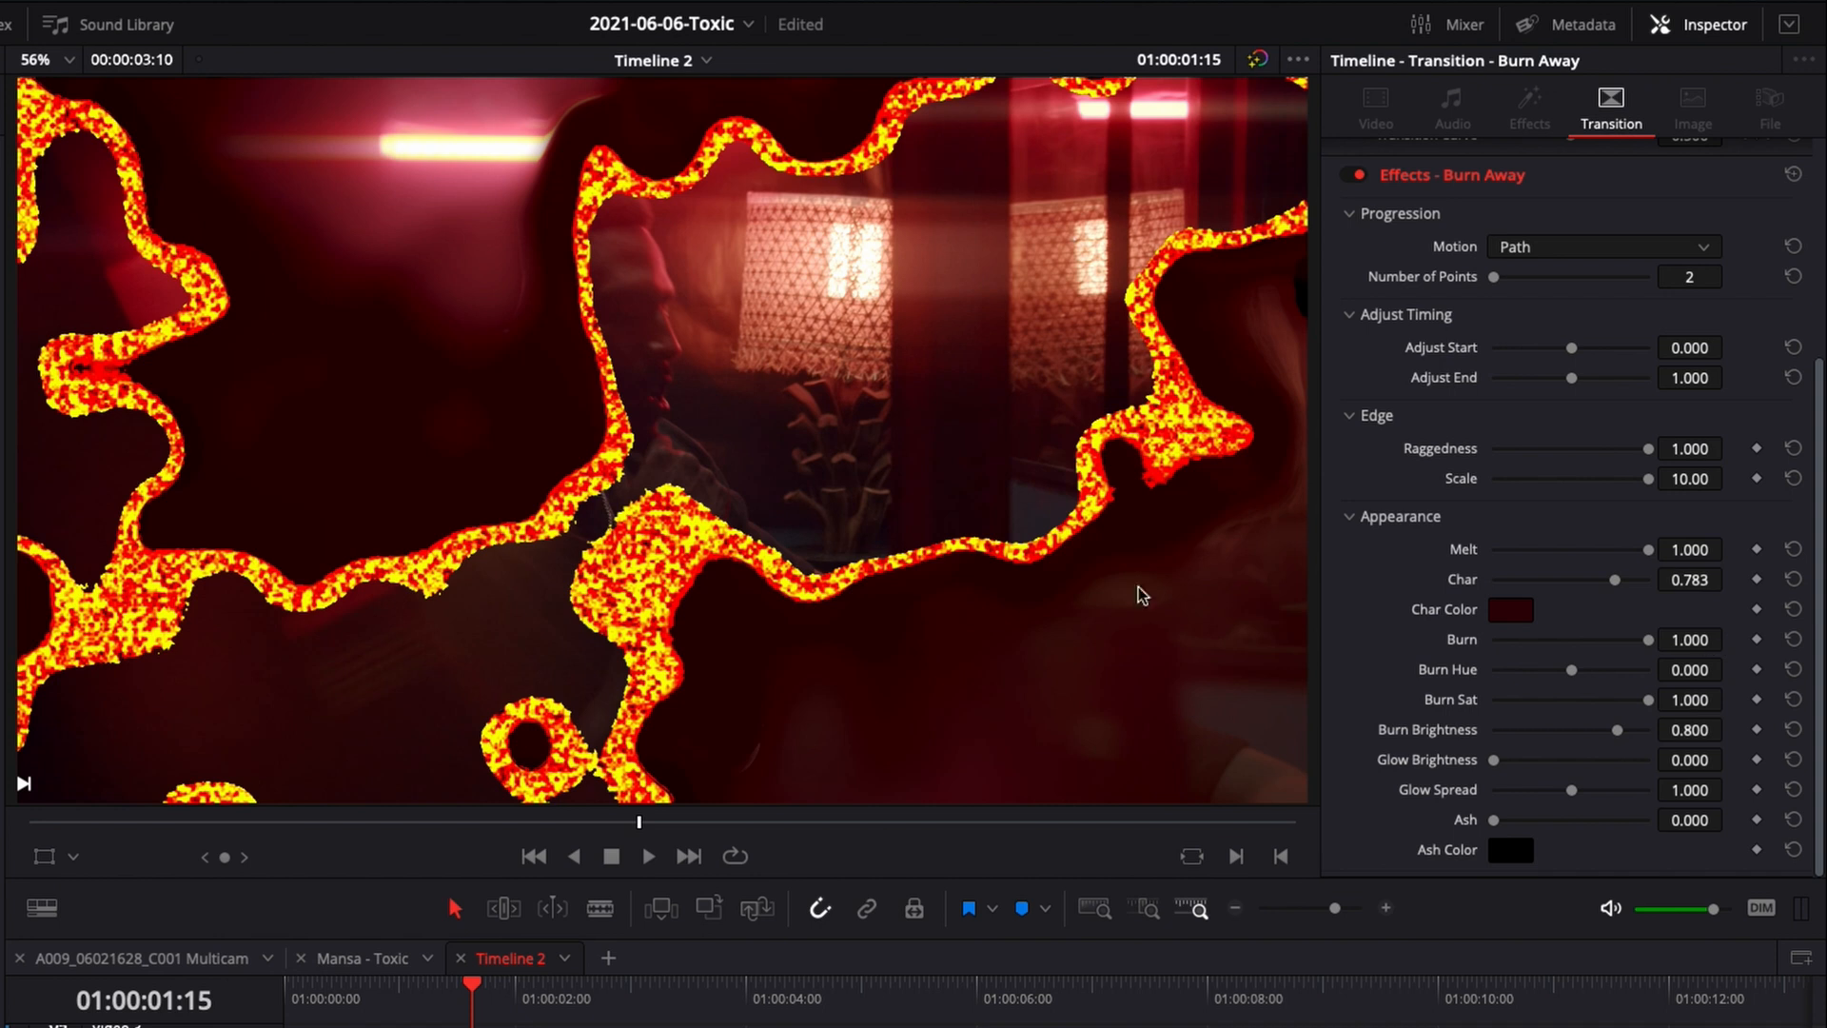
{"action": "mouse_move", "coordinate": [107, 417]}
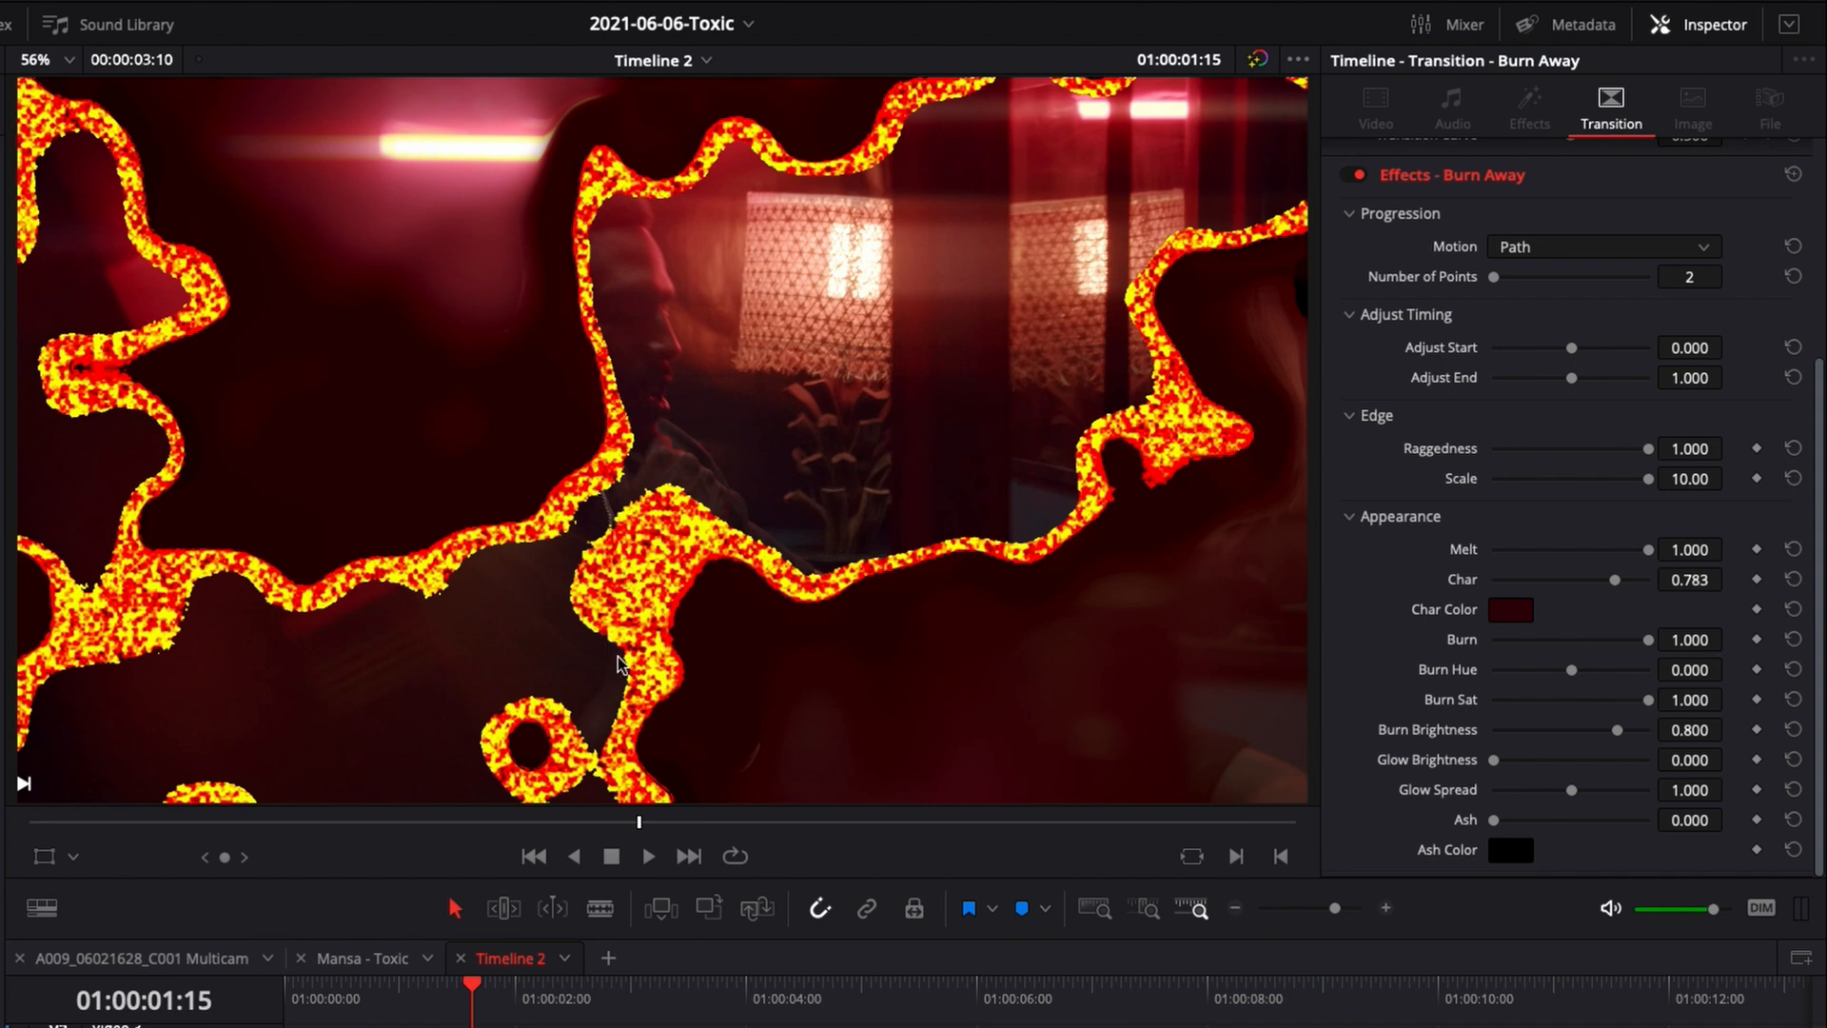
{"action": "left_click_drag", "start_coordinate": [1570, 668], "coordinate": [1534, 668]}
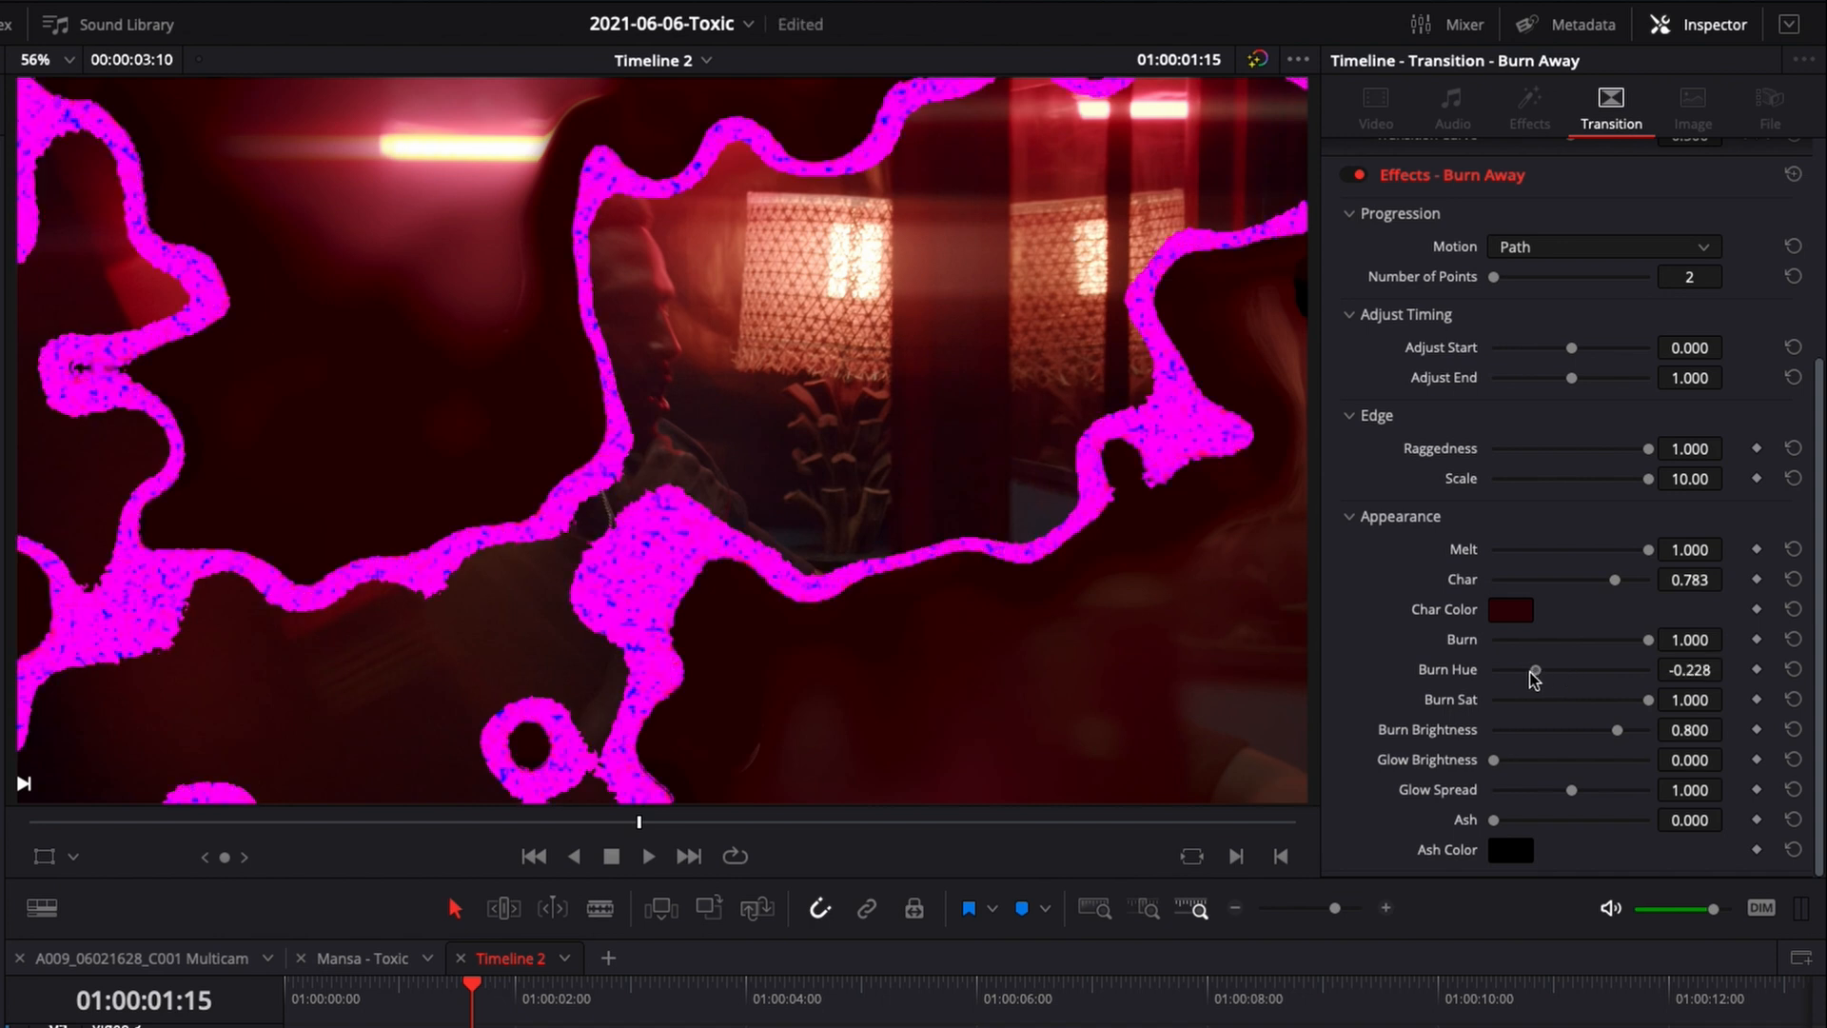
{"action": "left_click_drag", "start_coordinate": [1532, 670], "coordinate": [1571, 670]}
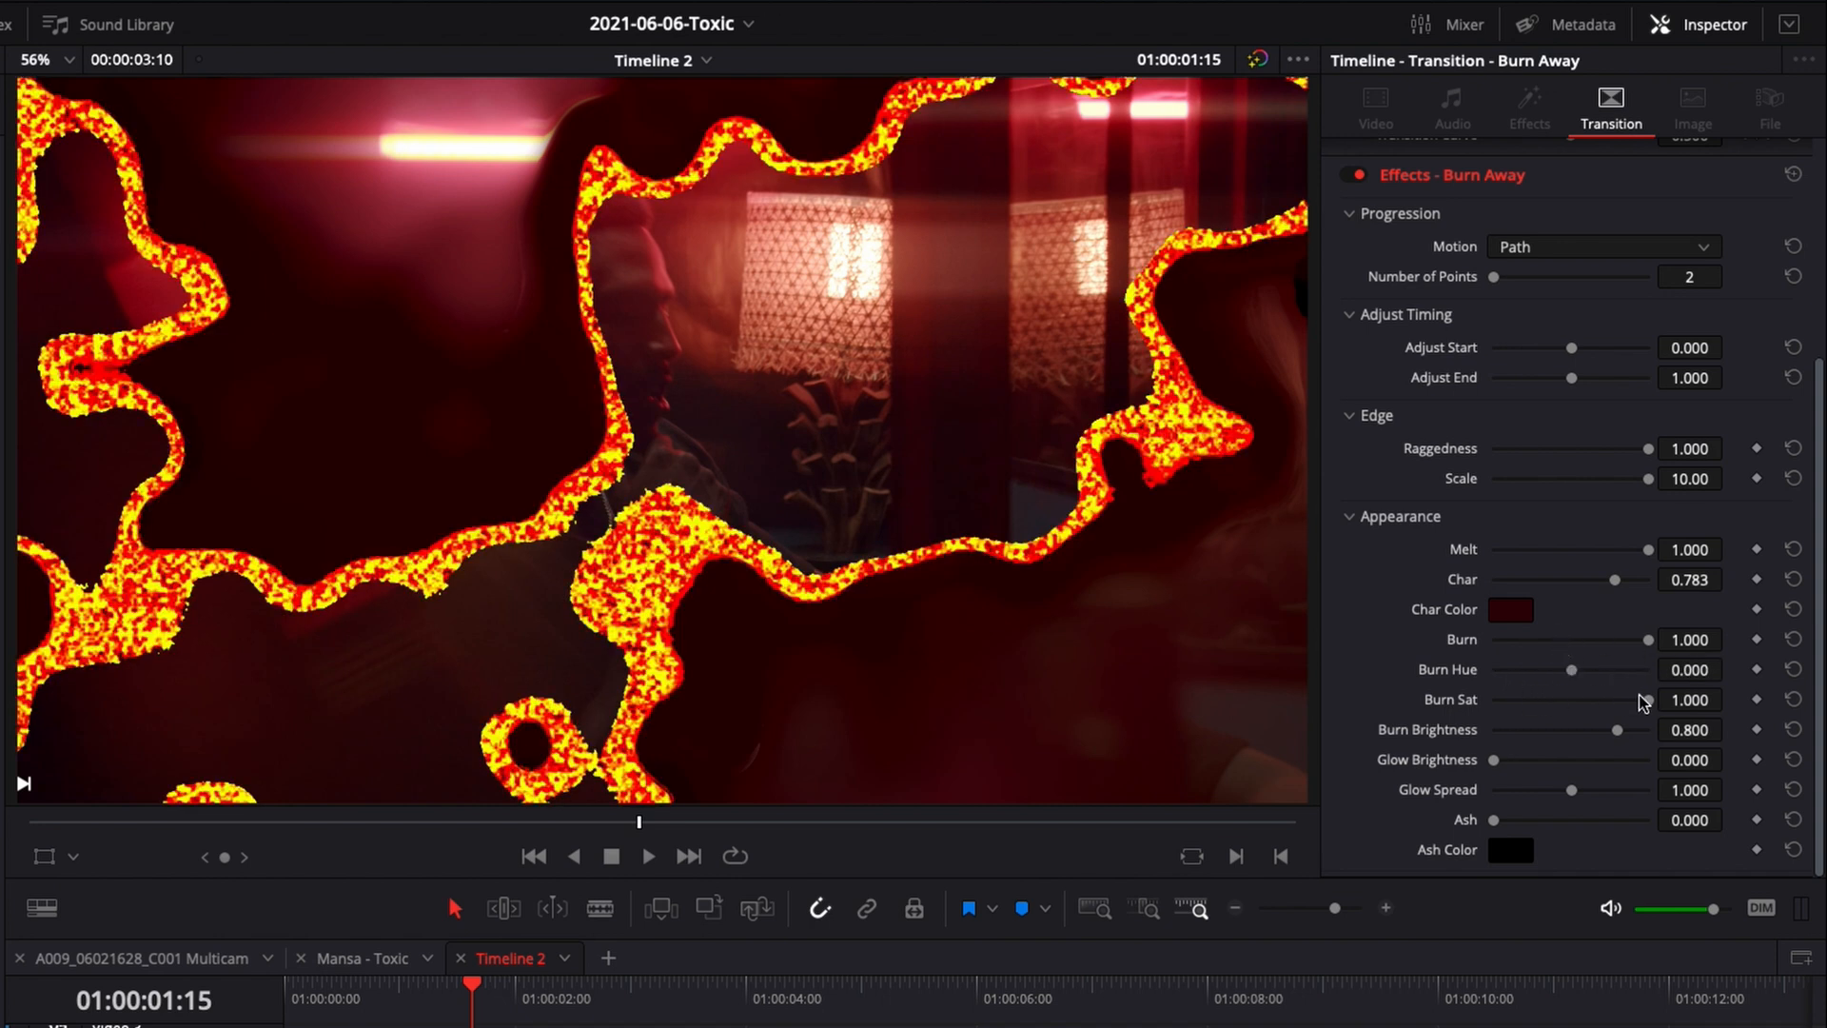
Set Burn Sat to 0.659, brightness back at 0.8, Glow Brightness about 1.6 and Glow Spread 1.38
{"action": "left_click_drag", "start_coordinate": [1642, 699], "coordinate": [1599, 698]}
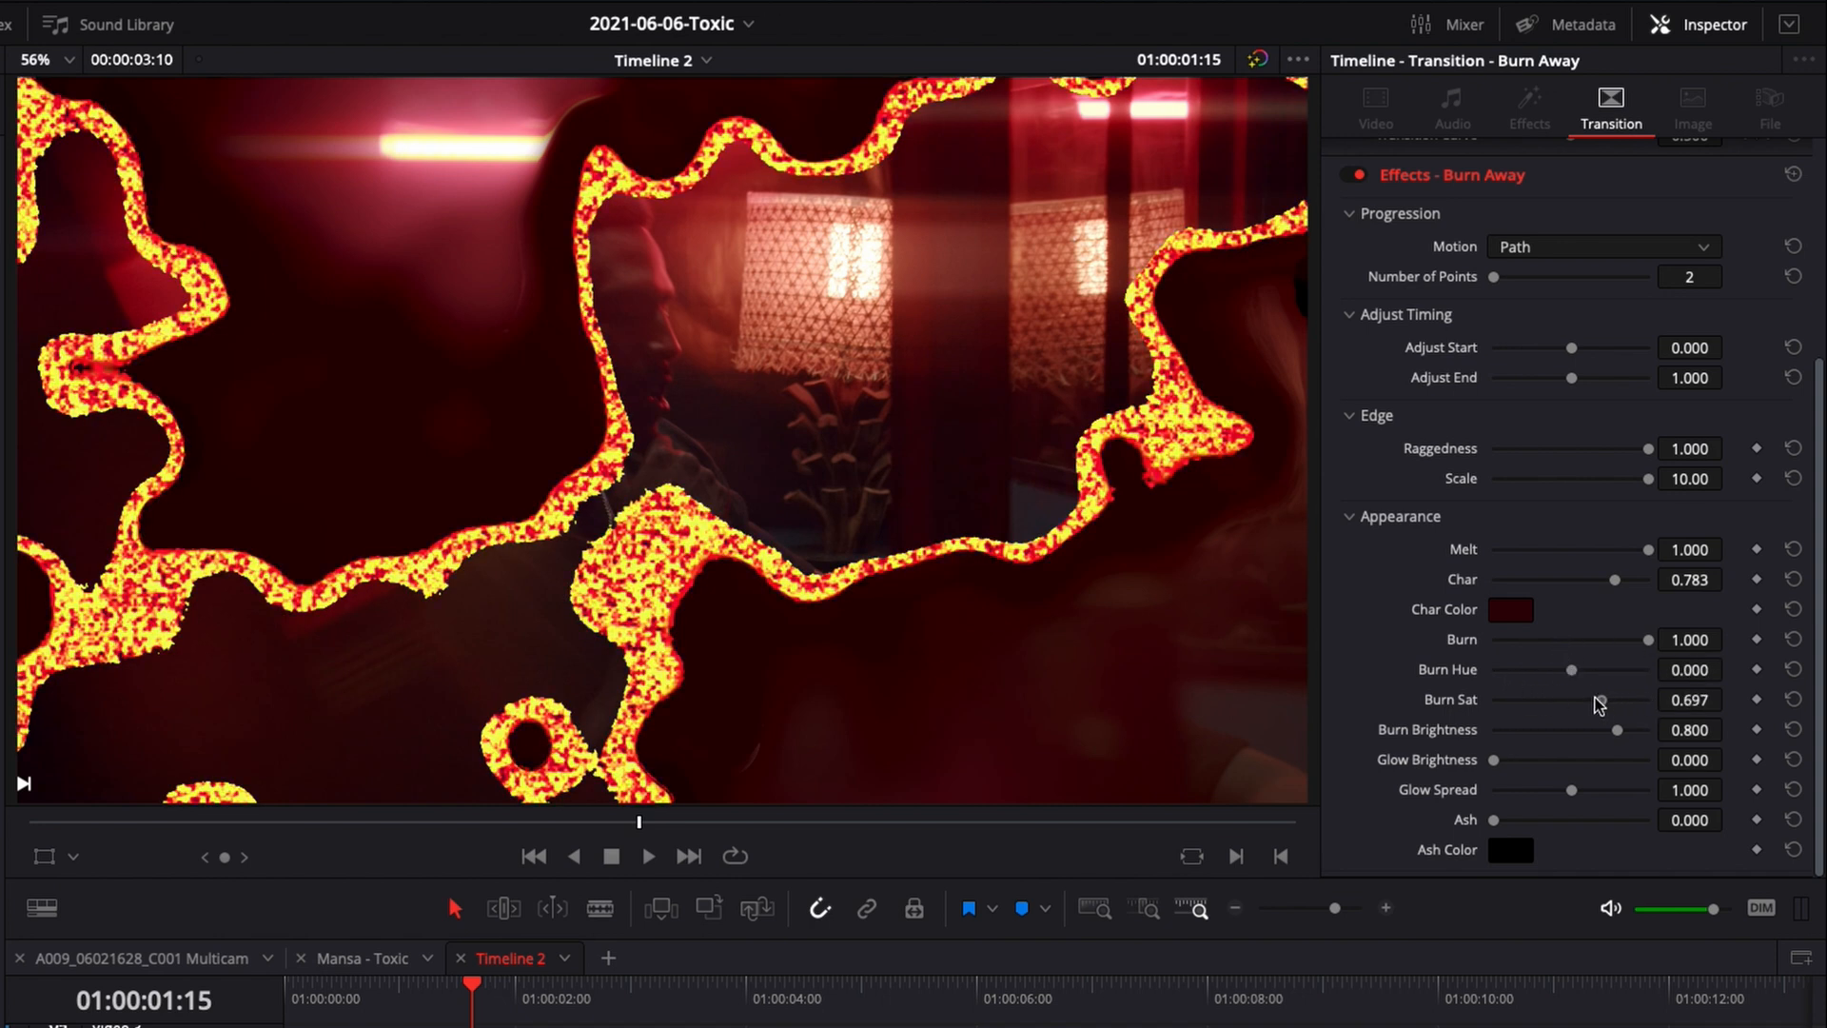
{"action": "left_click_drag", "start_coordinate": [1614, 729], "coordinate": [1623, 735]}
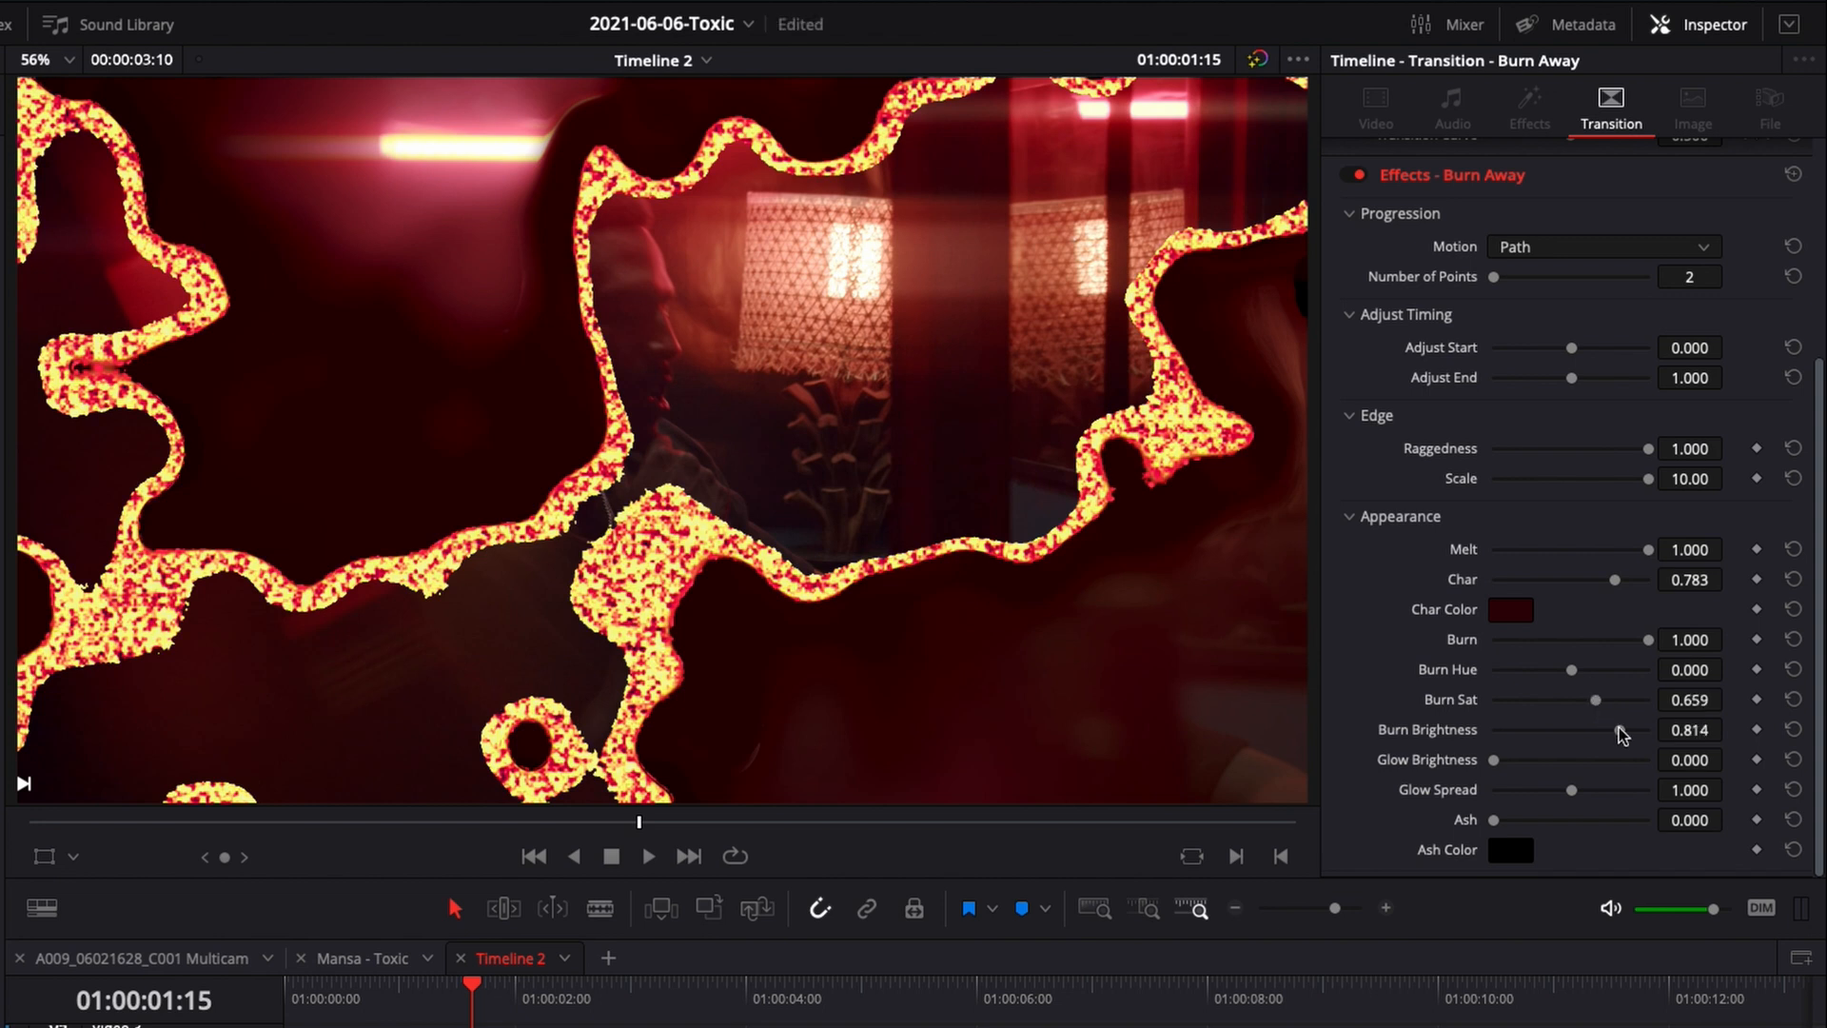
{"action": "left_click_drag", "start_coordinate": [1614, 729], "coordinate": [1637, 729]}
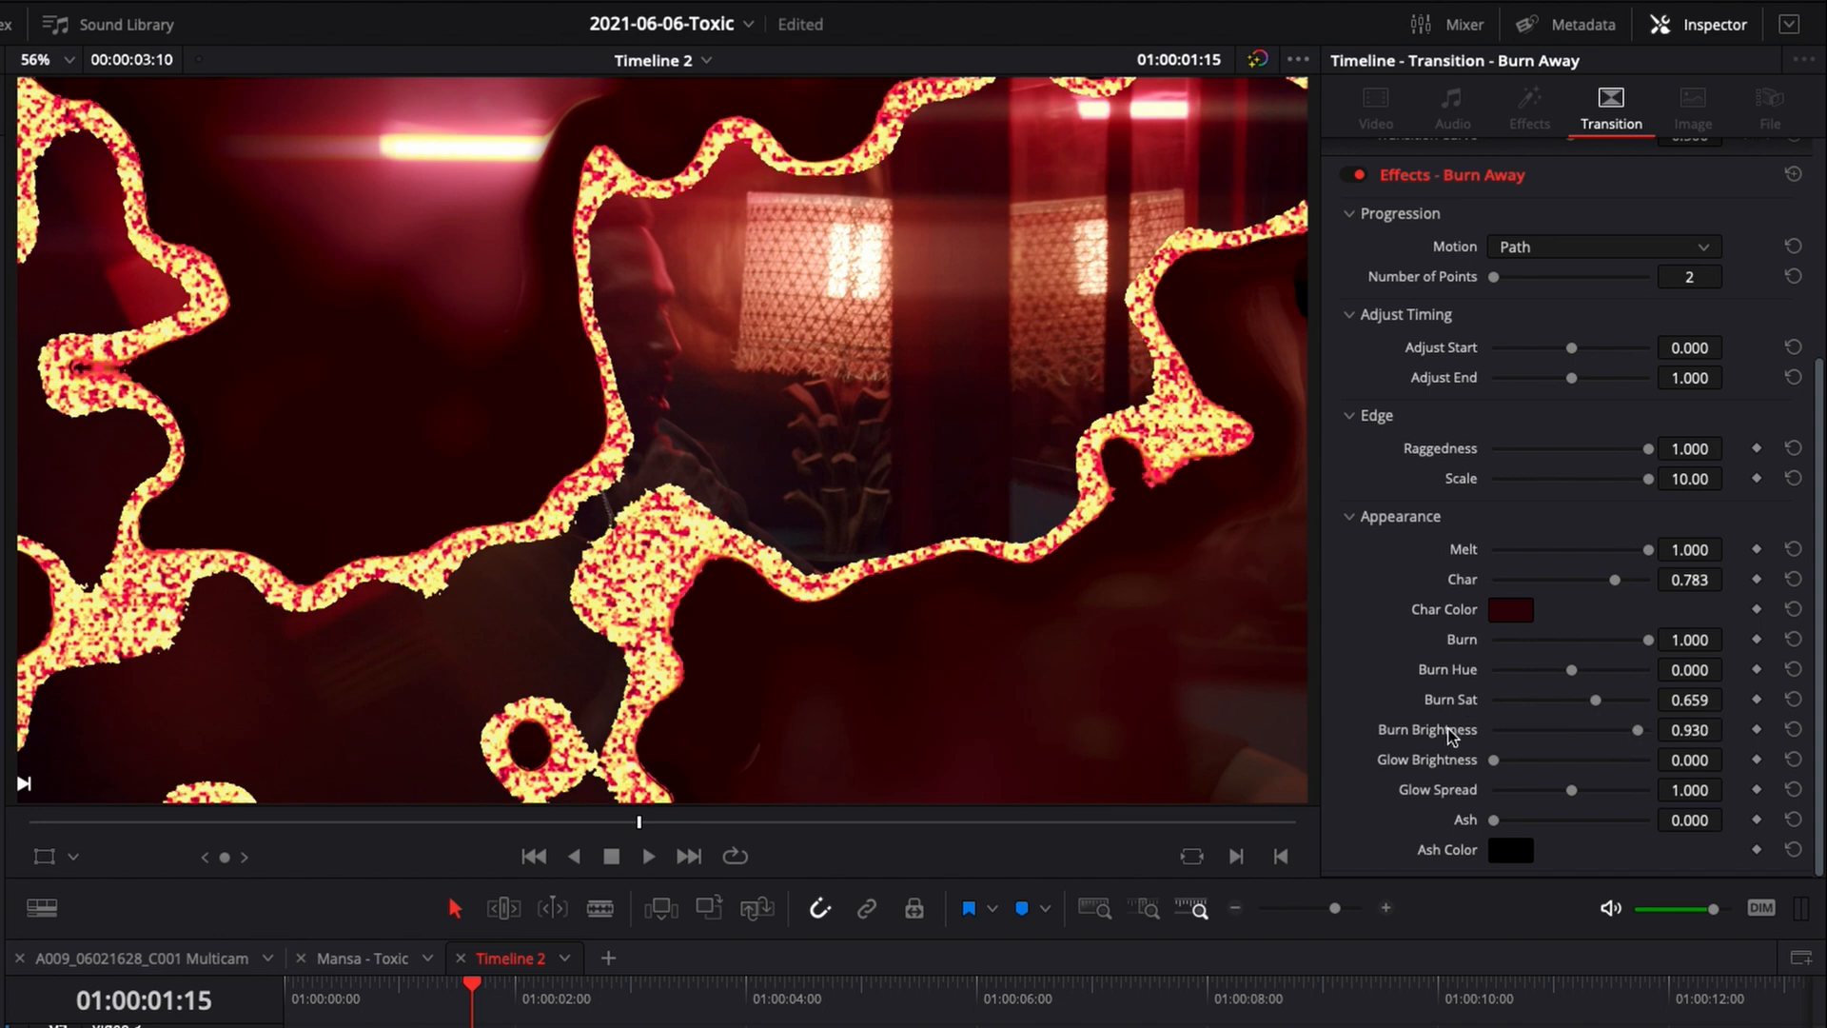
{"action": "left_click_drag", "start_coordinate": [1637, 729], "coordinate": [1616, 729]}
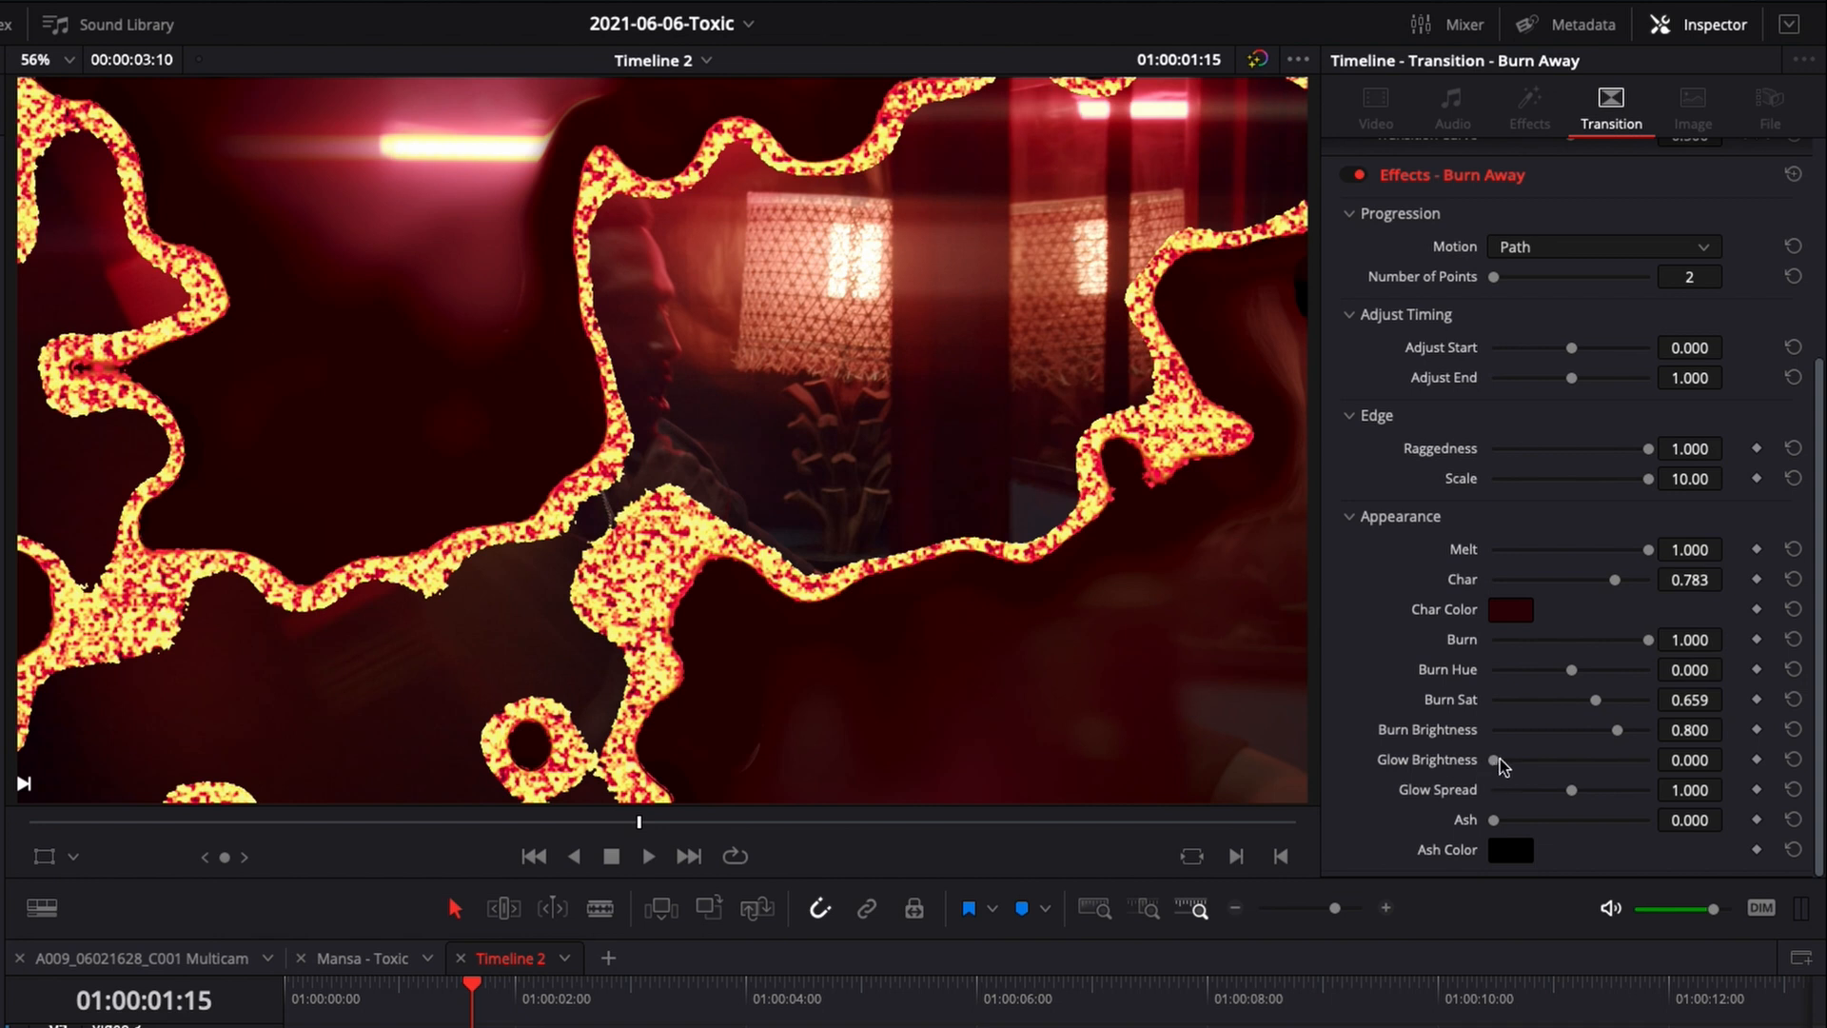
{"action": "left_click_drag", "start_coordinate": [1496, 759], "coordinate": [1618, 760]}
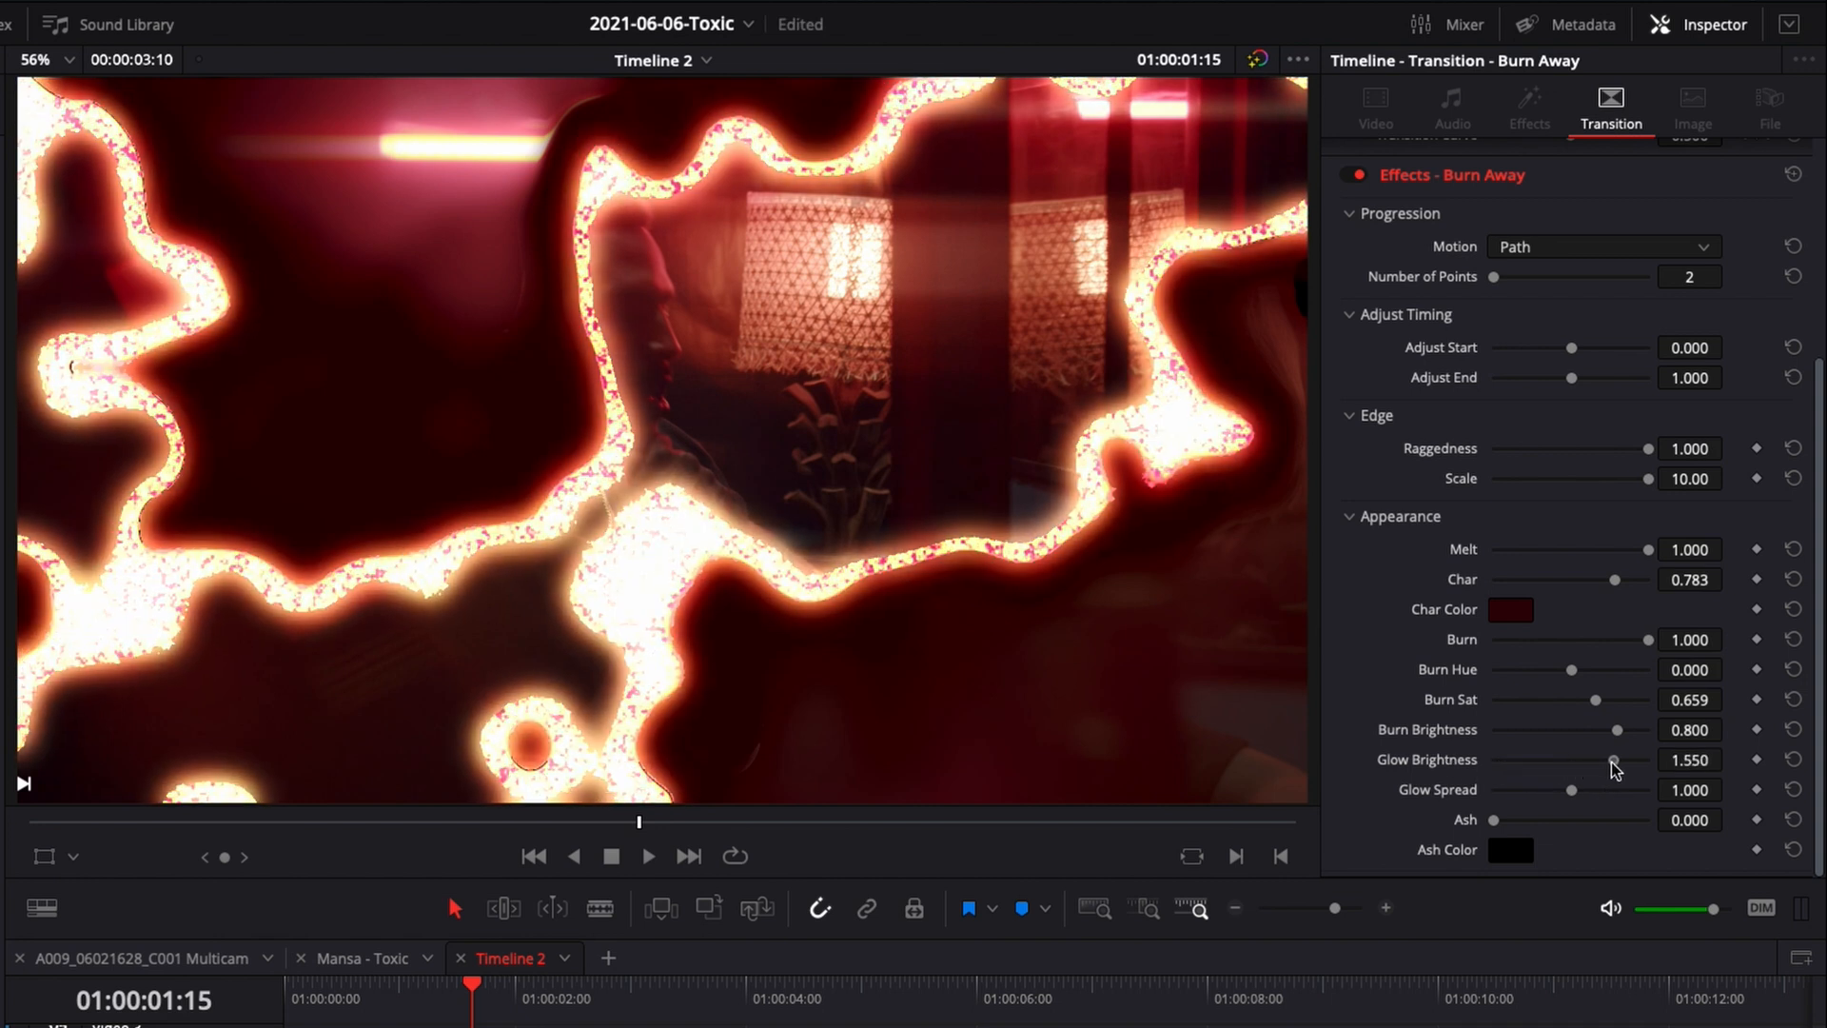
{"action": "left_click_drag", "start_coordinate": [1570, 788], "coordinate": [1601, 788]}
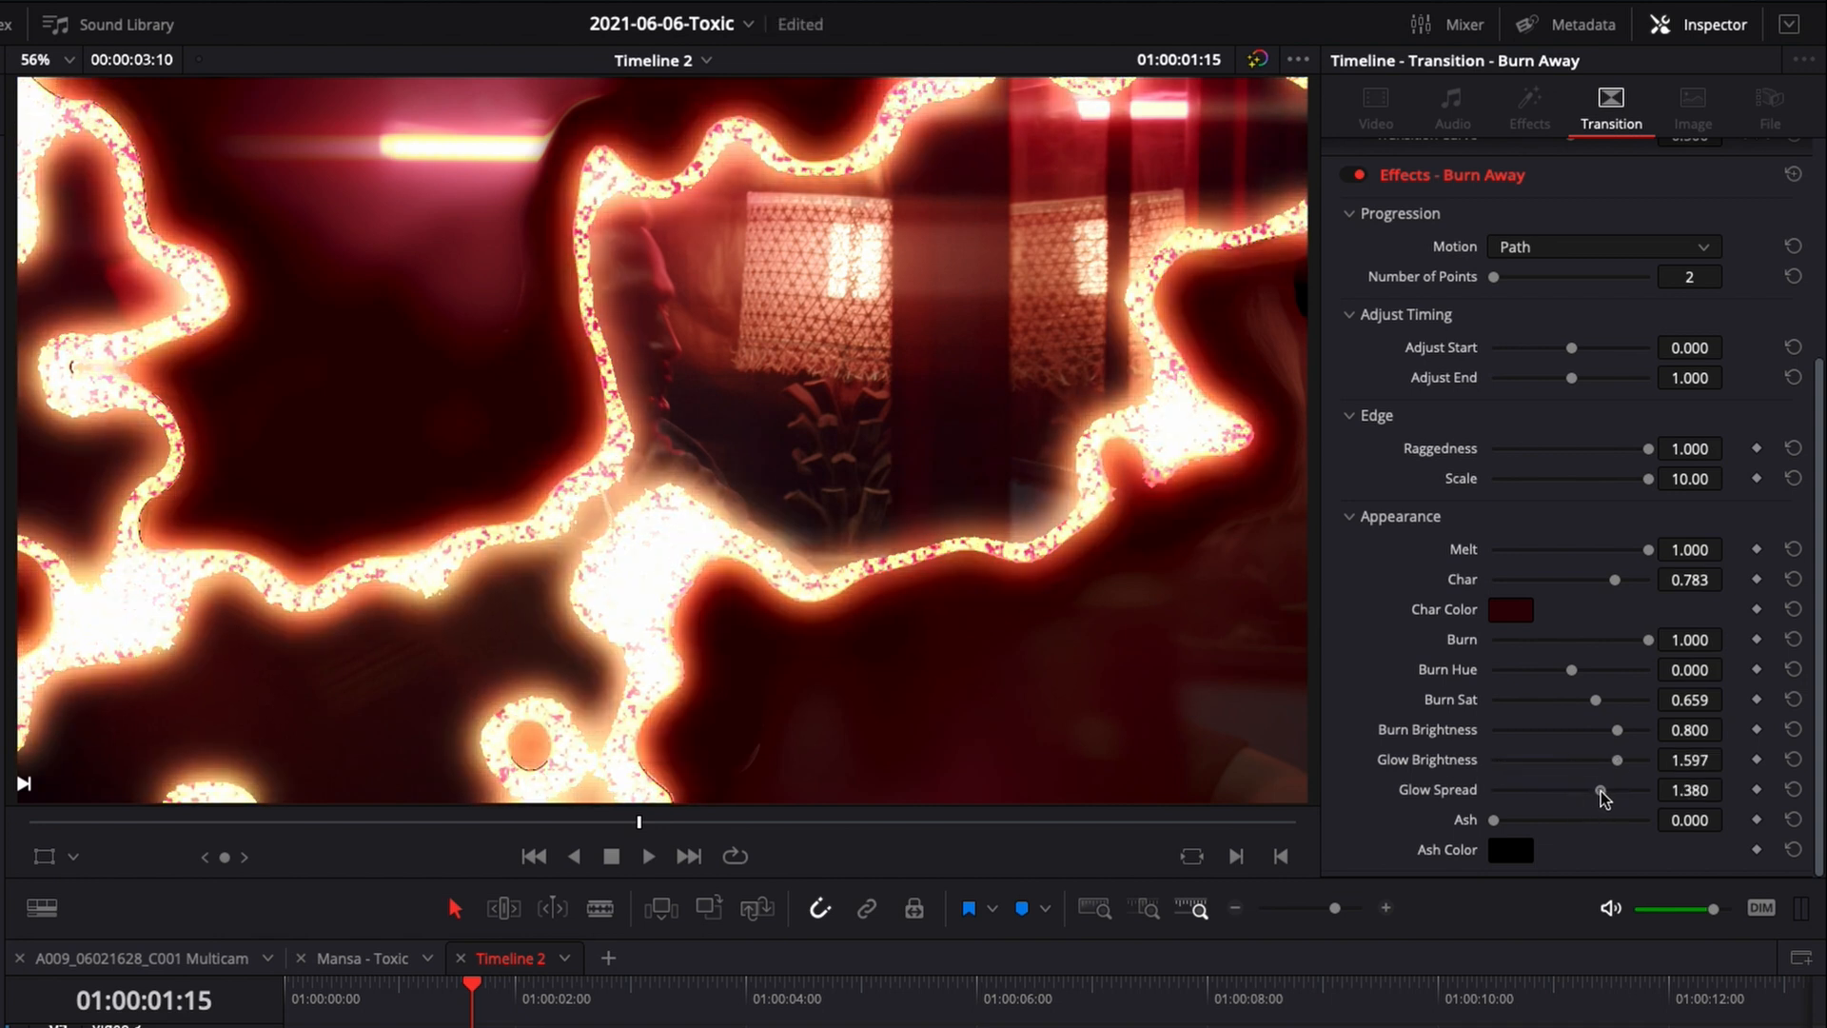